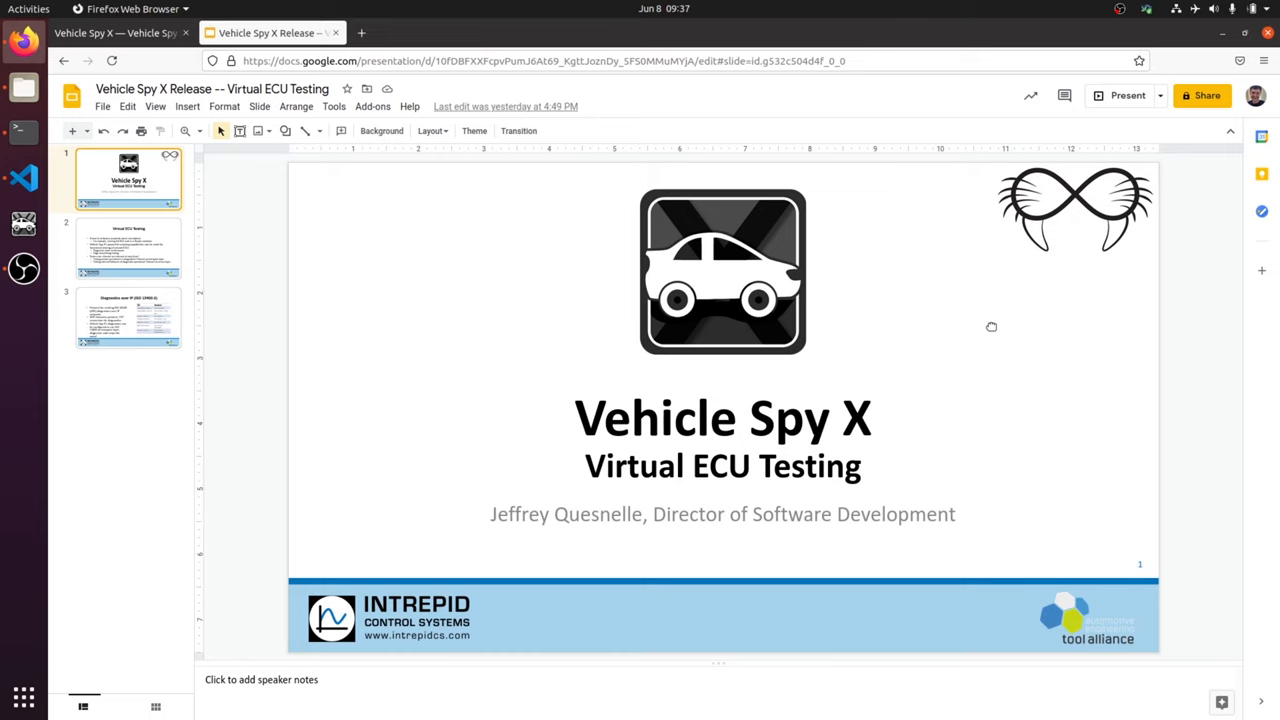
Show the second slide, "Virtual ECU Testing", of the Vehicle Spy X deck
{"action": "left_click", "coordinate": [128, 248]}
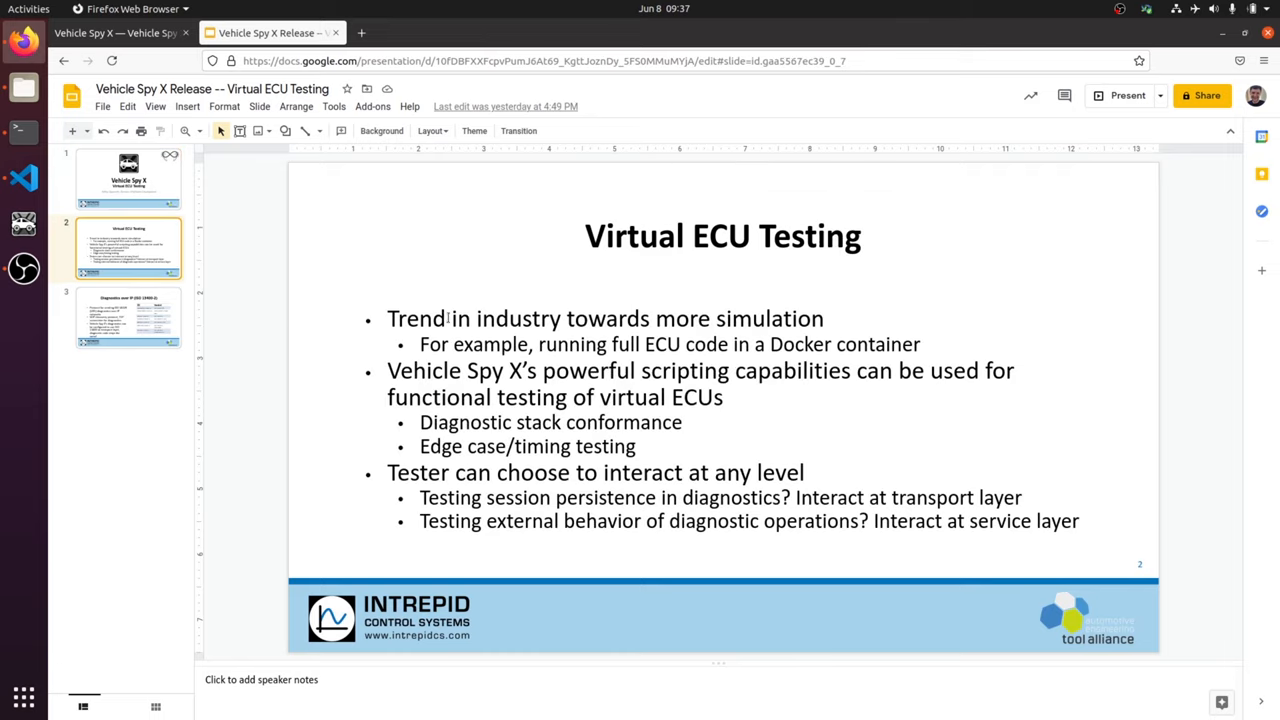
{"action": "mouse_move", "coordinate": [472, 302]}
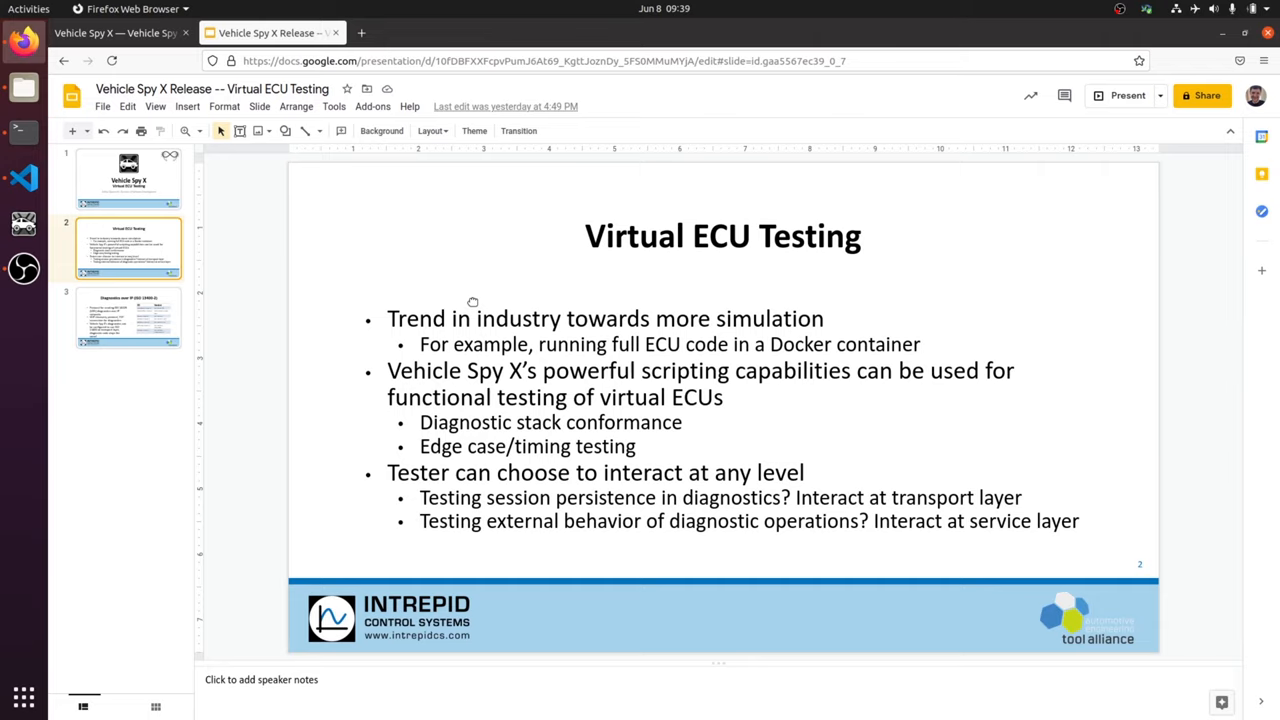
{"action": "left_click", "coordinate": [128, 318]}
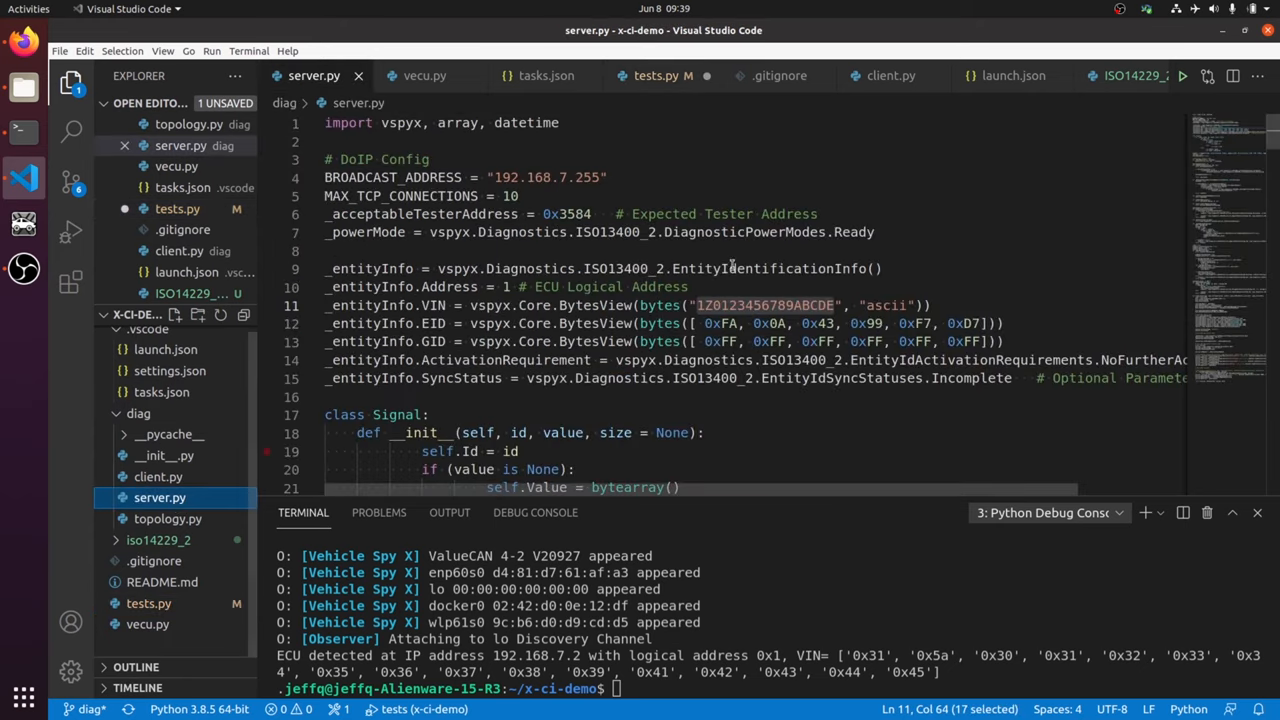
Scroll through server.py's DoIP and UDS setup, then switch to vecu.py in the Explorer
{"action": "scroll", "scroll_direction": "down", "scroll_amount": 3}
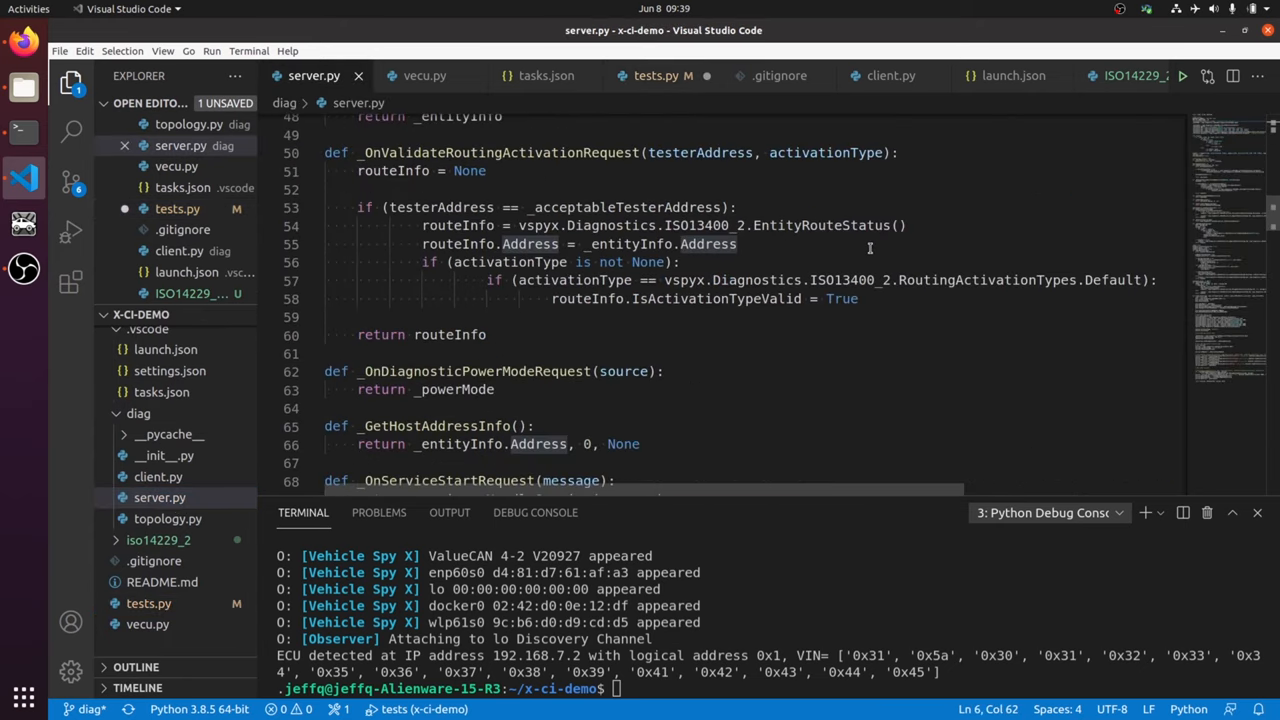
{"action": "scroll", "scroll_direction": "down", "scroll_amount": 3}
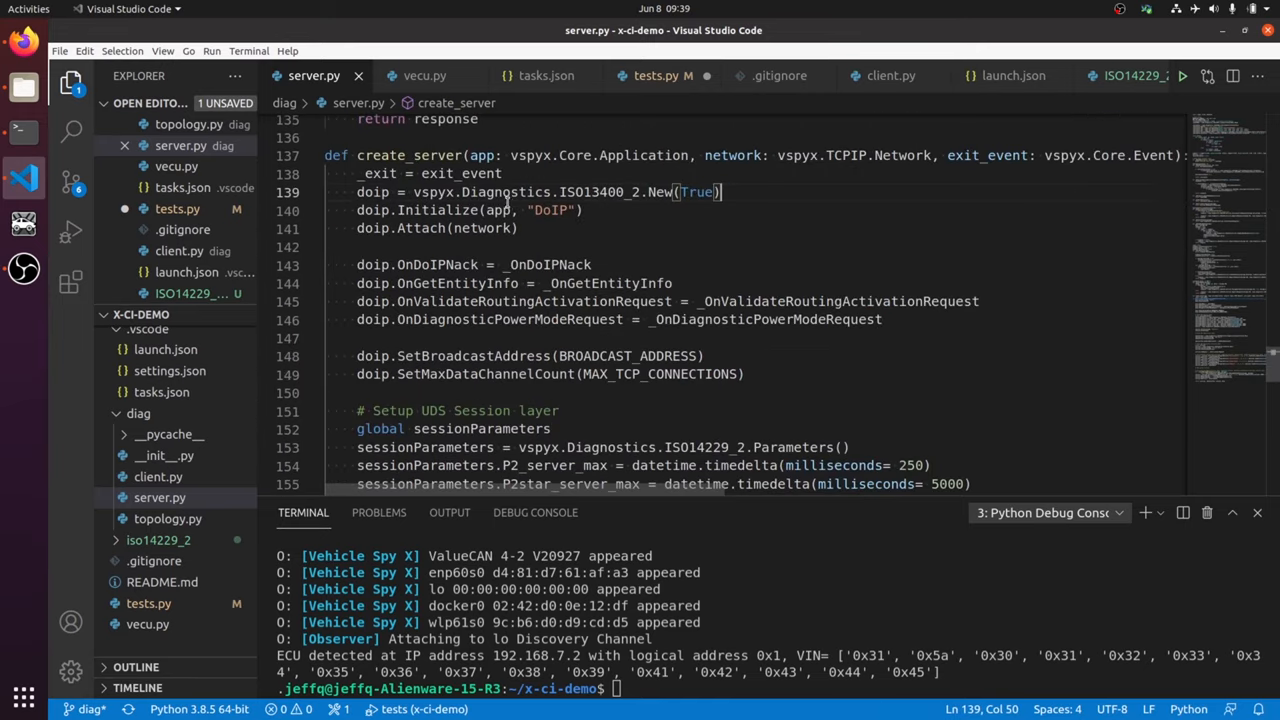
{"action": "scroll", "scroll_direction": "down", "scroll_amount": 3}
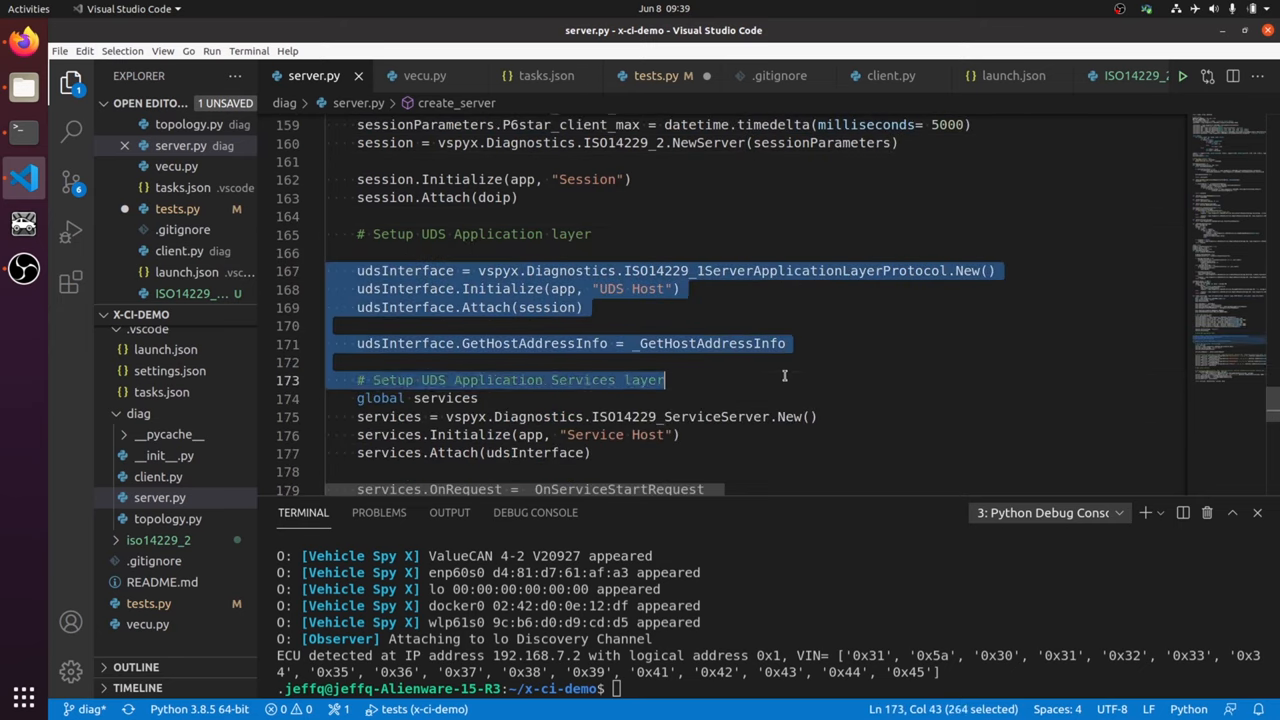
{"action": "scroll", "scroll_direction": "down", "scroll_amount": 3}
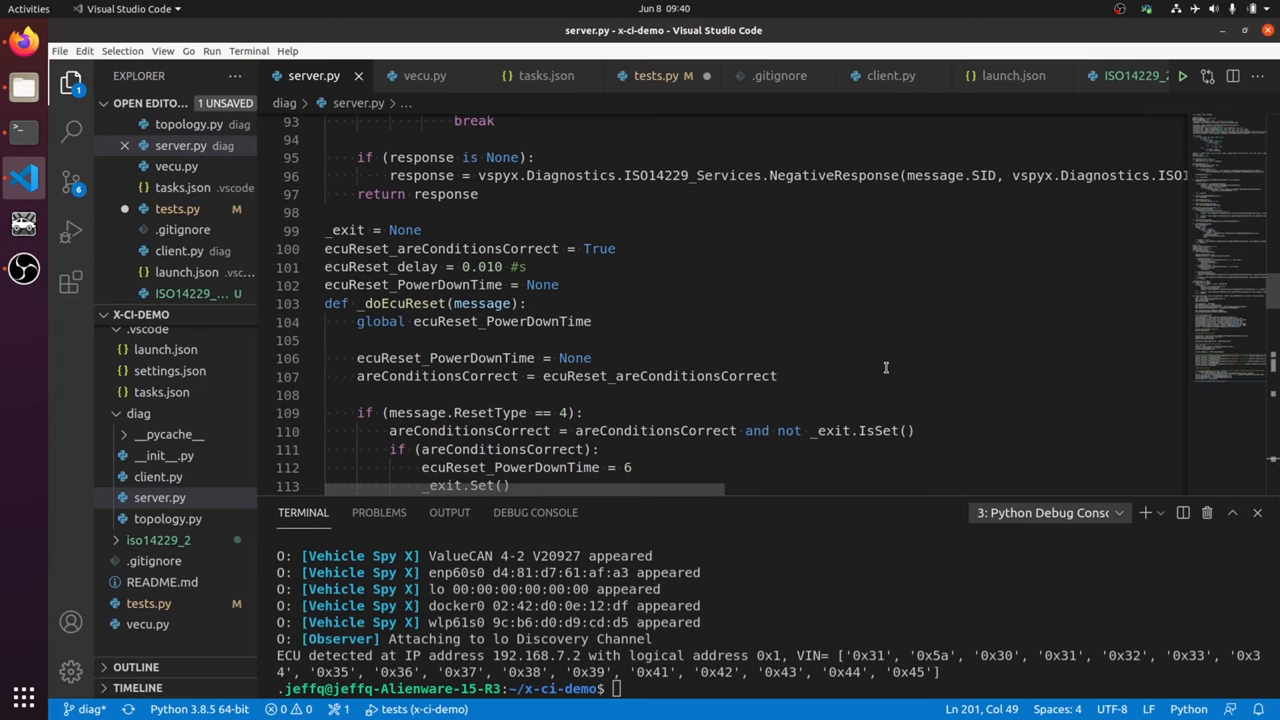
{"action": "mouse_move", "coordinate": [510, 492]}
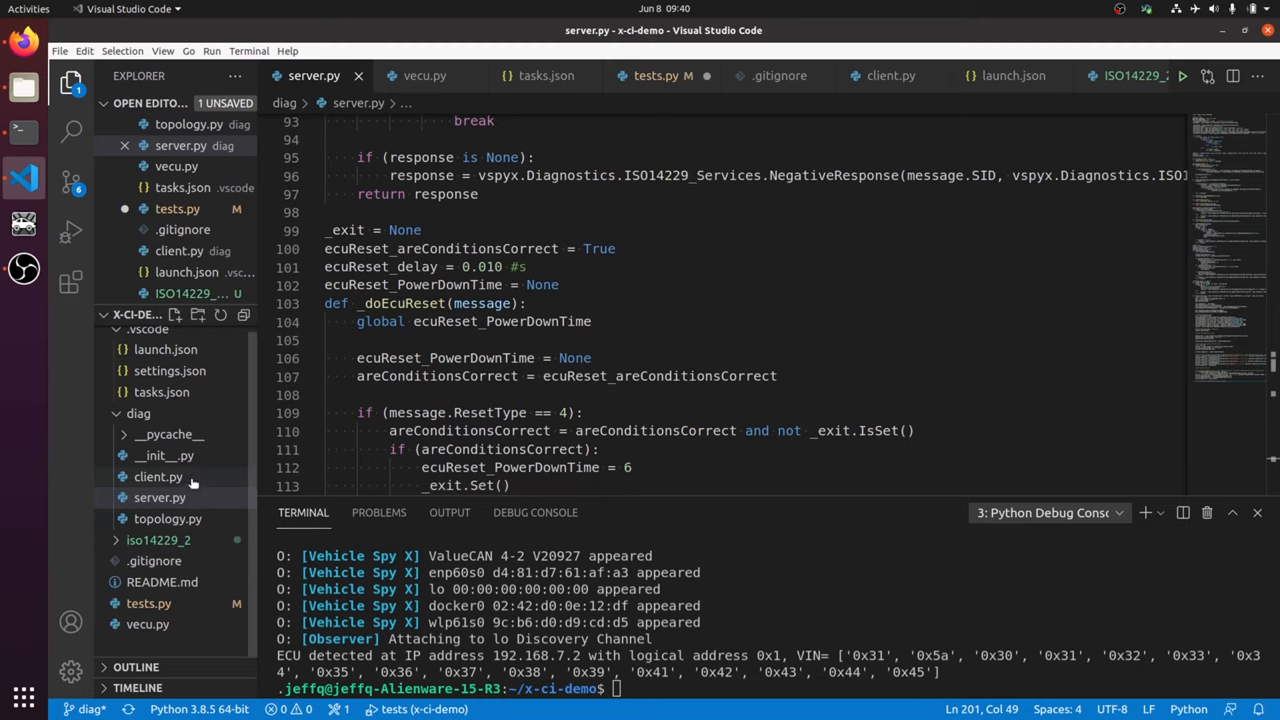
{"action": "left_click", "coordinate": [148, 624]}
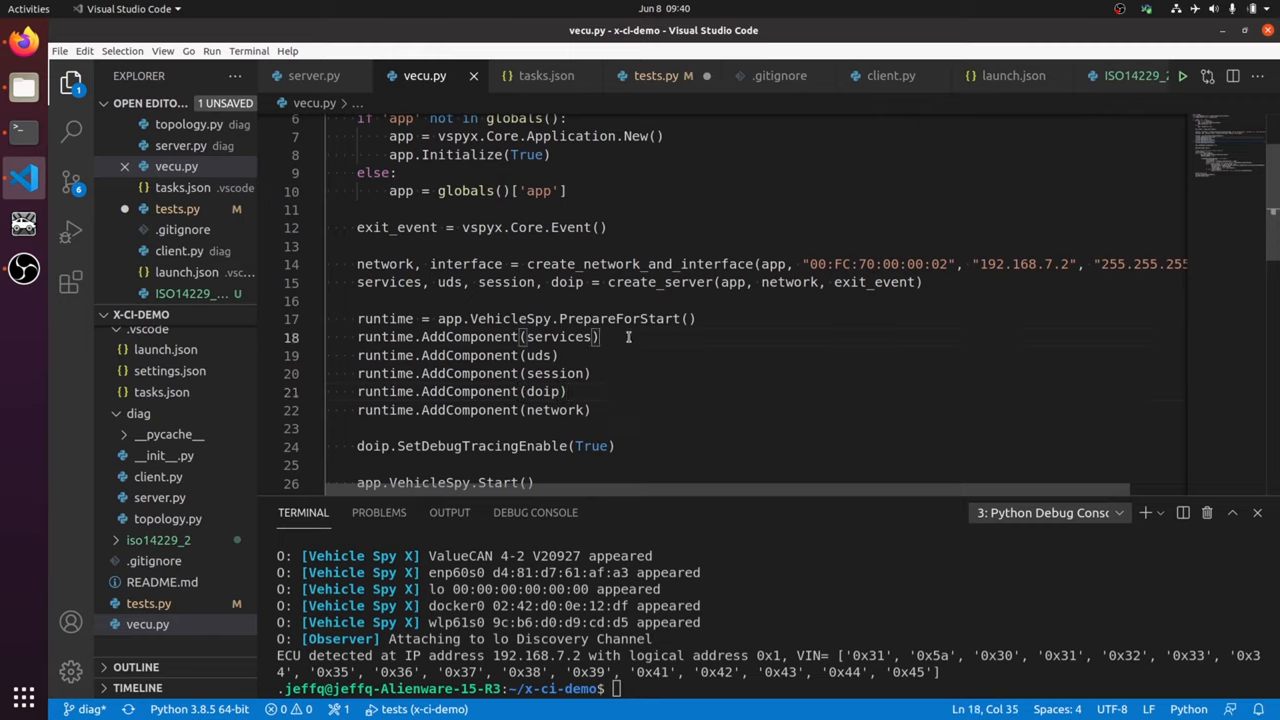
{"action": "mouse_move", "coordinate": [1096, 528]}
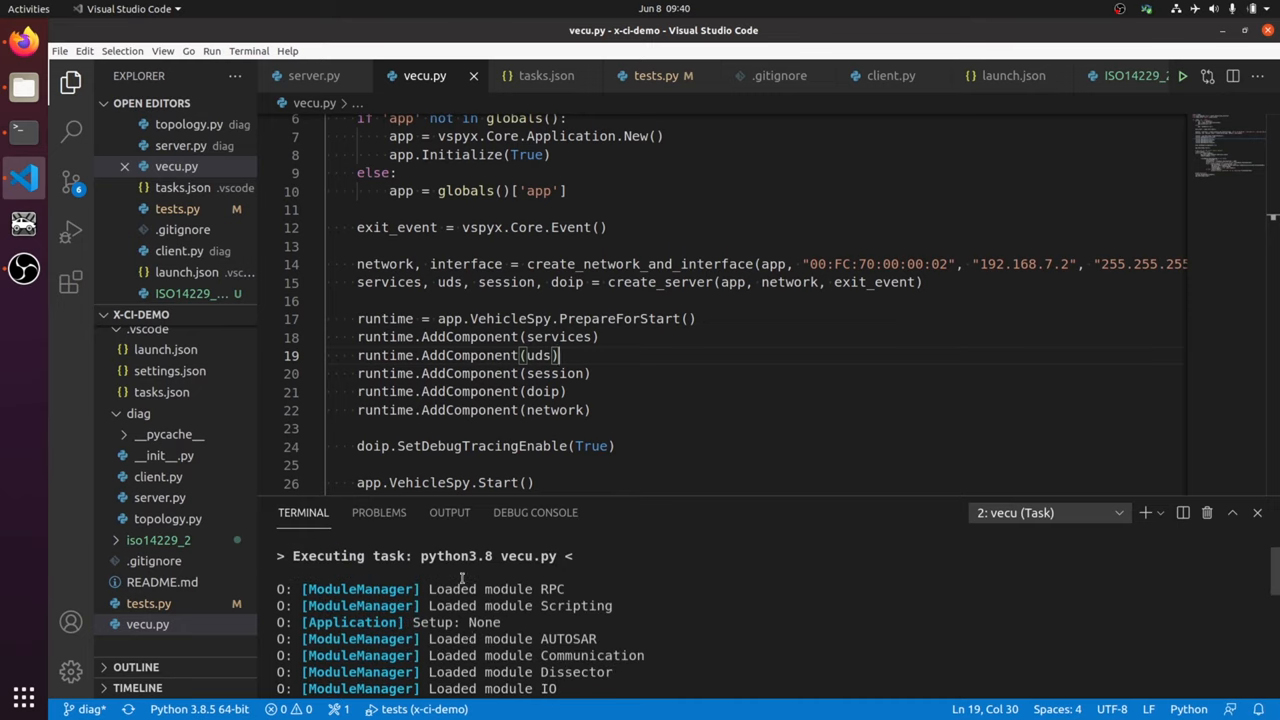
{"action": "mouse_move", "coordinate": [600, 562]}
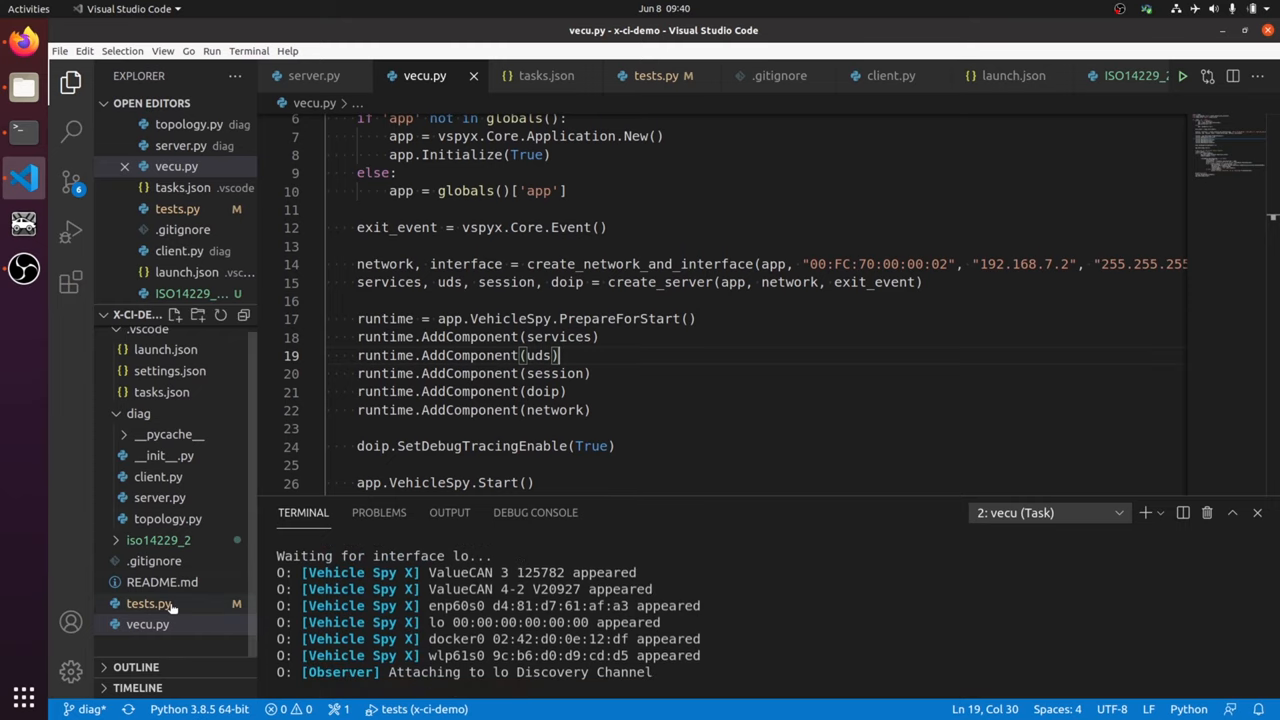
{"action": "mouse_move", "coordinate": [178, 600]}
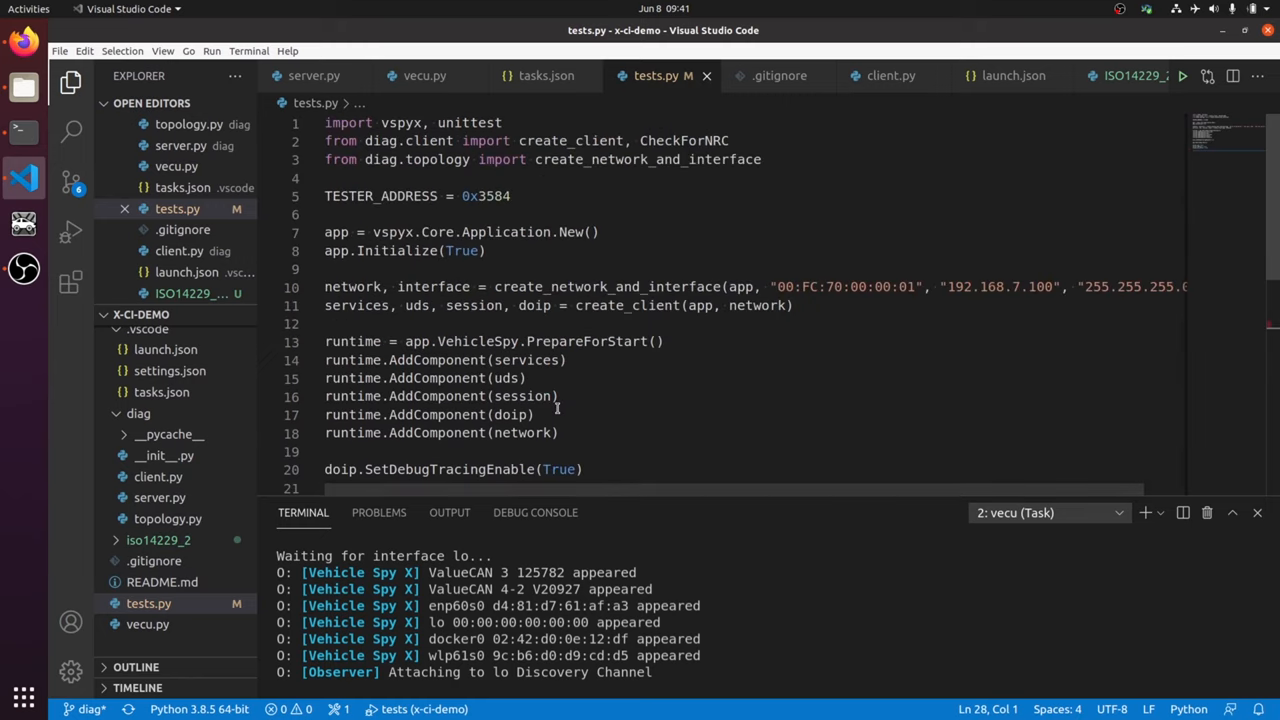
Scroll down through tests.py to look over its contents
{"action": "scroll", "scroll_direction": "down", "scroll_amount": 3}
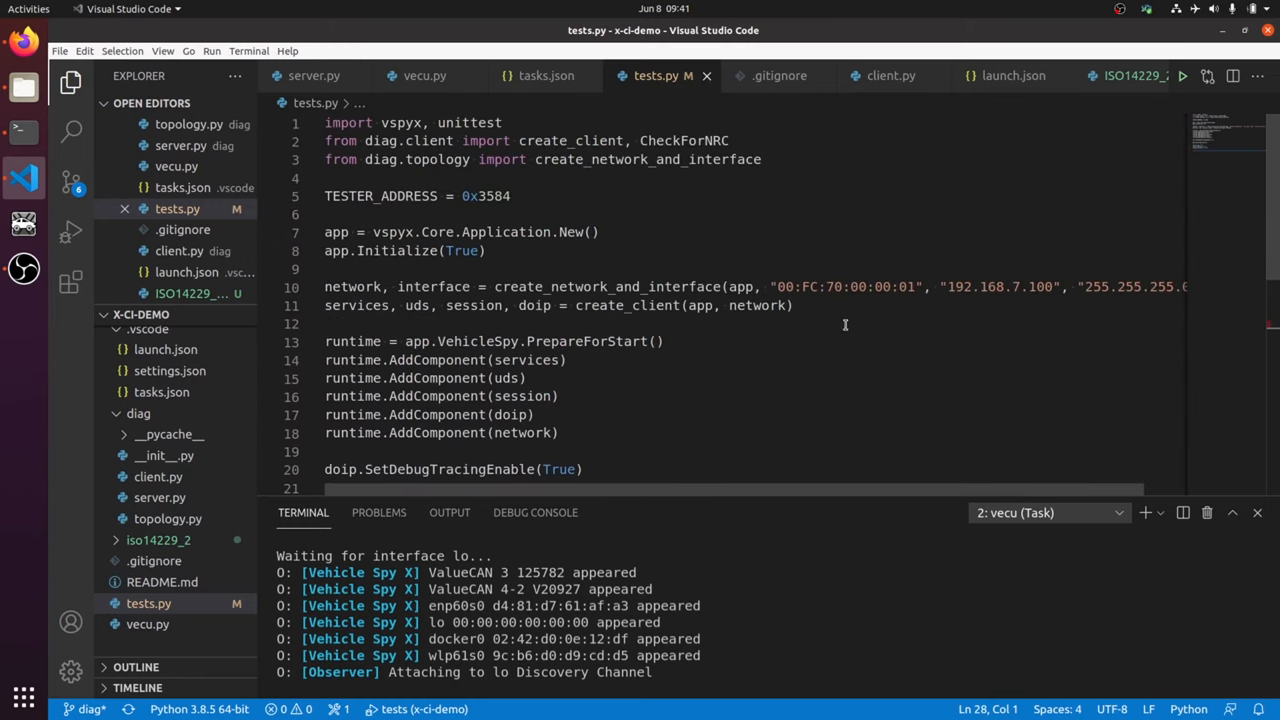
{"action": "scroll", "scroll_direction": "down", "scroll_amount": 3}
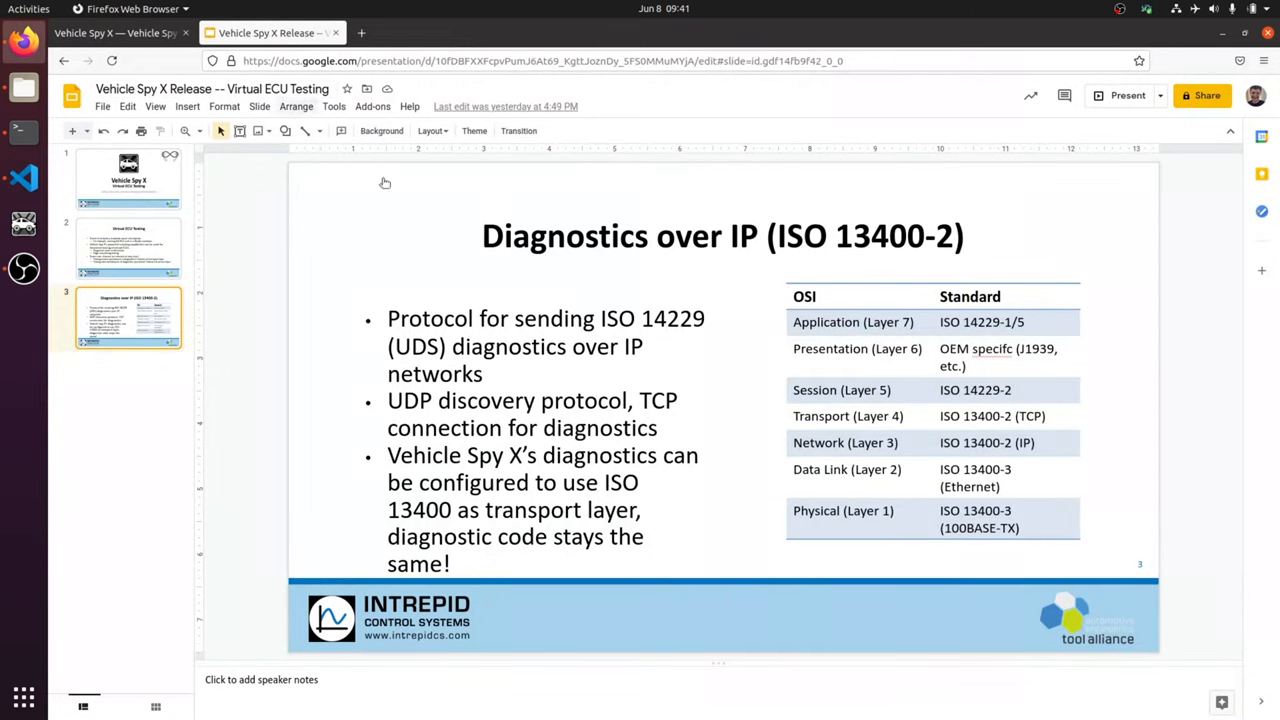
Navigate the docs to Scripting › Examples › Python UDS Server with DoIP
{"action": "left_click", "coordinate": [116, 32]}
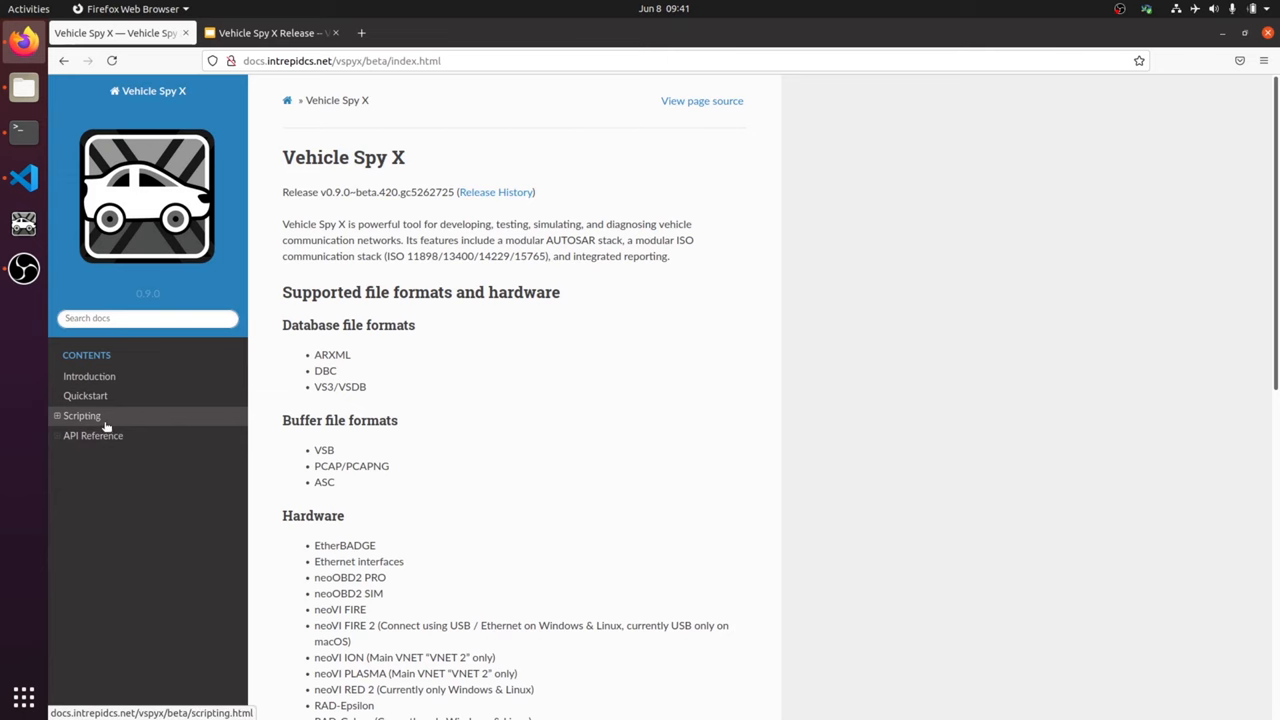
{"action": "left_click", "coordinate": [80, 414]}
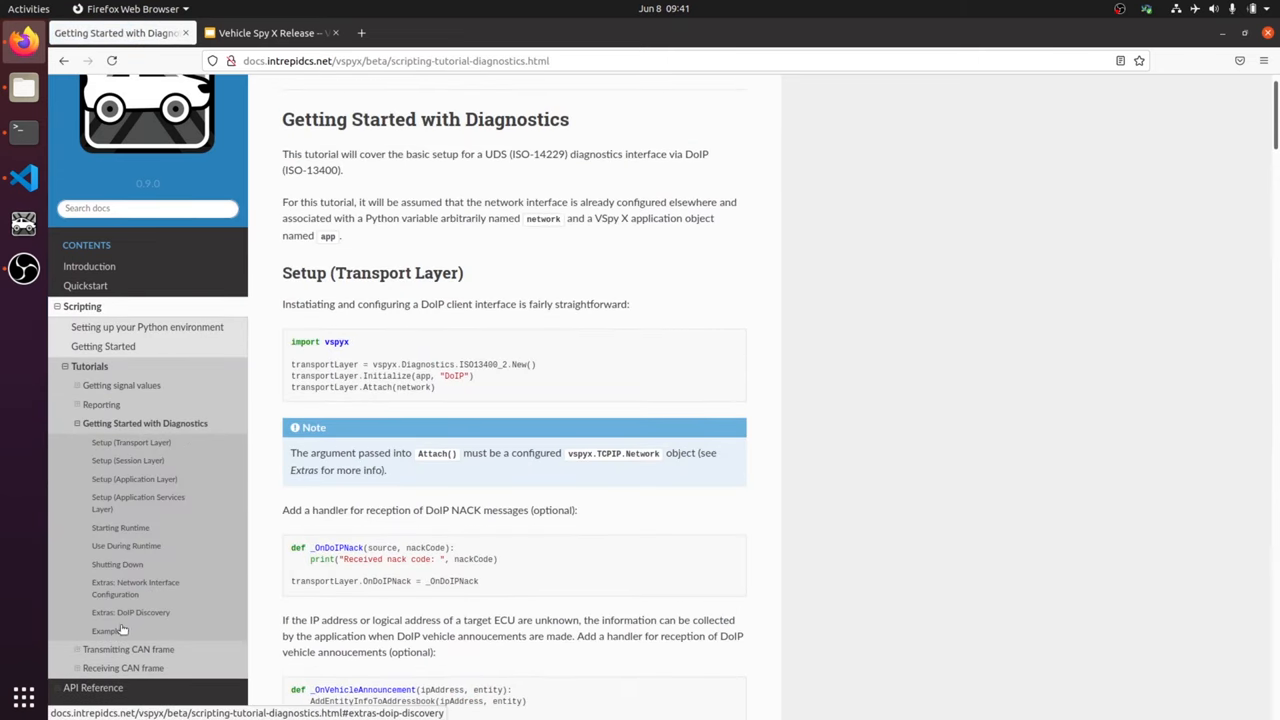
{"action": "left_click", "coordinate": [106, 630]}
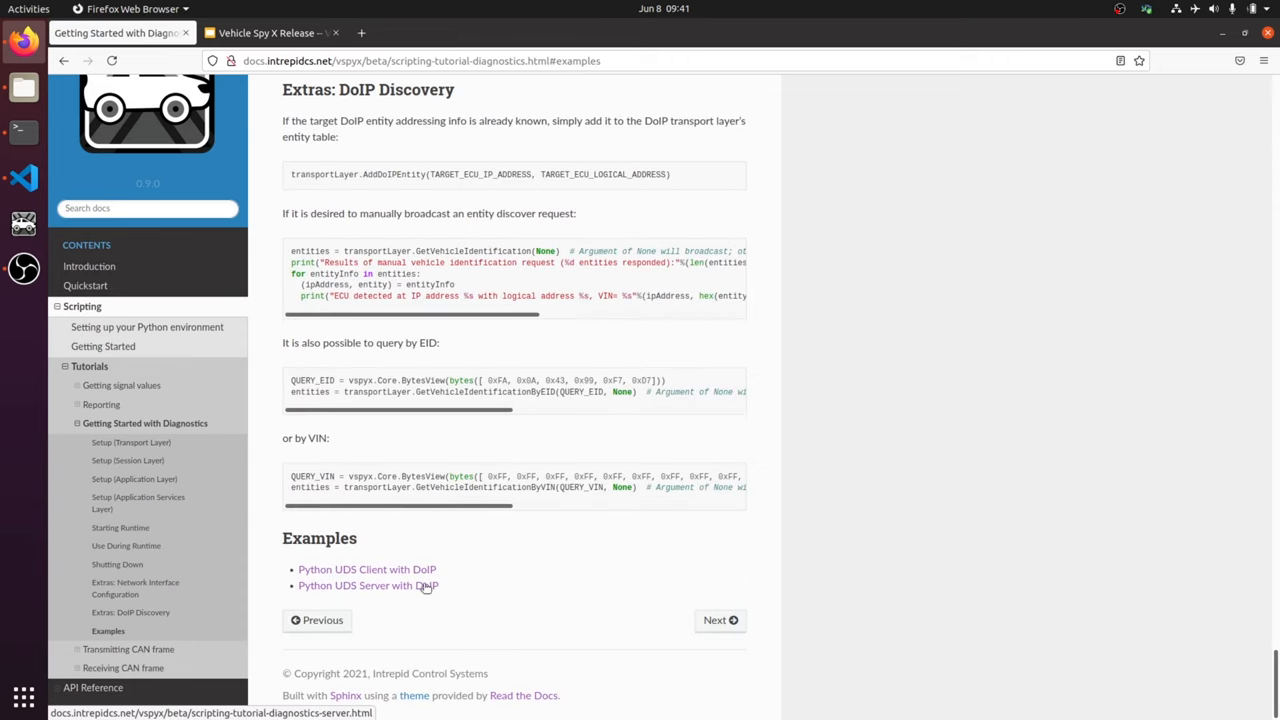
{"action": "mouse_move", "coordinate": [412, 580]}
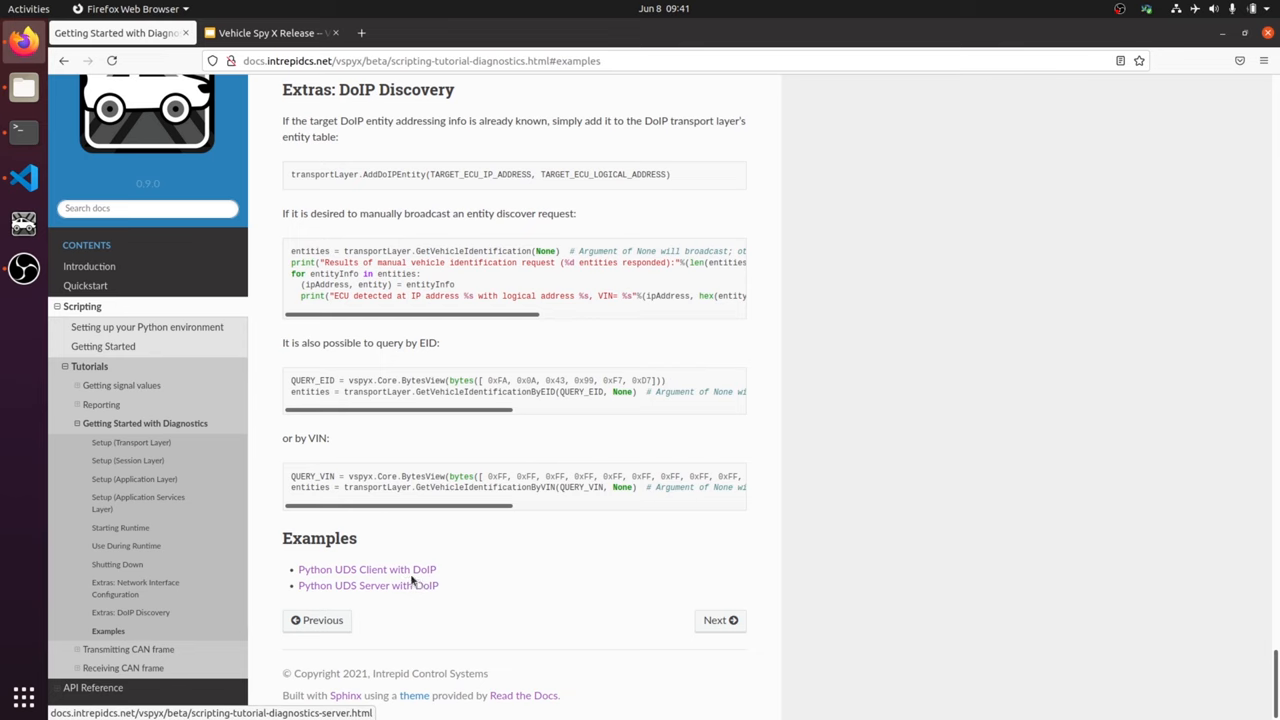
{"action": "mouse_move", "coordinate": [388, 590]}
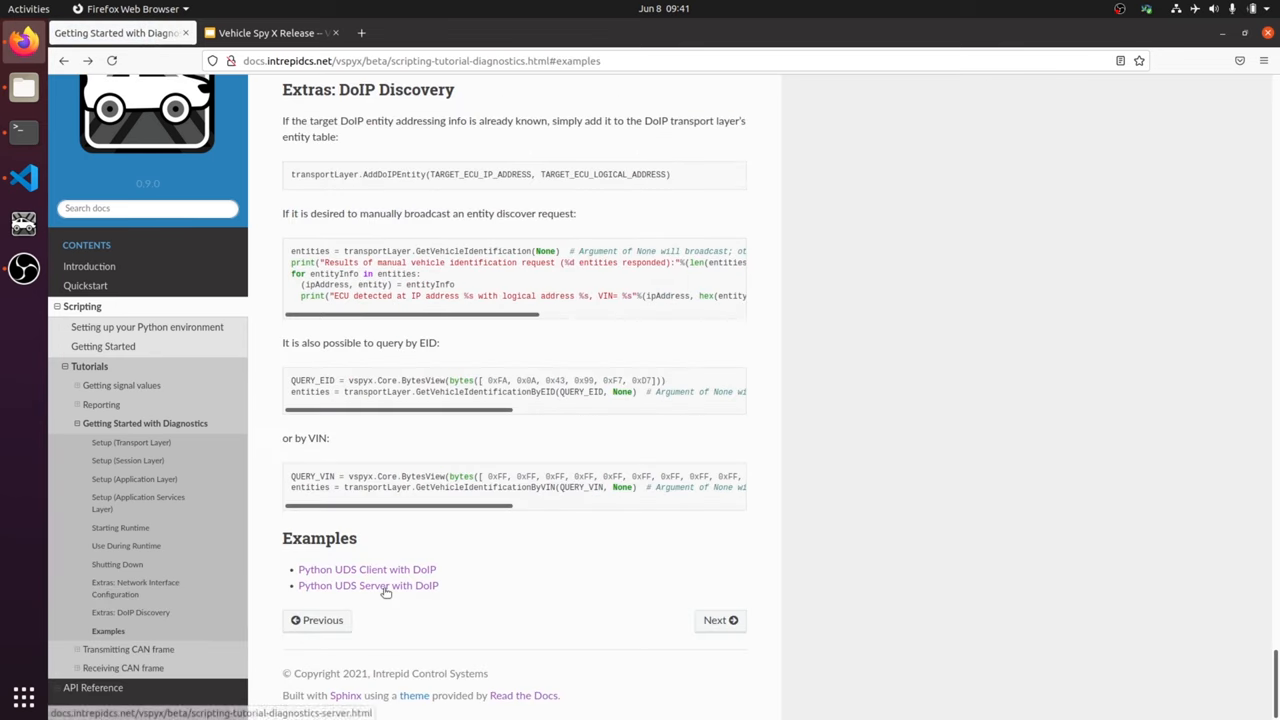
{"action": "left_click", "coordinate": [368, 584]}
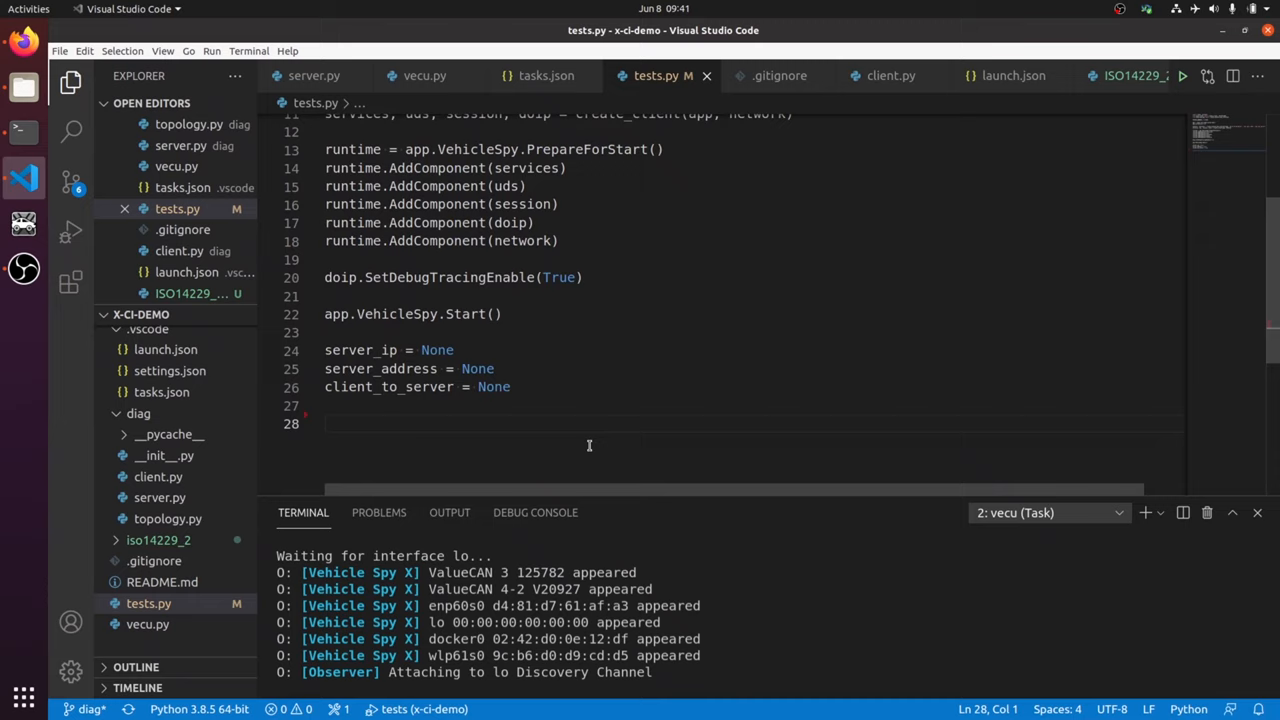
{"action": "mouse_move", "coordinate": [584, 436]}
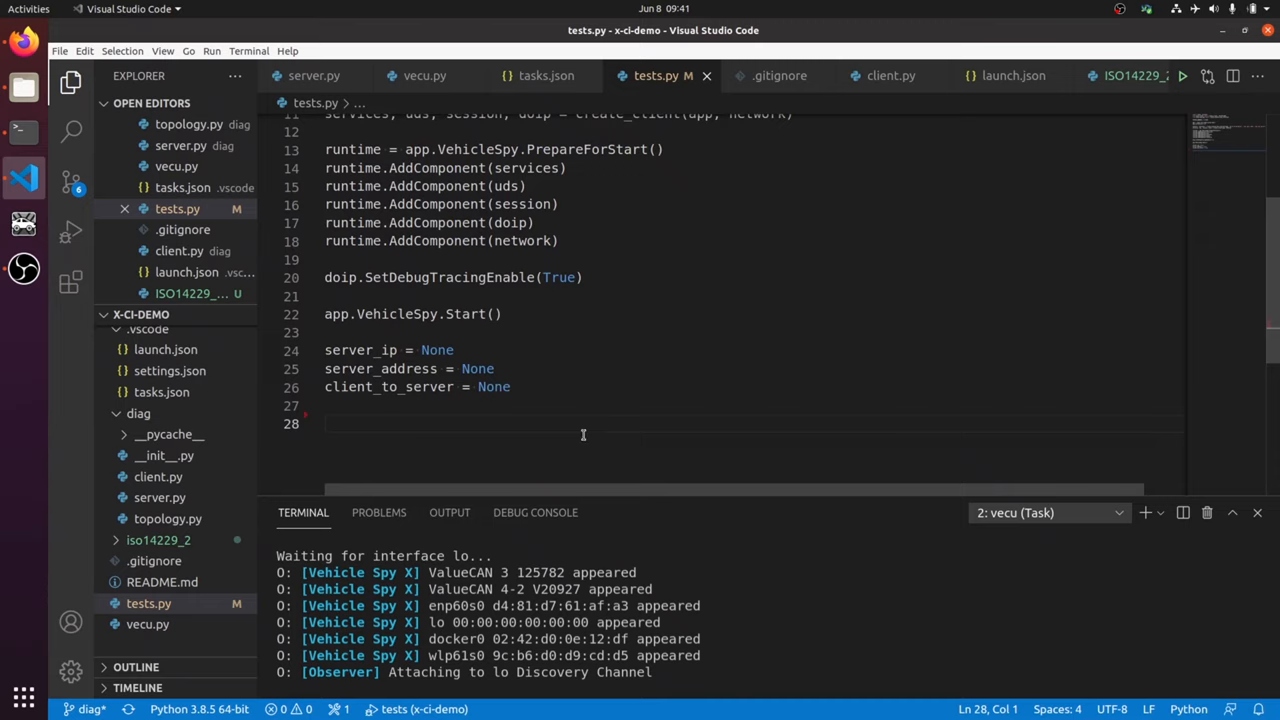
Declare class DiagnosticTests(unittest.TestCase) in tests.py
{"action": "type", "text": "class Diag"}
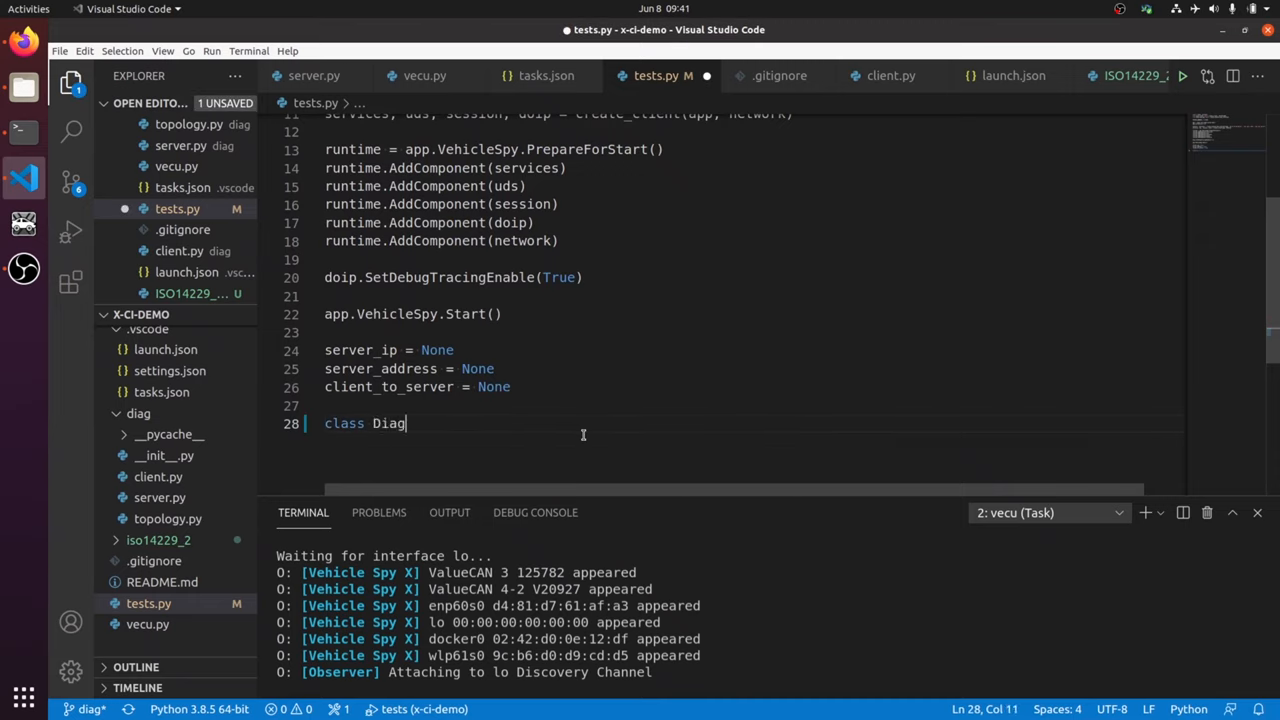
{"action": "type", "text": "nostic"}
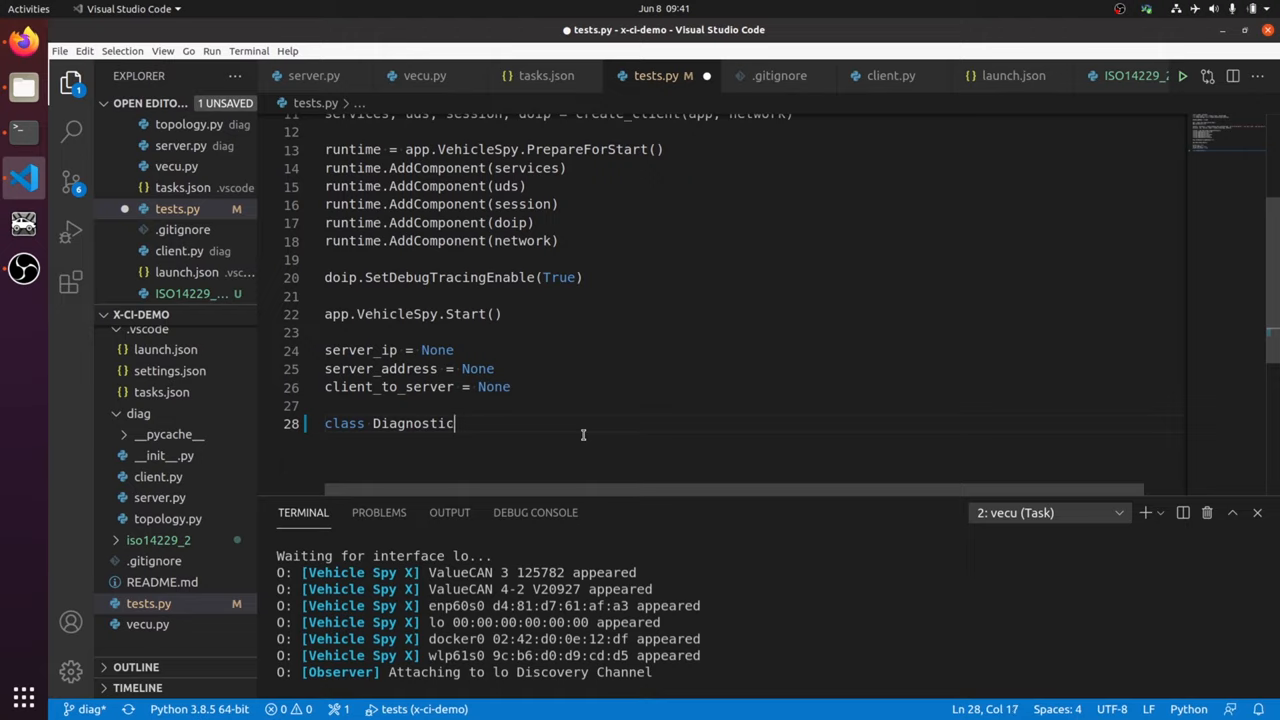
{"action": "type", "text": "Tests"}
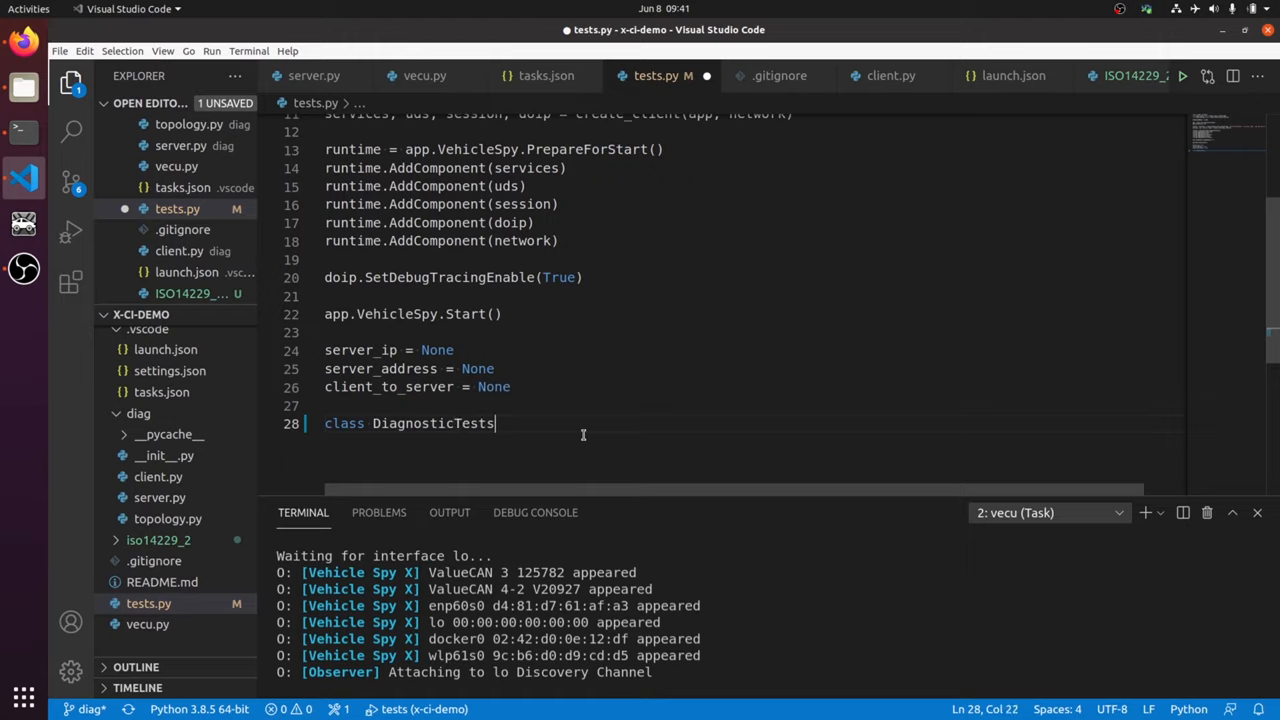
{"action": "type", "text": "(unittest)"}
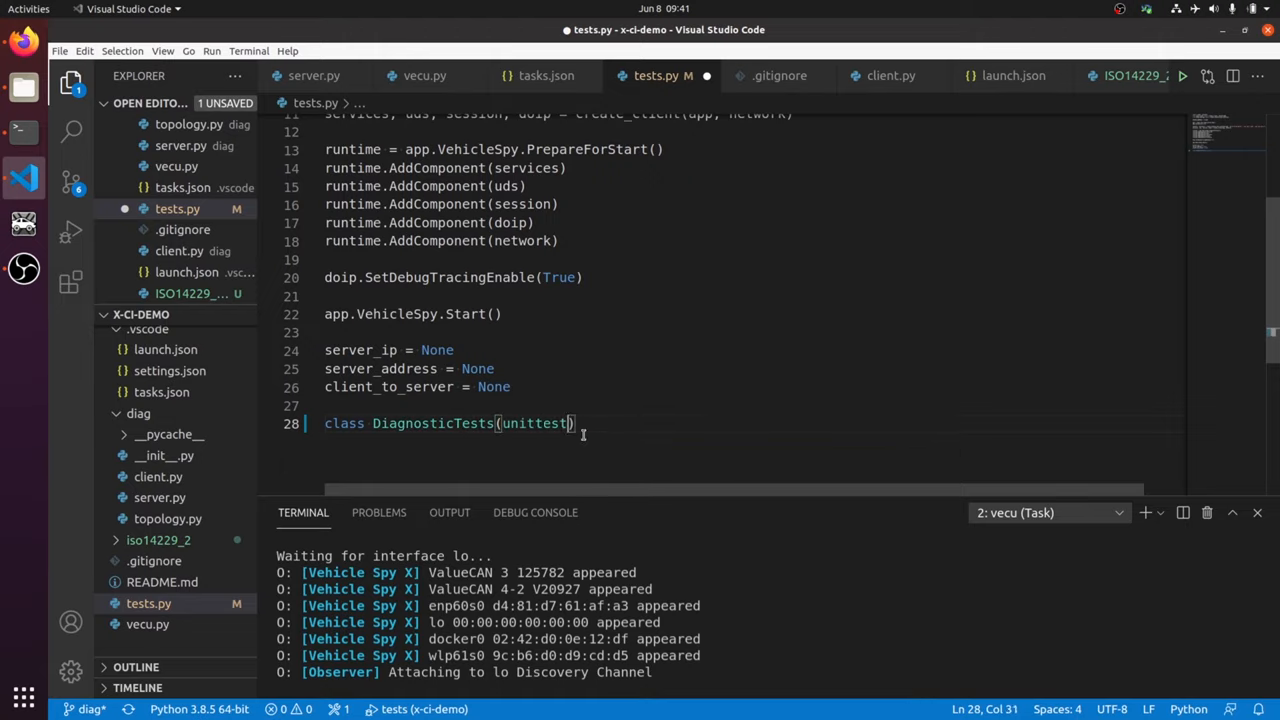
{"action": "type", "text": ".TestCase"}
{"action": "type", "text": "def test_"}
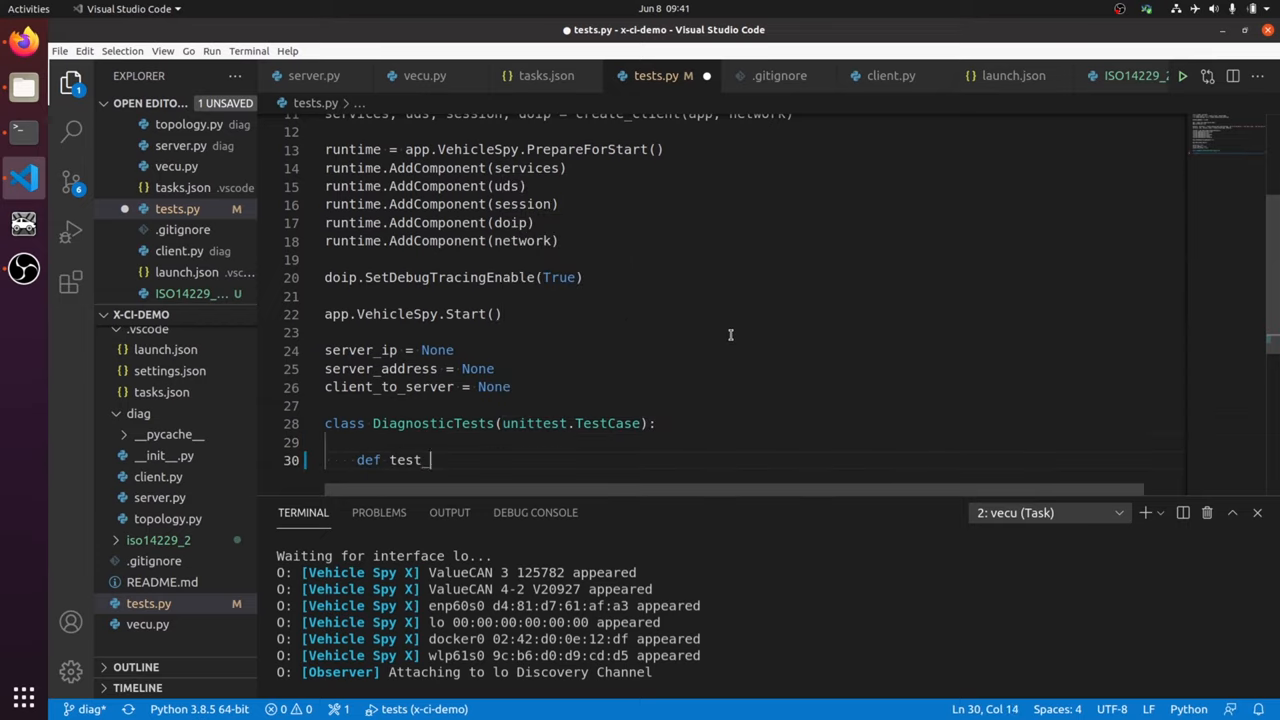
Define test_doip_discovery calling doip.GetVehicleIdentification into entities
{"action": "type", "text": "doip_"}
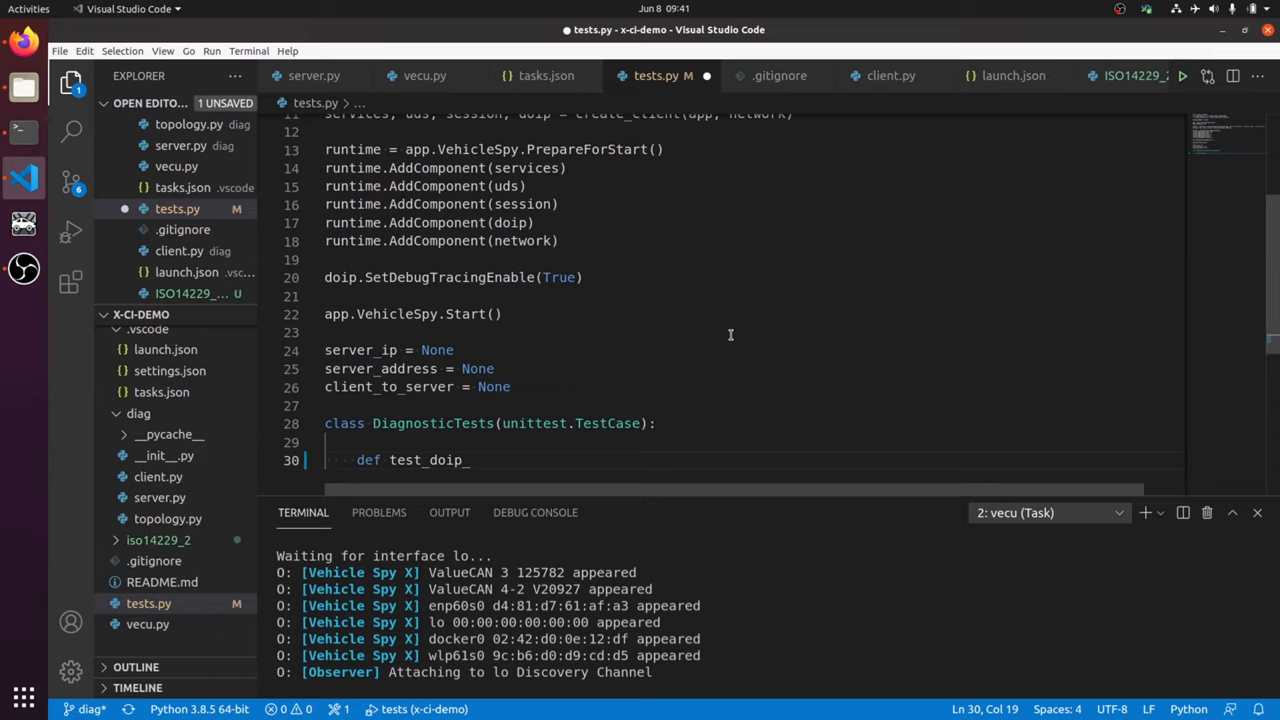
{"action": "type", "text": "discov"}
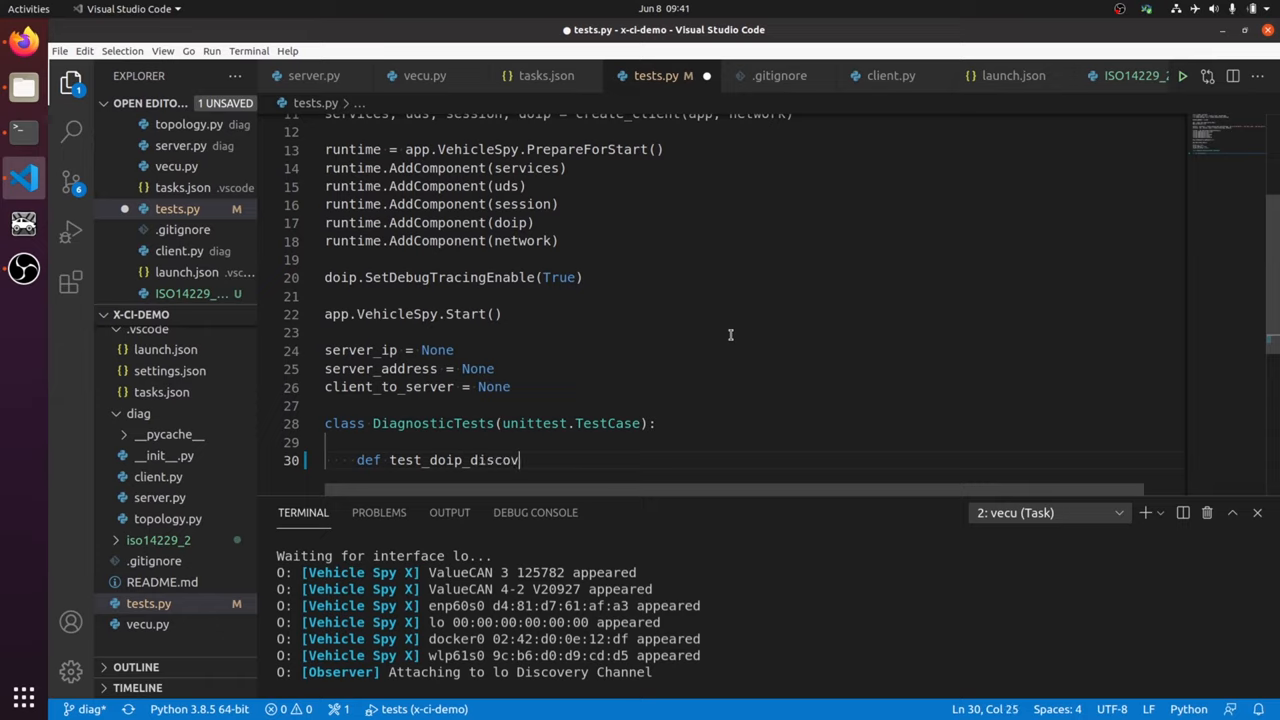
{"action": "type", "text": "ery(s)"}
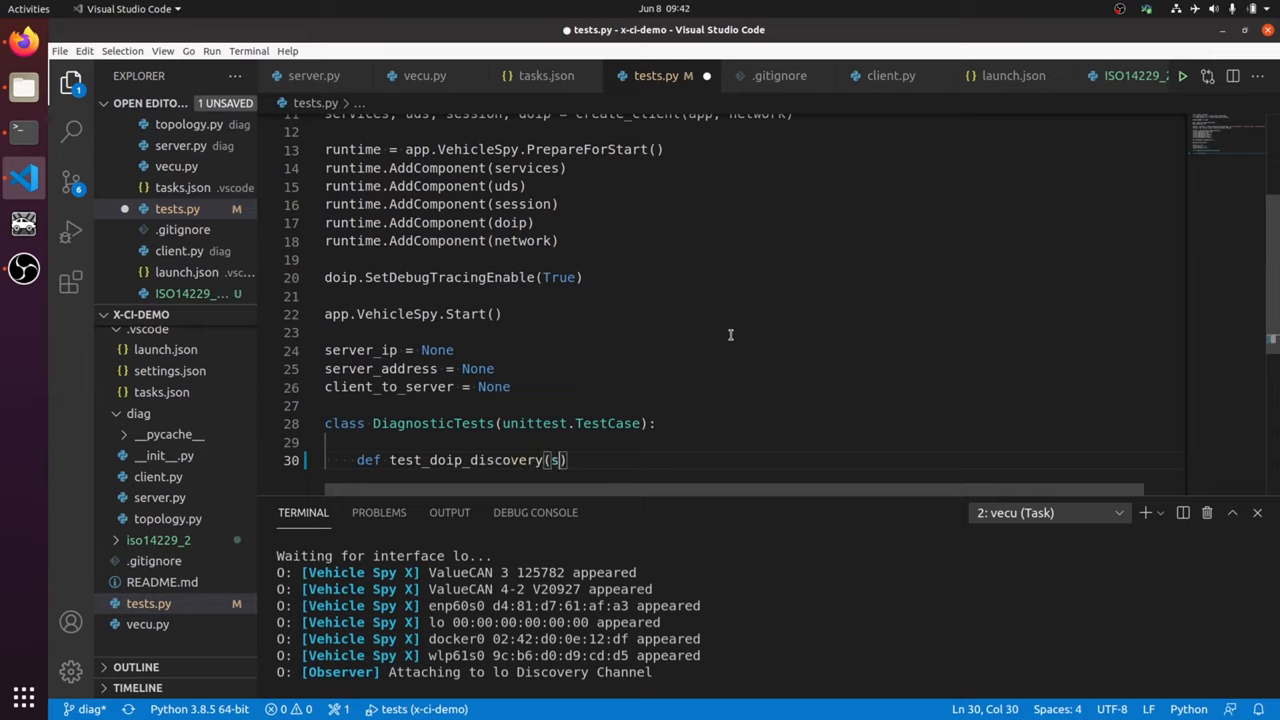
{"action": "type", "text": "elf):"}
{"action": "type", "text": "global server_ip, server_address,"}
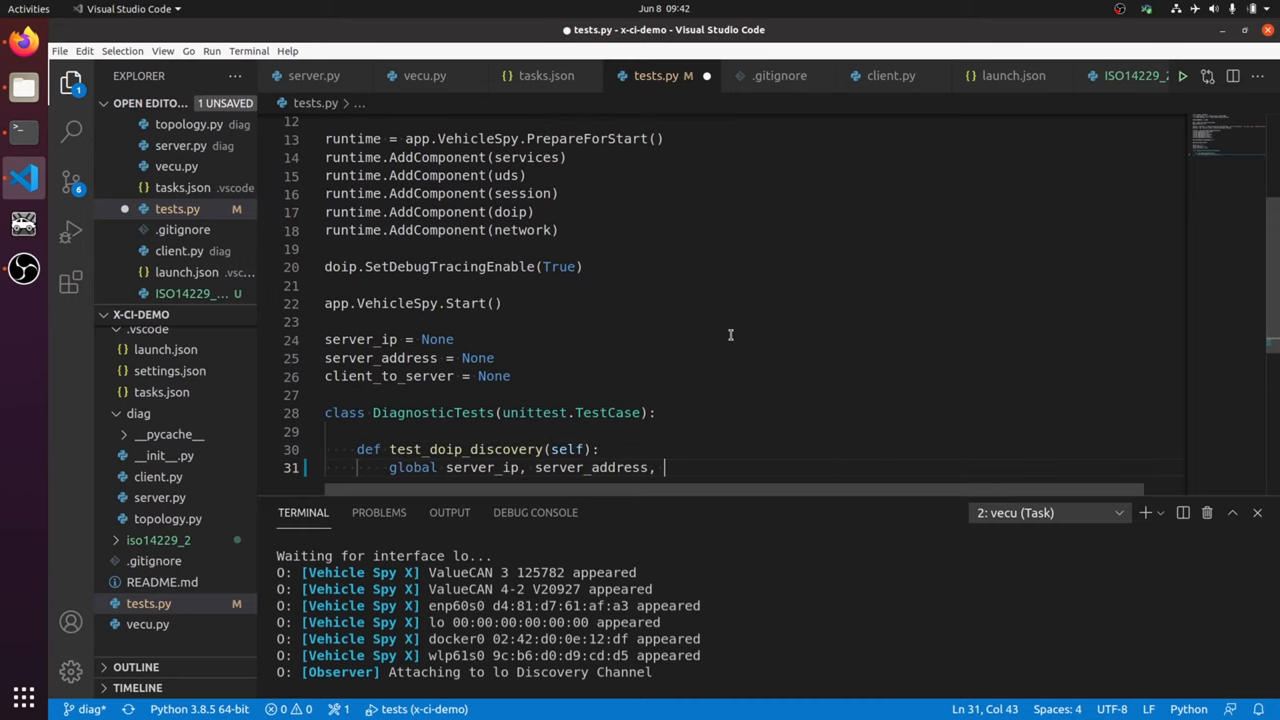
{"action": "type", "text": "client_to_server"}
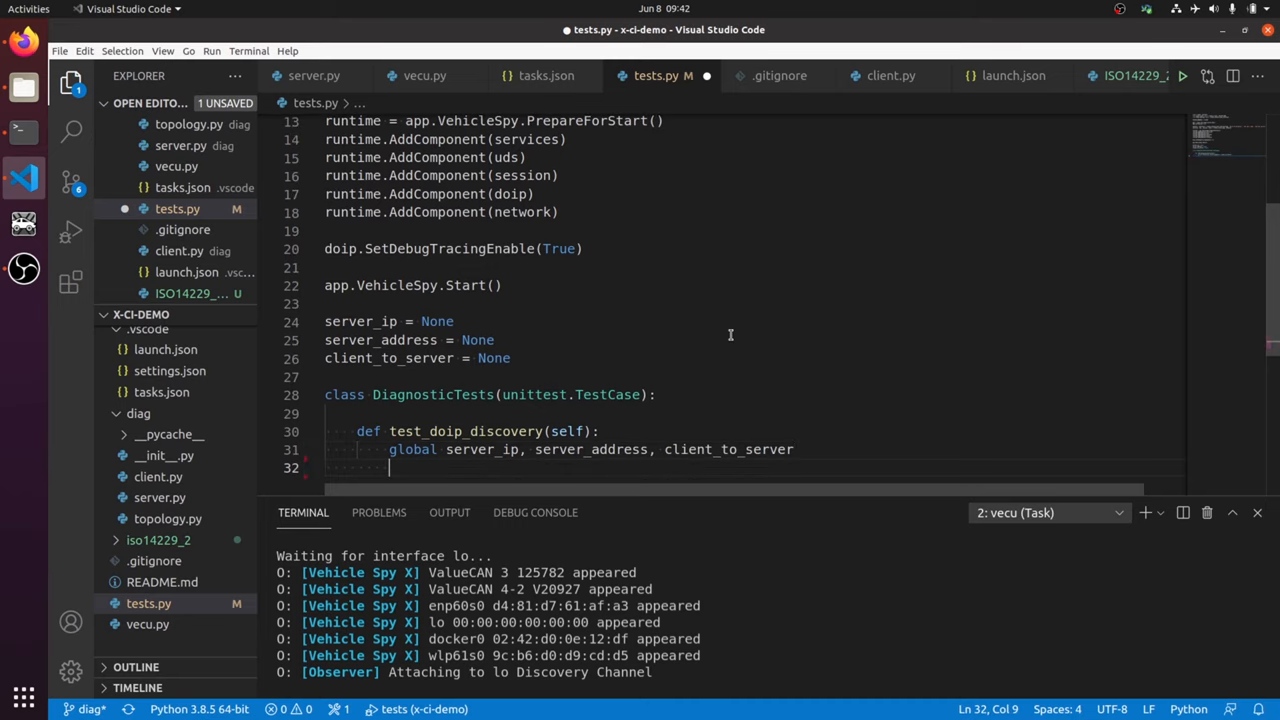
{"action": "type", "text": "entities"}
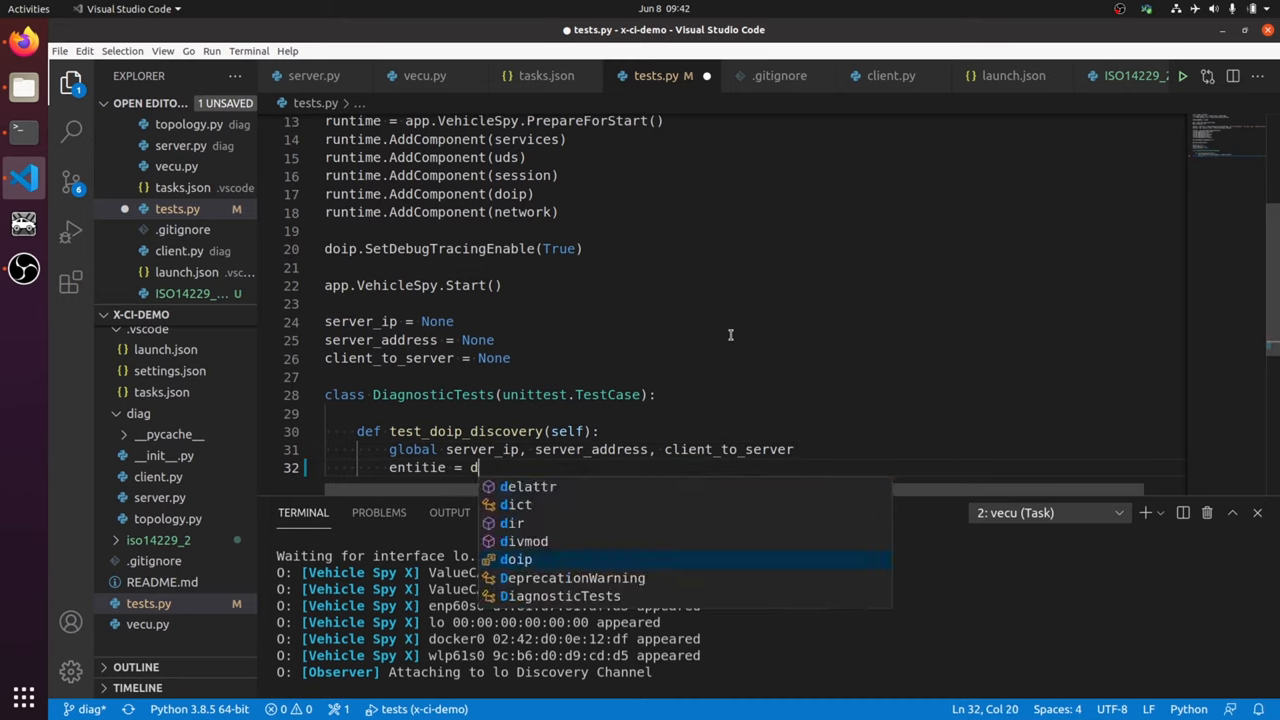
{"action": "type", "text": "oip."}
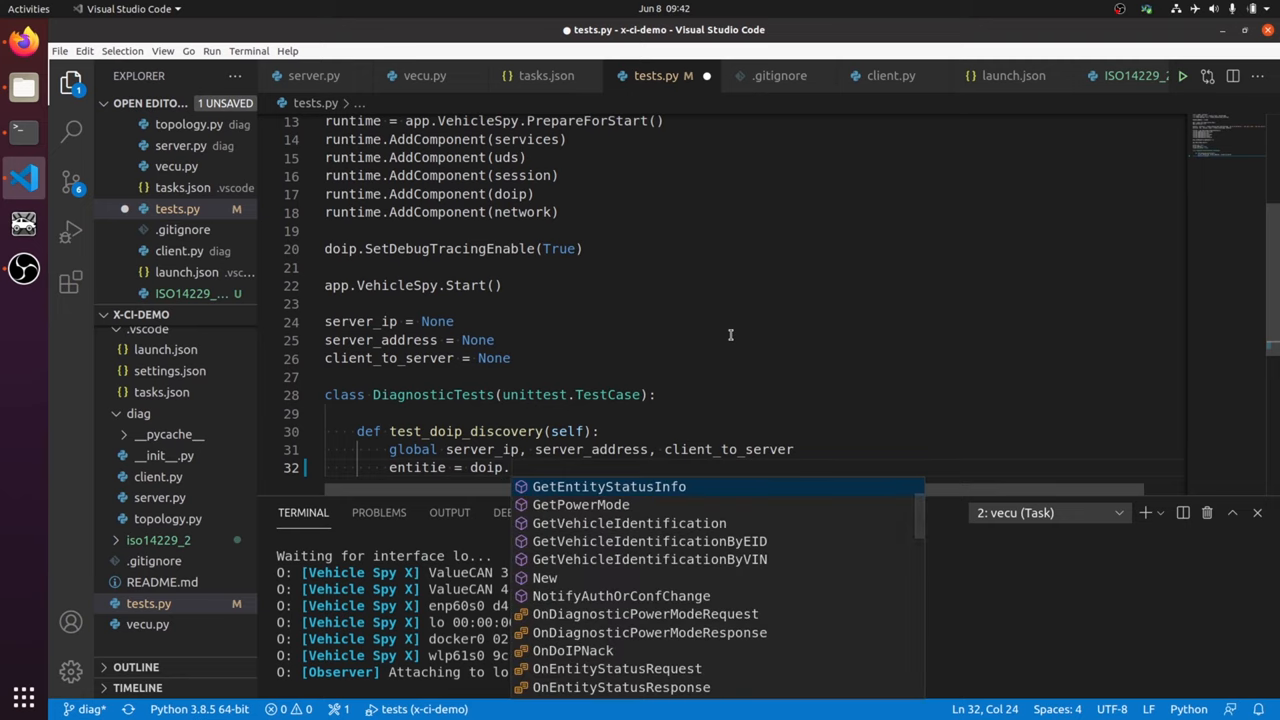
{"action": "type", "text": "GetVehicleIdentification(None)"}
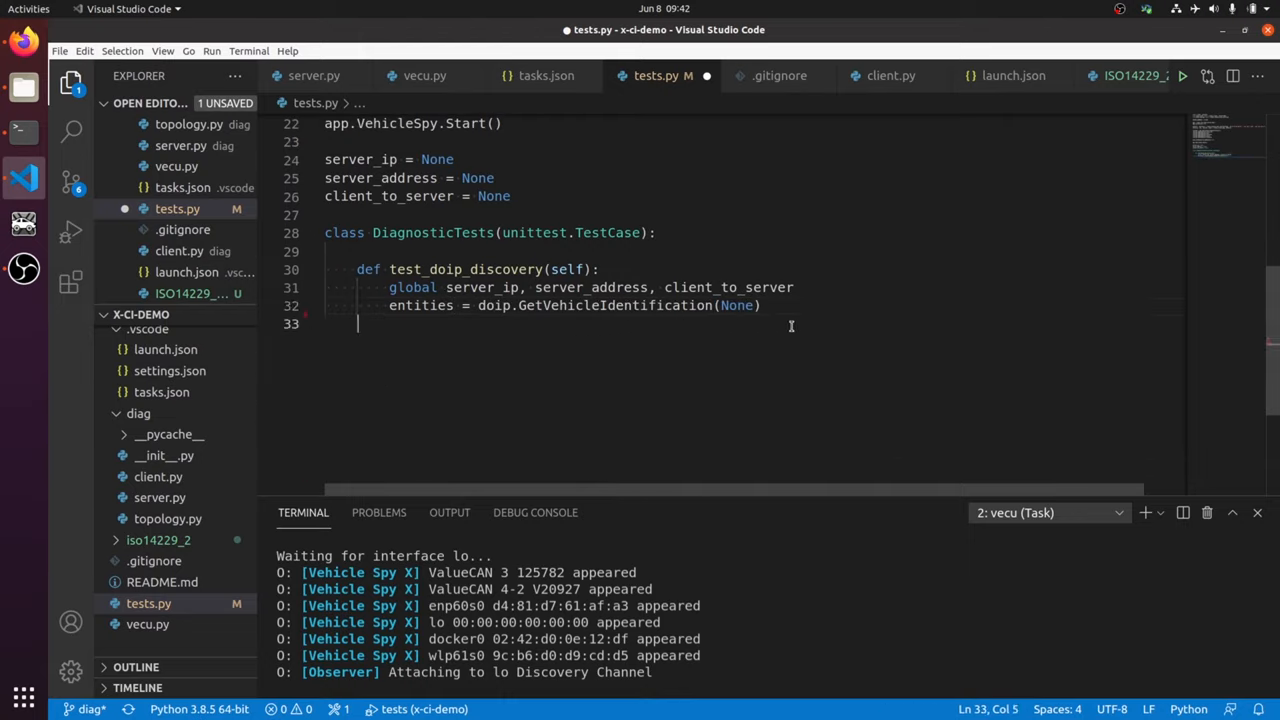
Assert one entity with self.assertEqual and add the unittest.main() entry point
{"action": "type", "text": "self"}
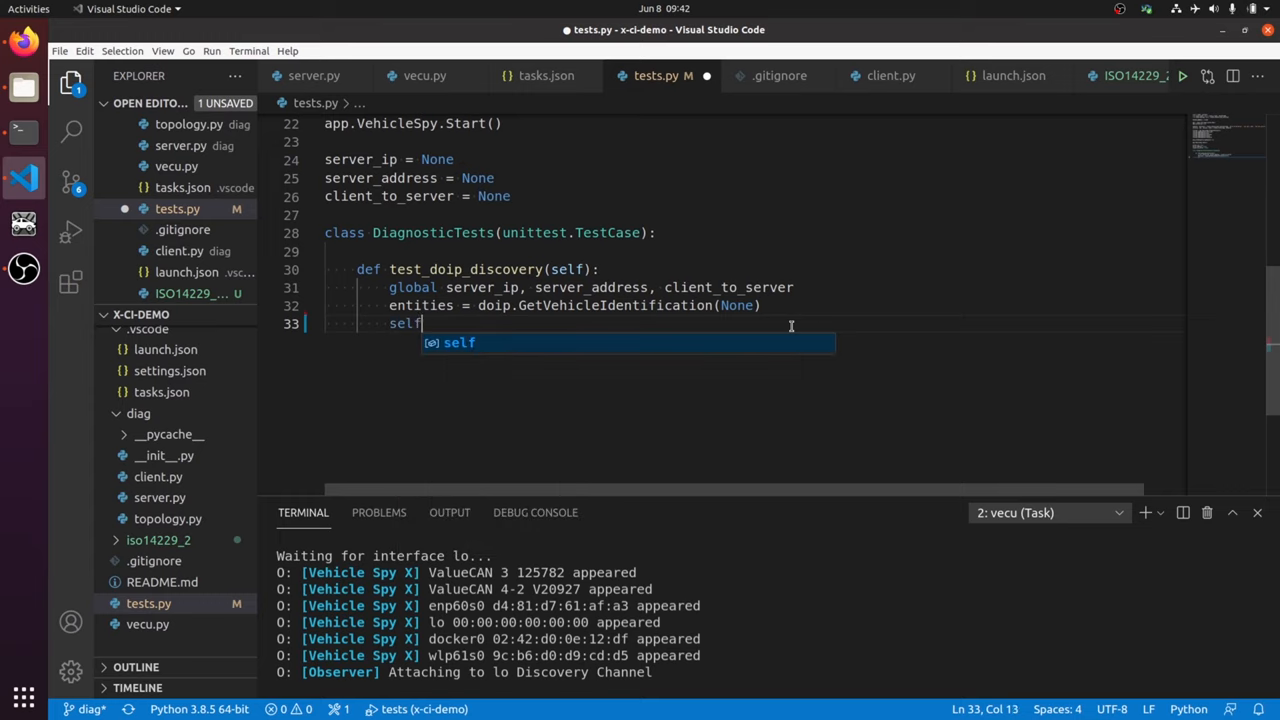
{"action": "type", "text": ".assertEqual(len)"}
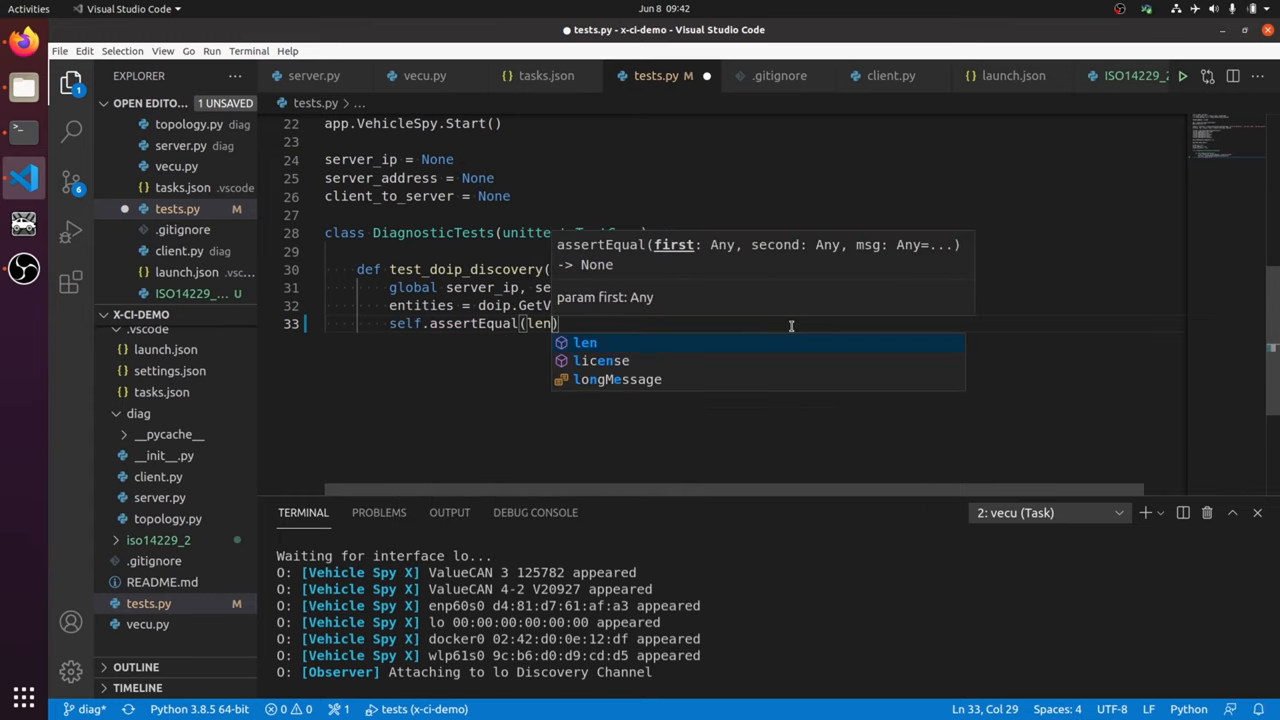
{"action": "type", "text": "(entities), 1)"}
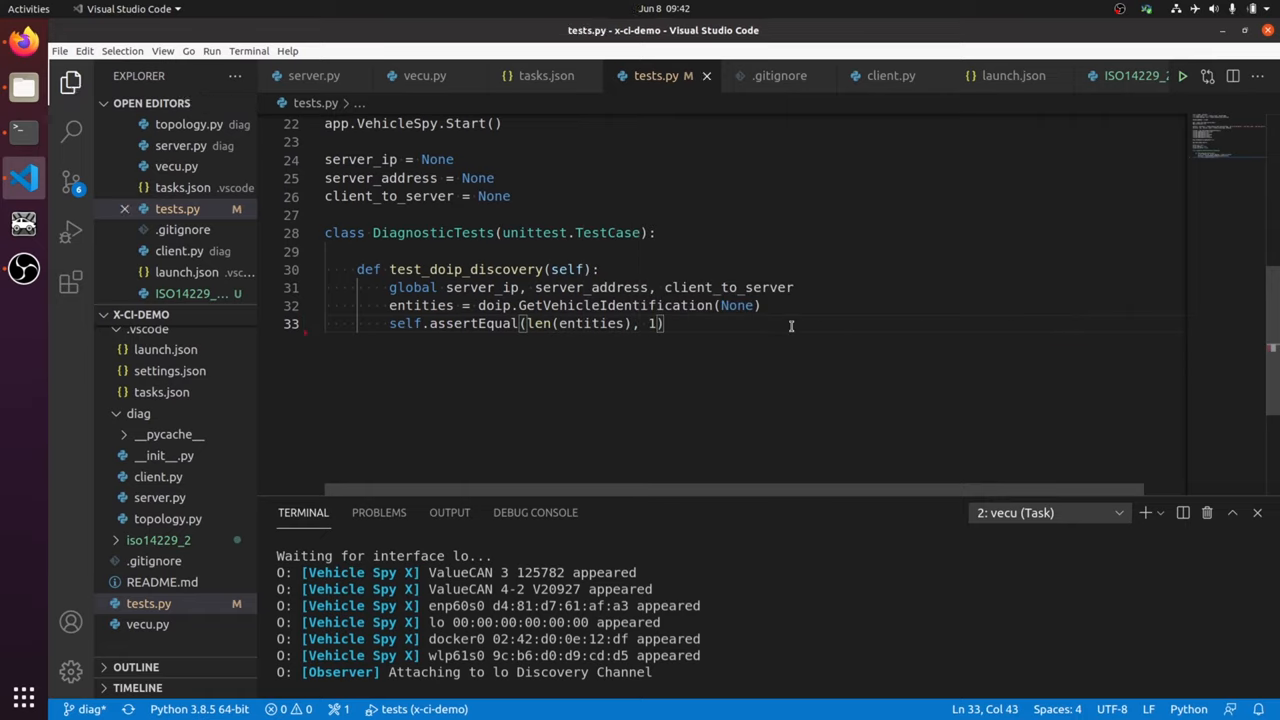
{"action": "key", "text": "Enter"}
{"action": "type", "text": "unittest"}
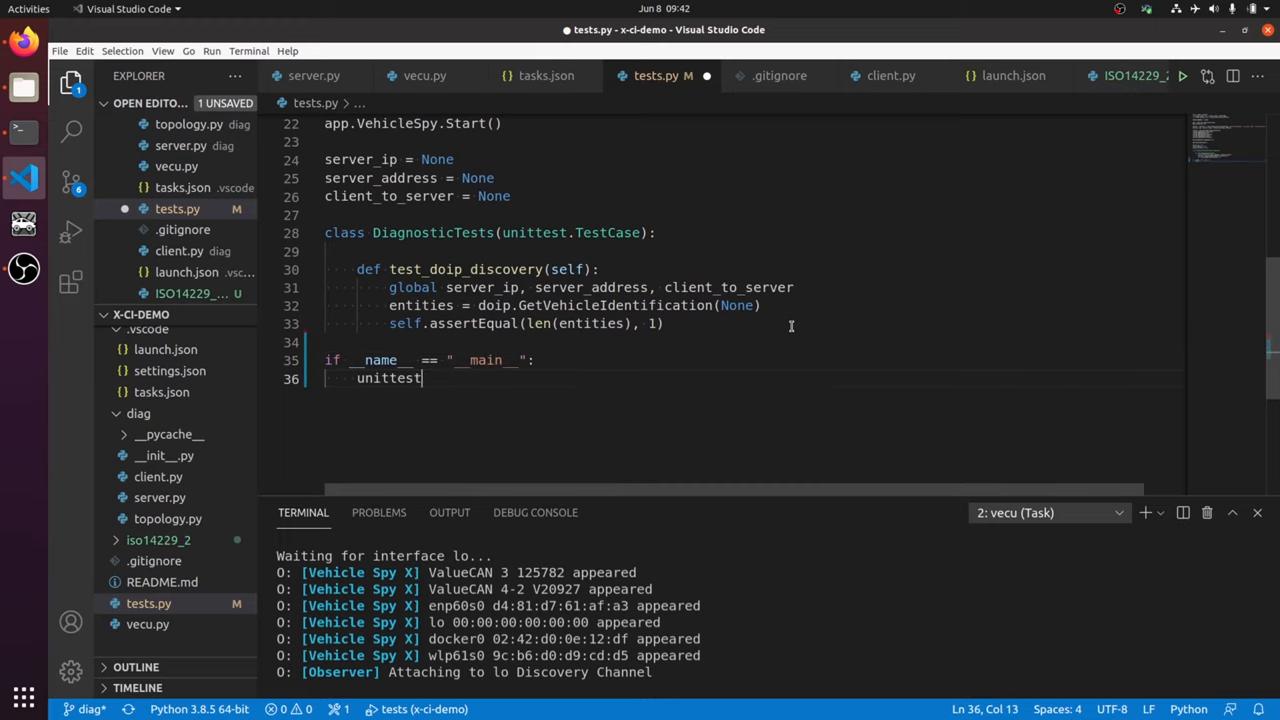
{"action": "type", "text": ".main()"}
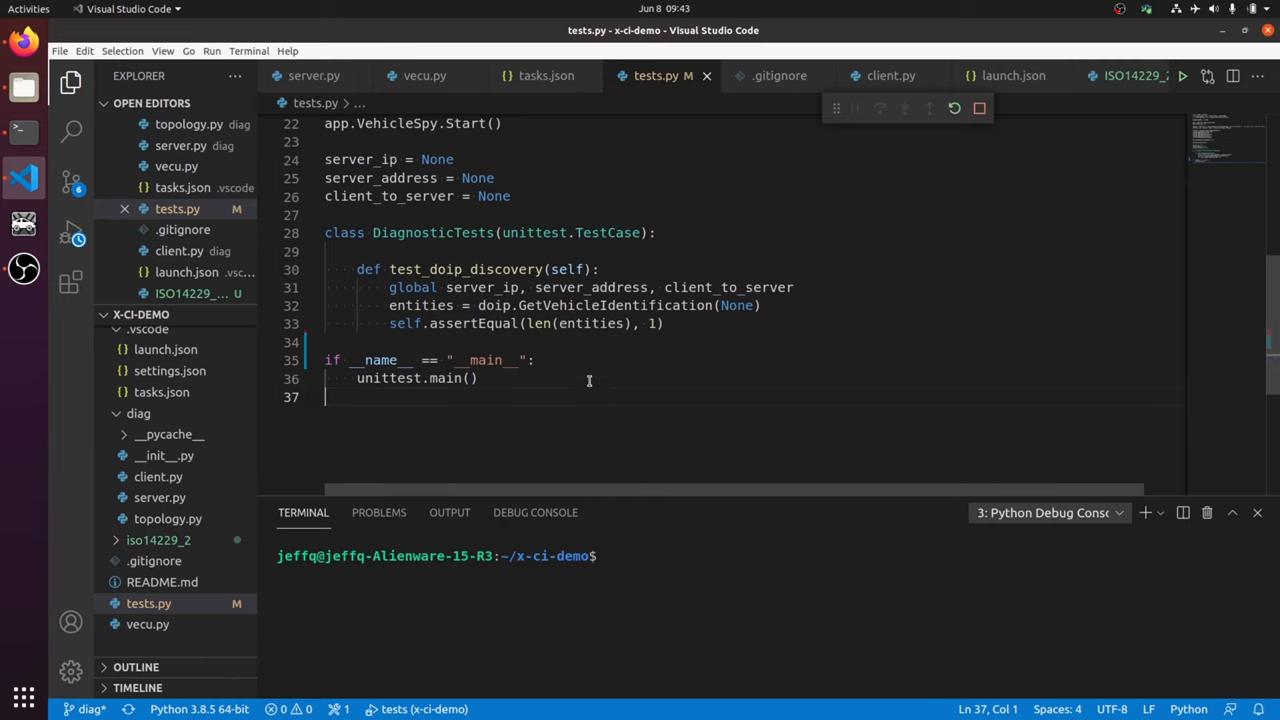
Break at the vehicle identification call, debug, step over and inspect entities
{"action": "left_click", "coordinate": [1184, 76]}
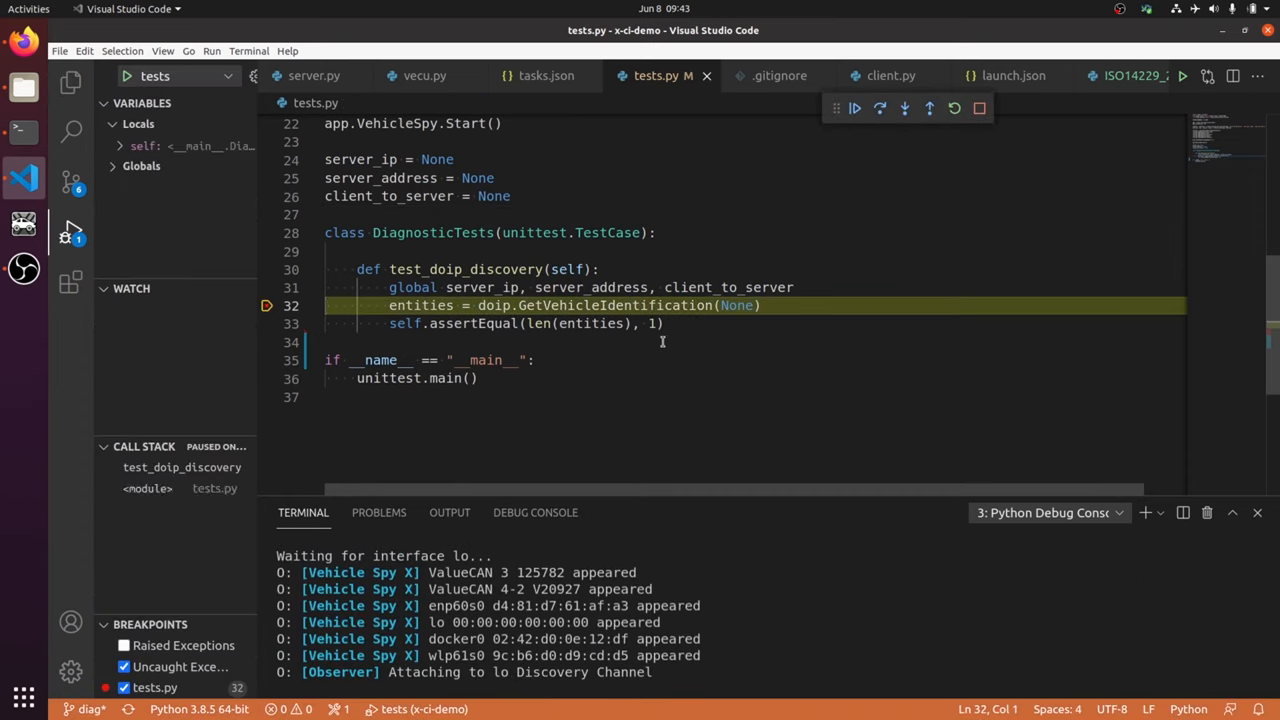
{"action": "left_click", "coordinate": [854, 108]}
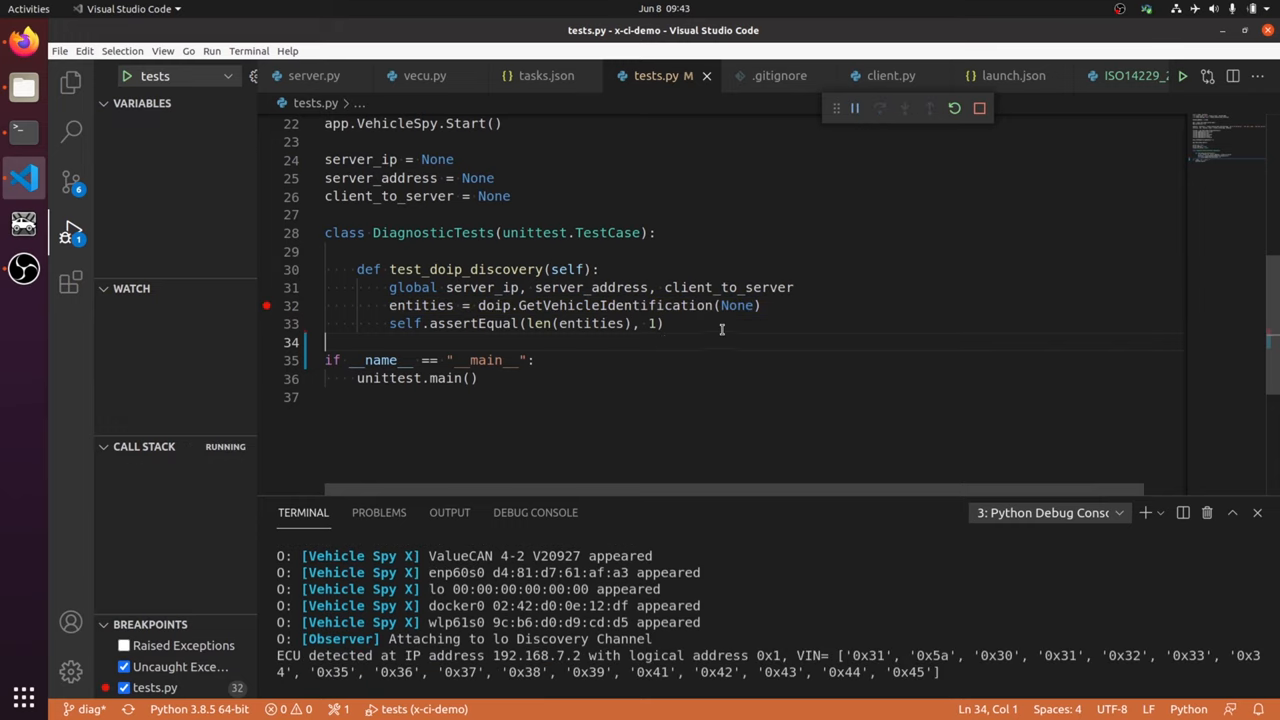
{"action": "left_click", "coordinate": [880, 108]}
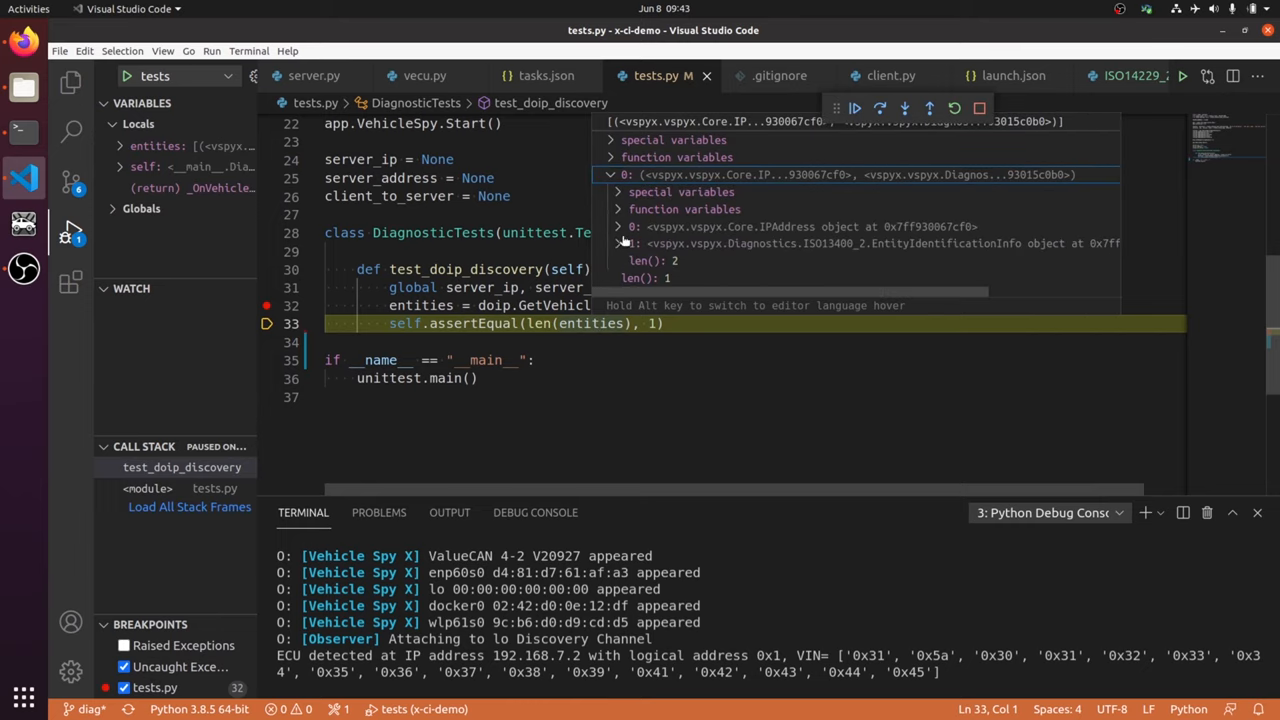
Expand the entity's identification and sync status details, then stop debugging
{"action": "left_click", "coordinate": [620, 244]}
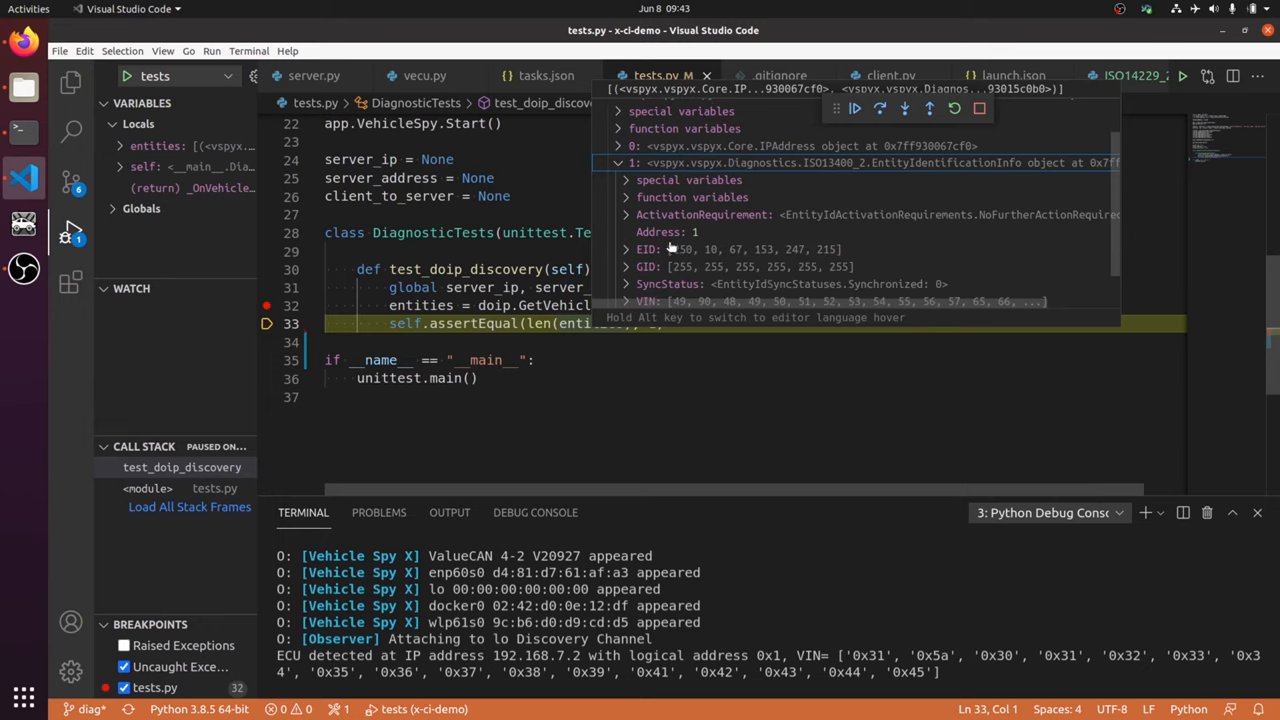
{"action": "left_click", "coordinate": [624, 238]}
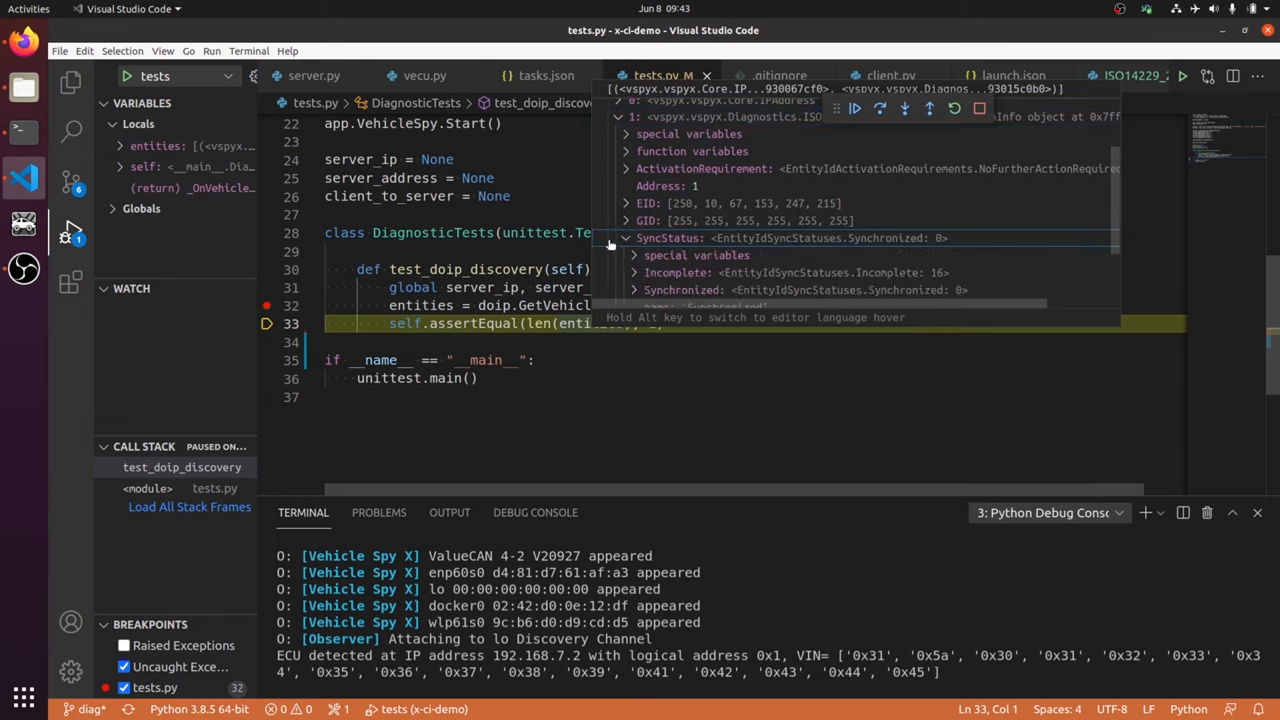
{"action": "left_click", "coordinate": [624, 238]}
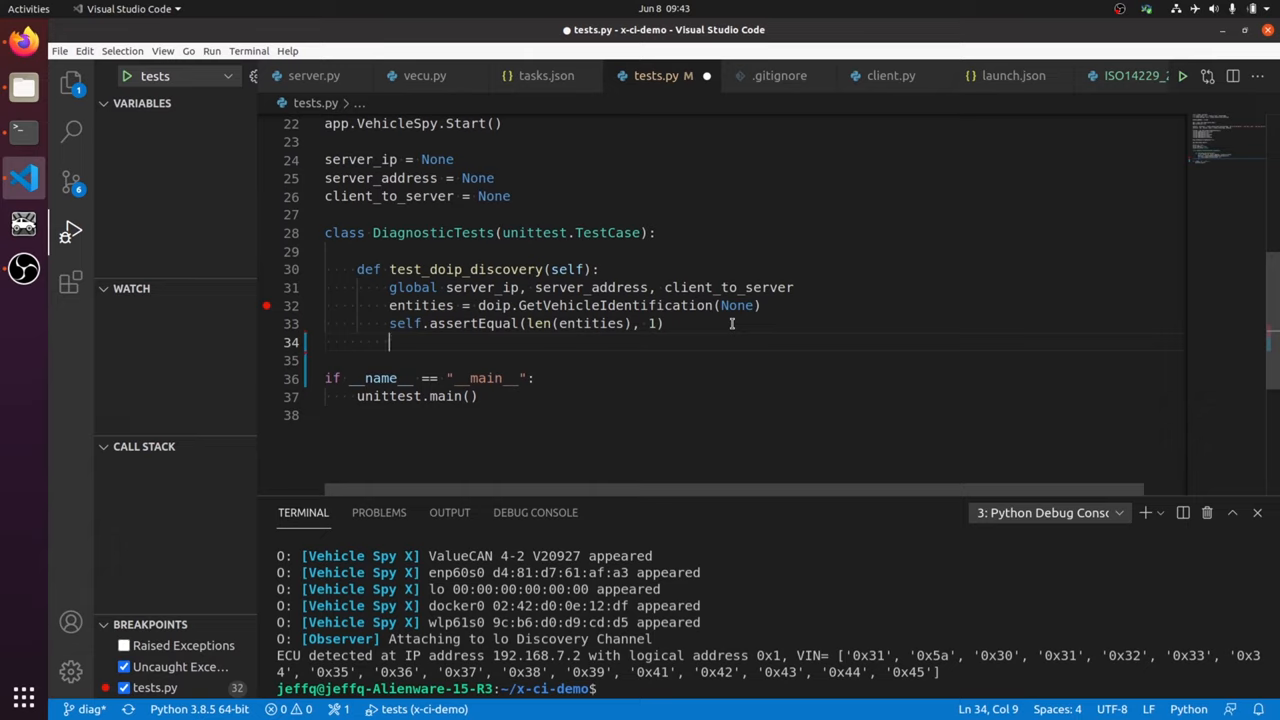
Unpack server_ip, entity_info = entities[0] and take vin_bytes from entity_info.VIN
{"action": "type", "text": "server_"}
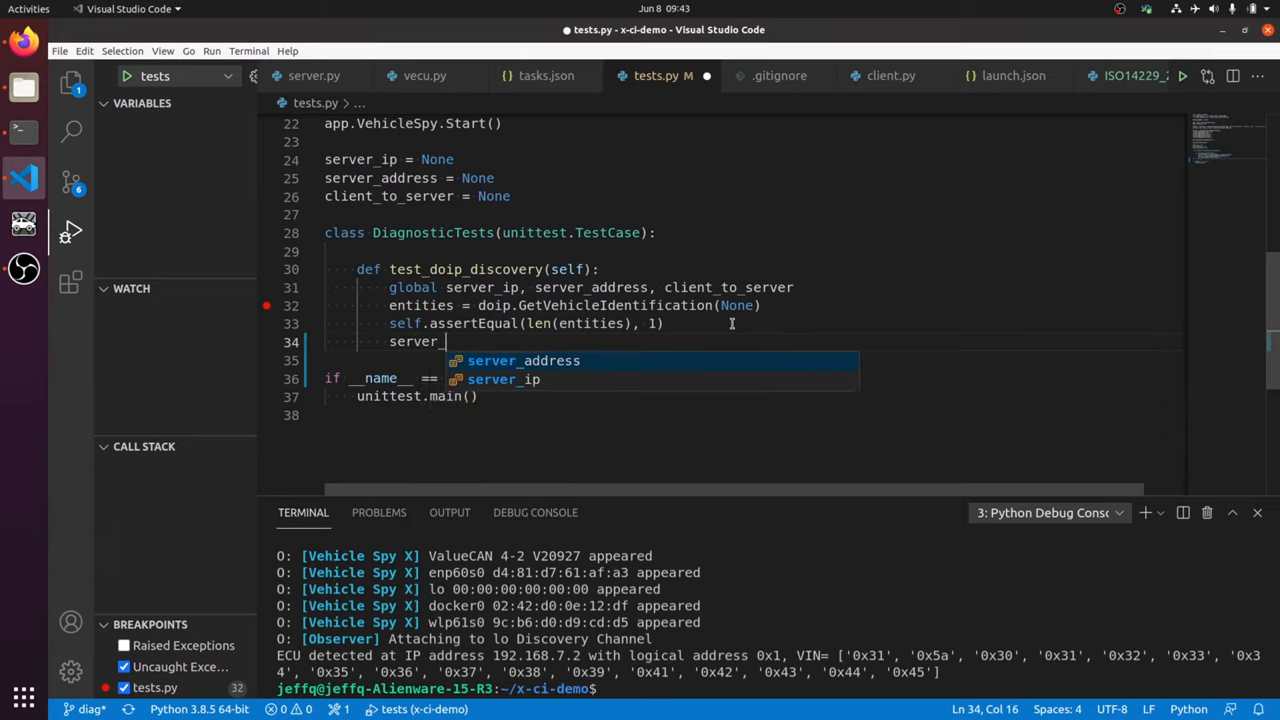
{"action": "type", "text": "ip, ent"}
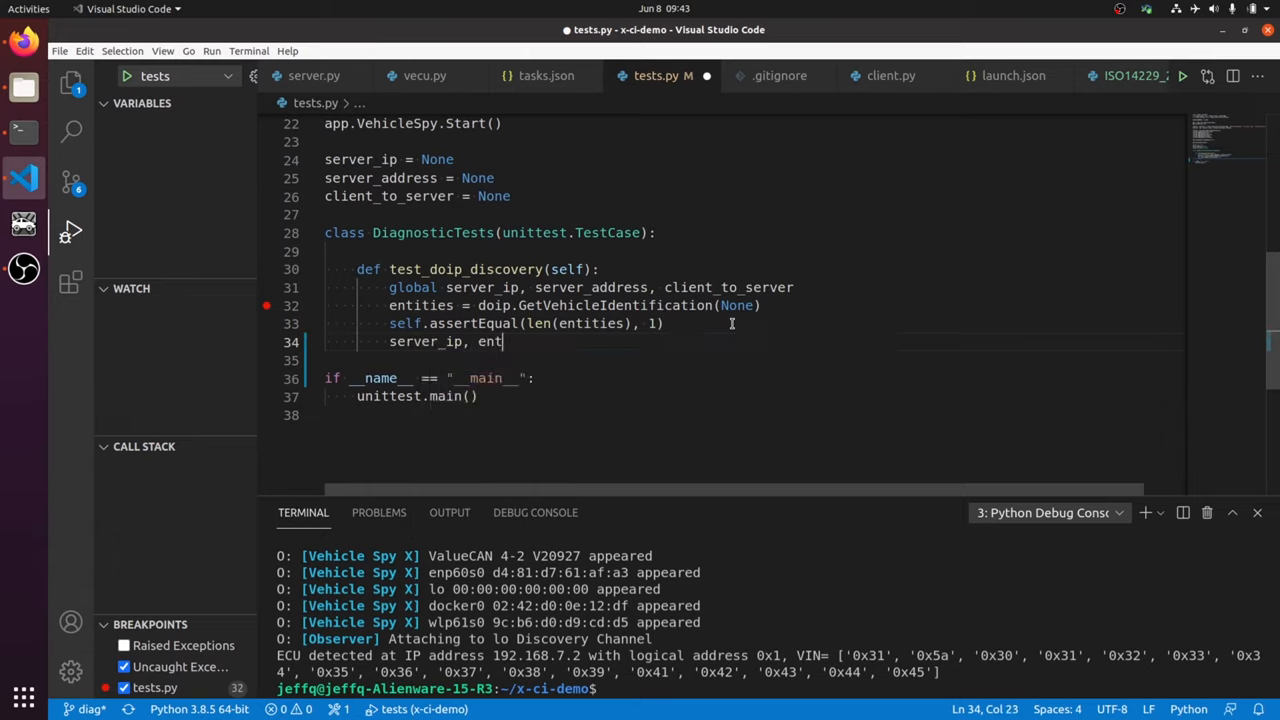
{"action": "type", "text": "it"}
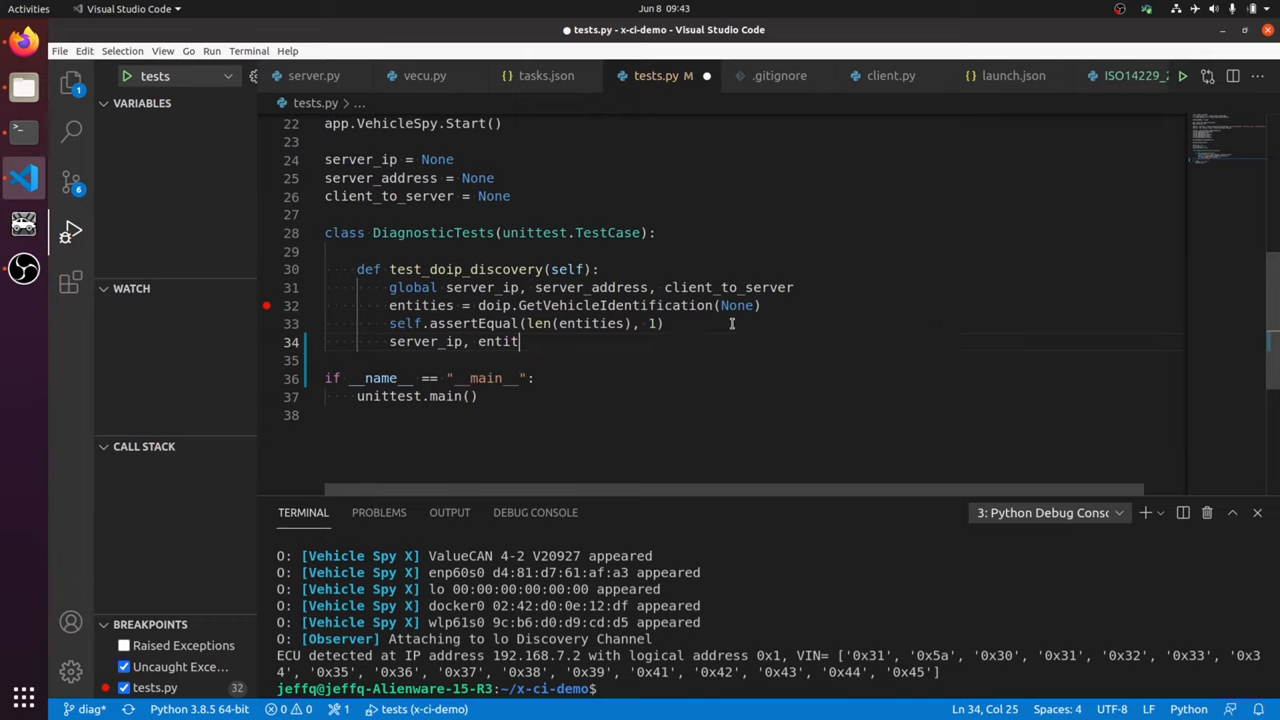
{"action": "type", "text": "y_info"}
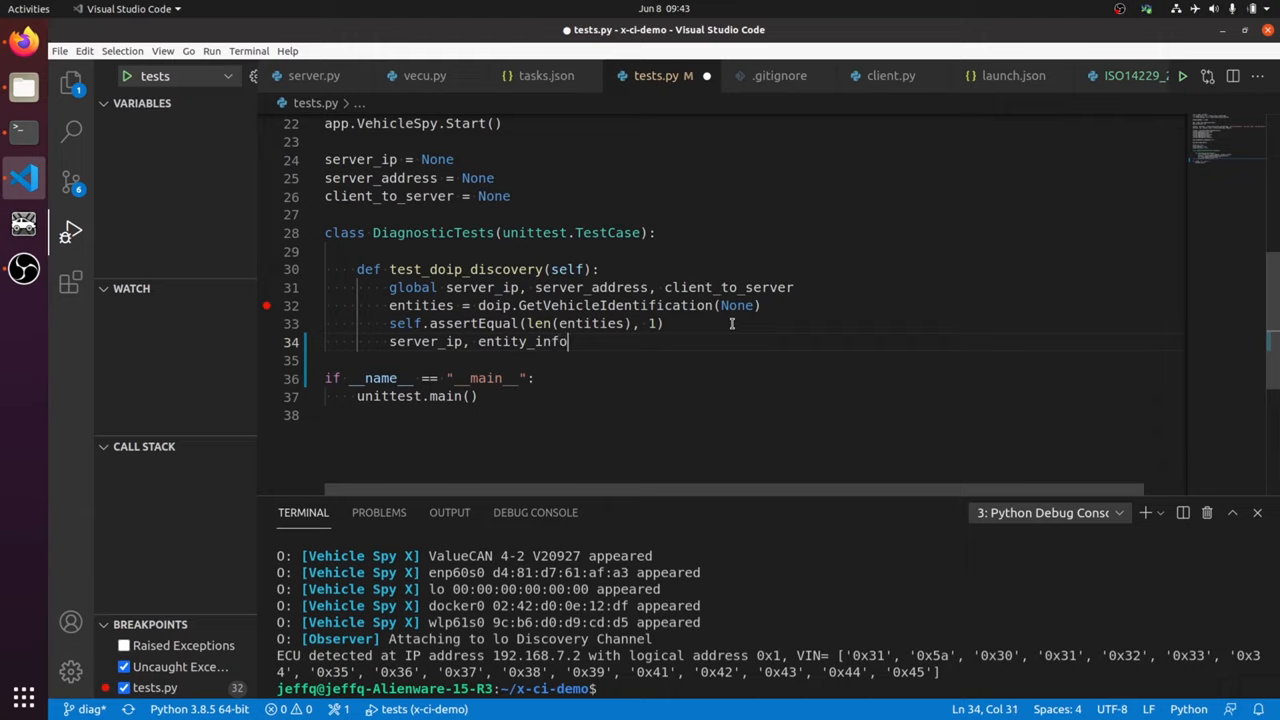
{"action": "type", "text": "= entities"}
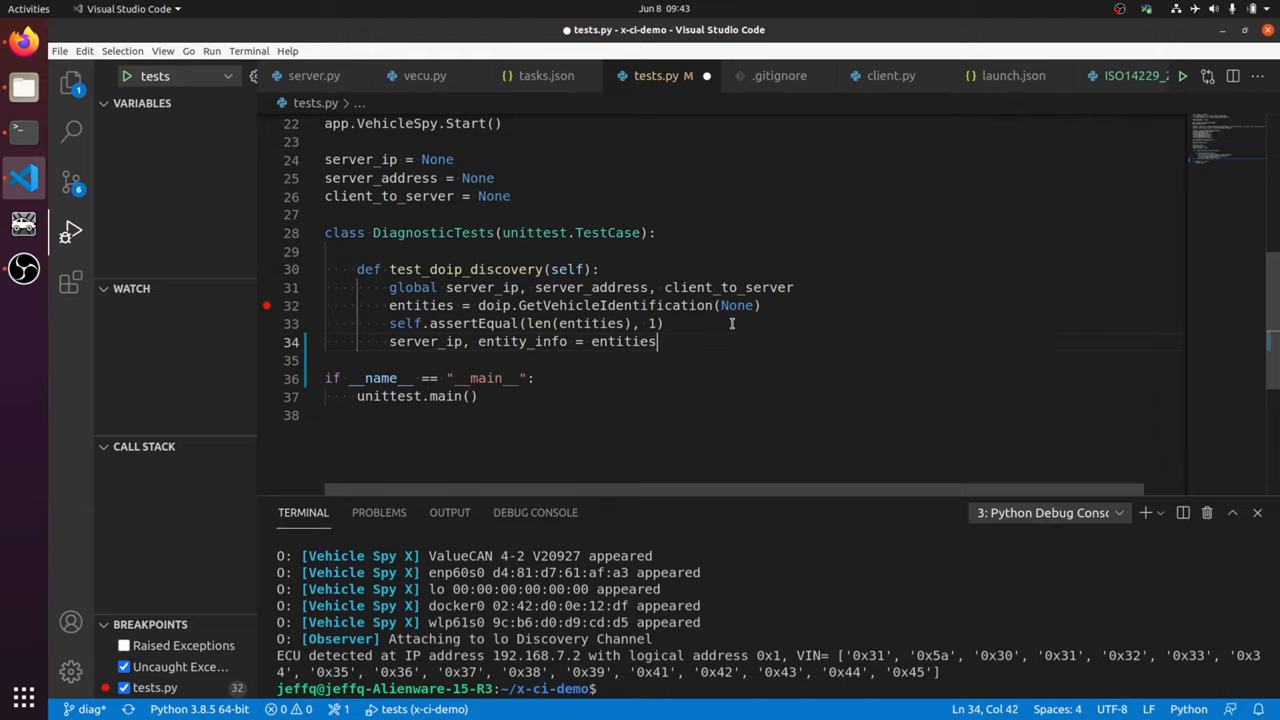
{"action": "type", "text": "[0]"}
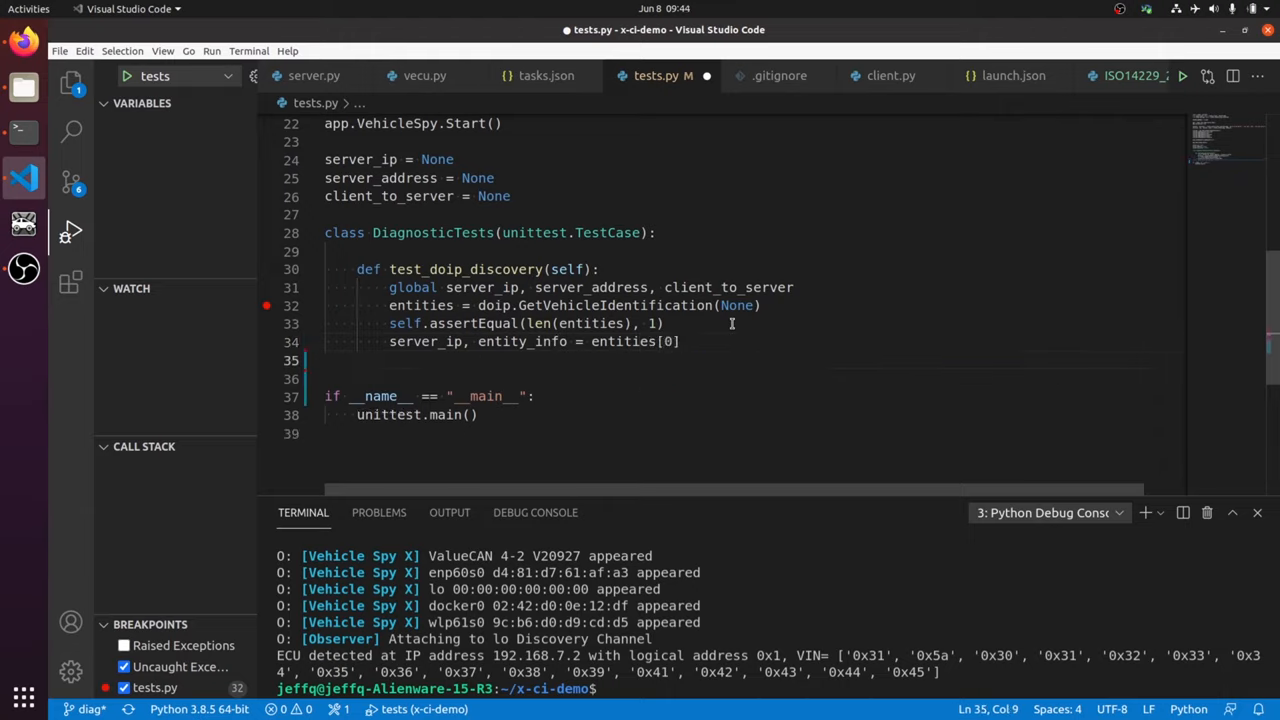
{"action": "type", "text": "vin_bytes = bytes(entity_info.VIN"}
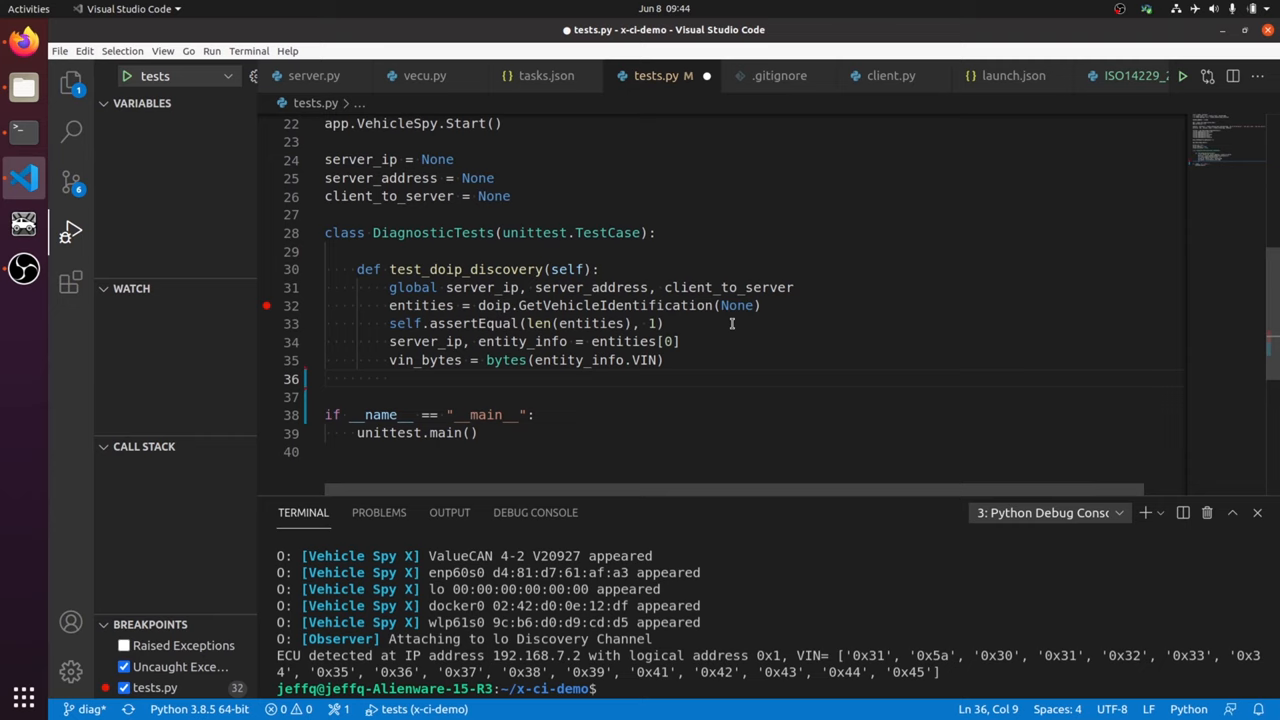
Decode vin = str(vin_bytes, encoding="ascii") and begin self.assertEqual on it
{"action": "type", "text": "vin = str("}
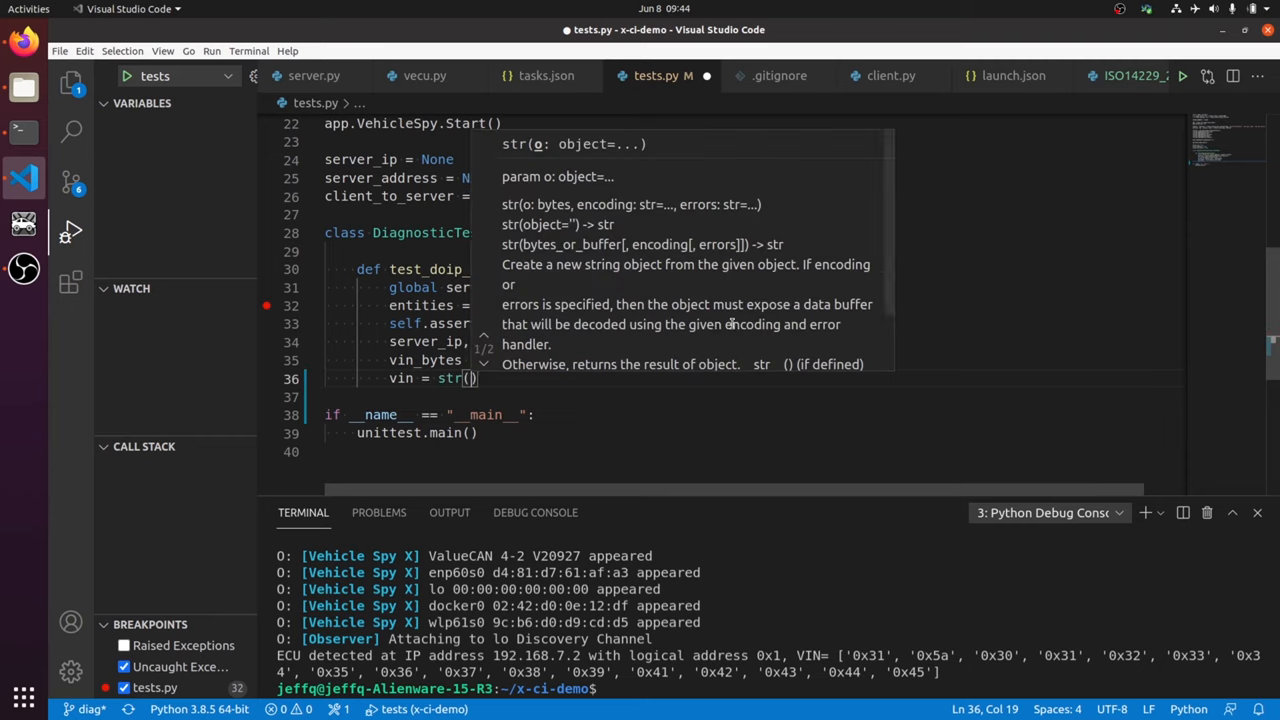
{"action": "type", "text": "vin_bytes,"}
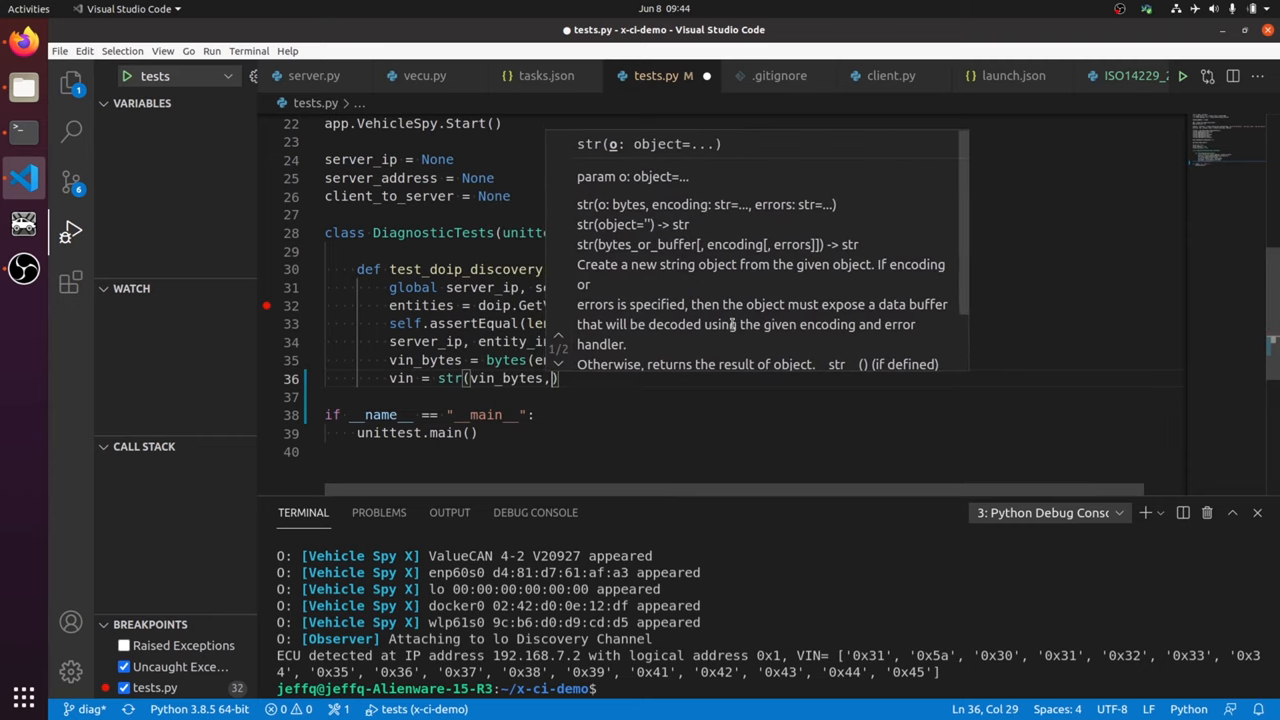
{"action": "type", "text": "encoding="}
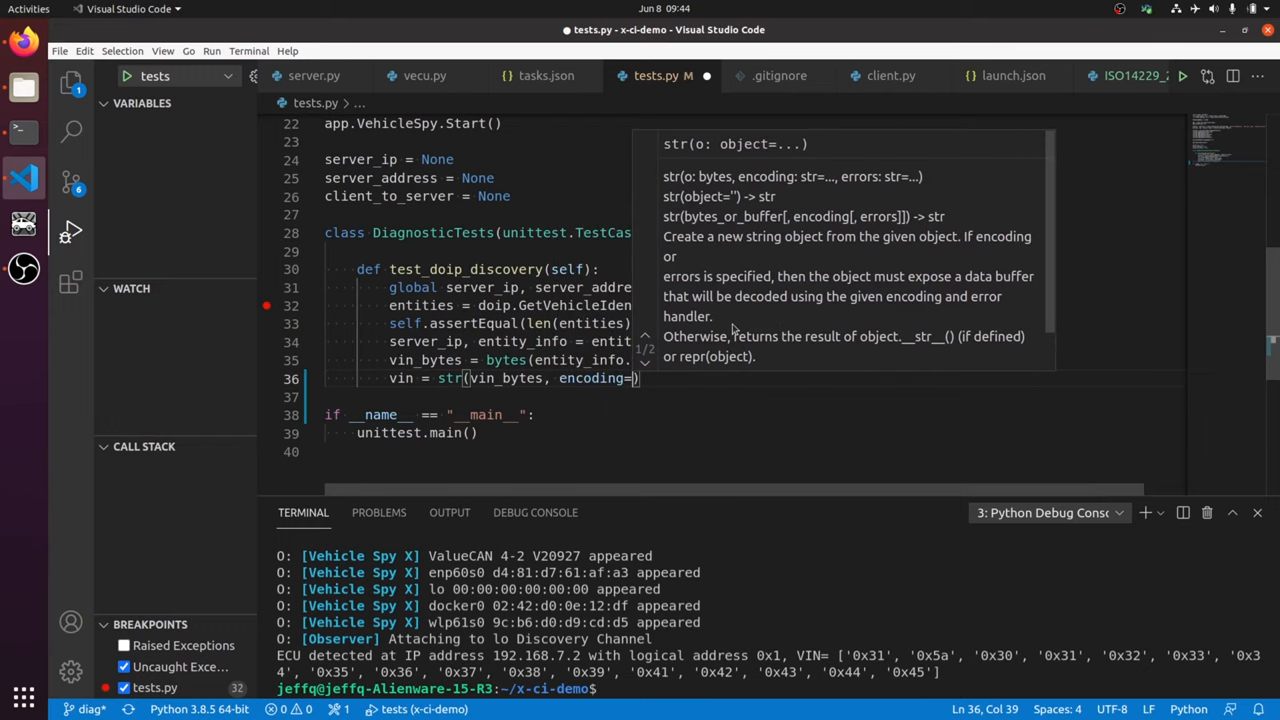
{"action": "type", "text": "ascii\""}
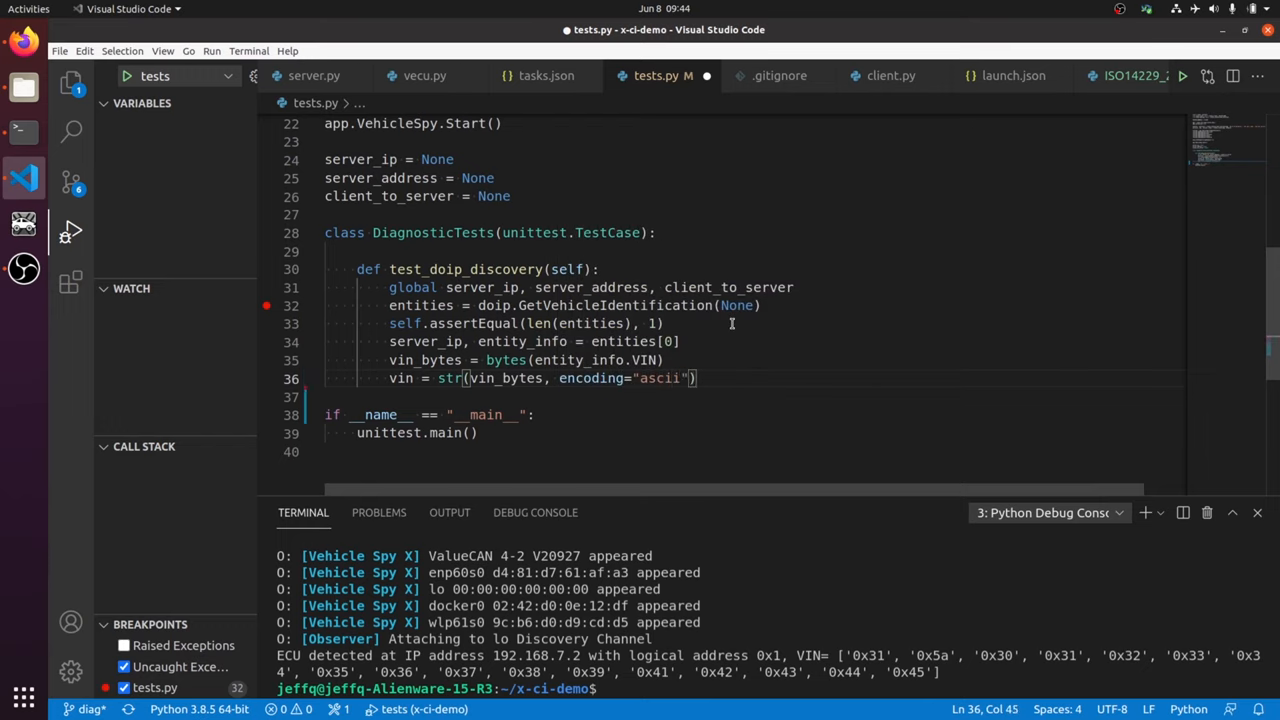
{"action": "type", "text": "self"}
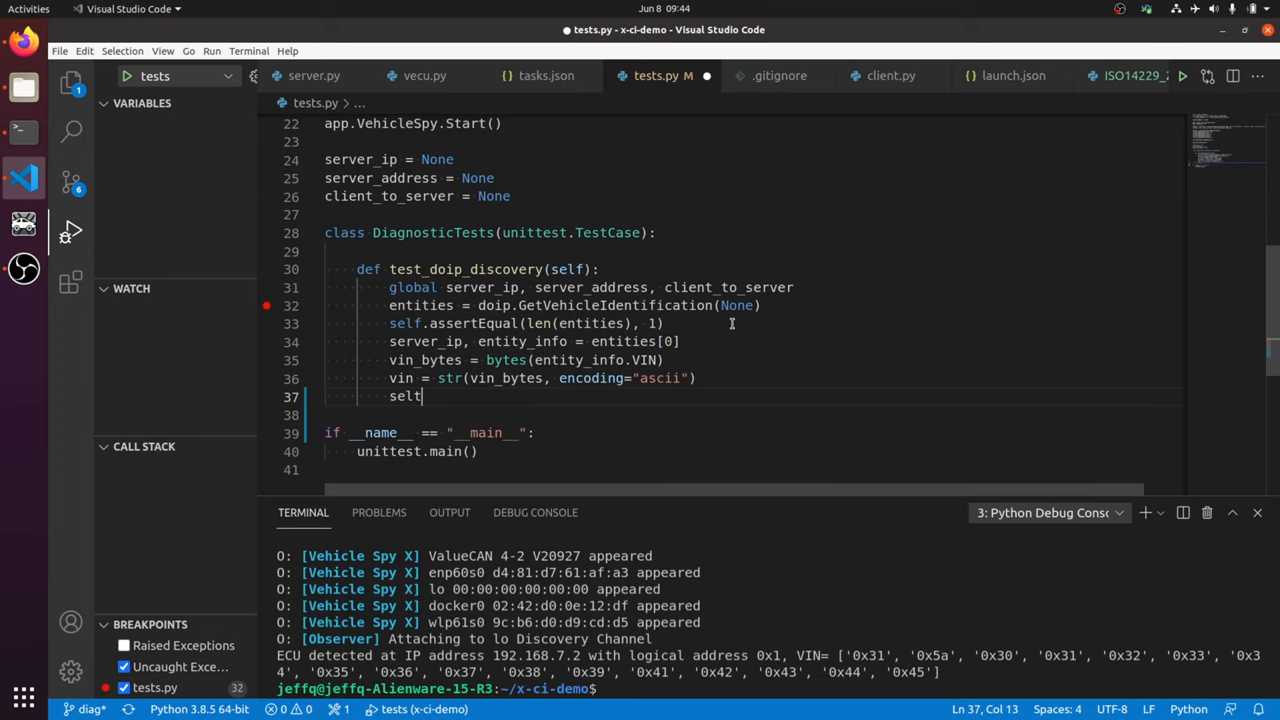
{"action": "type", "text": ".assertEqual(vin,"}
{"action": "type", "text": ">sa"}
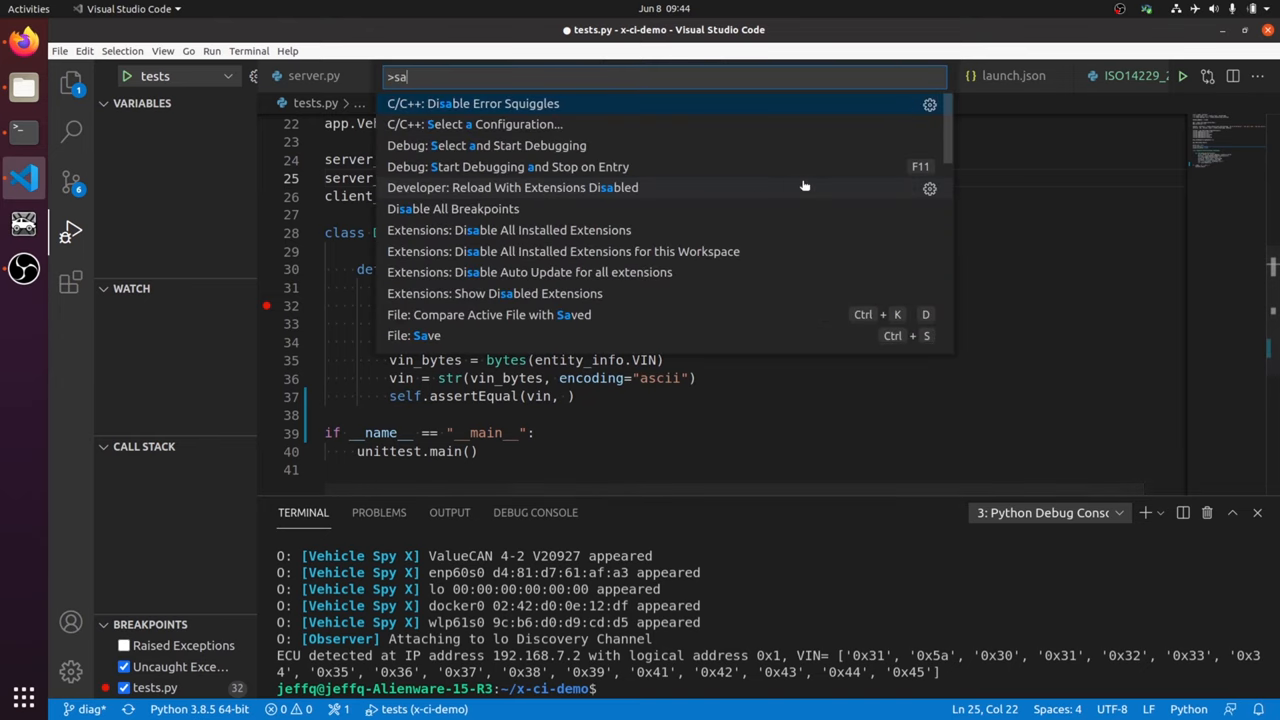
Copy the VIN "12O123456789ABCDE" from server.py into the assertion and run the test to pass
{"action": "type", "text": "serve"}
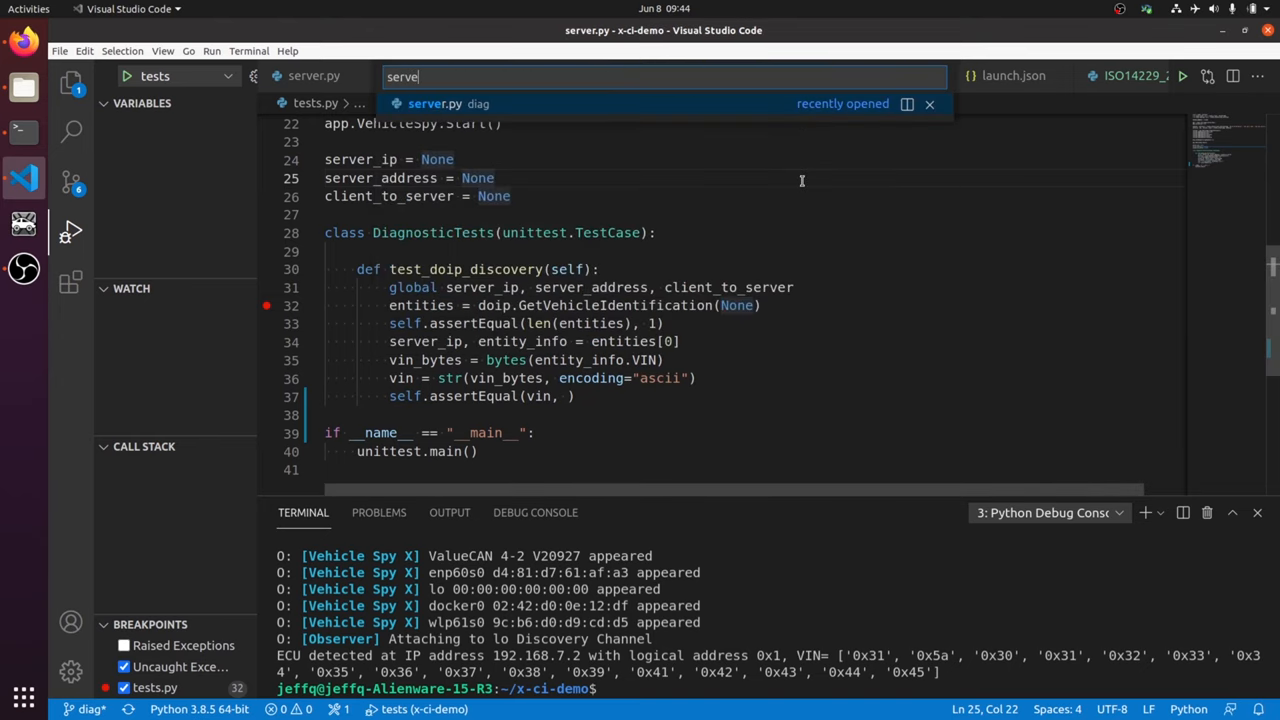
{"action": "left_click", "coordinate": [436, 104]}
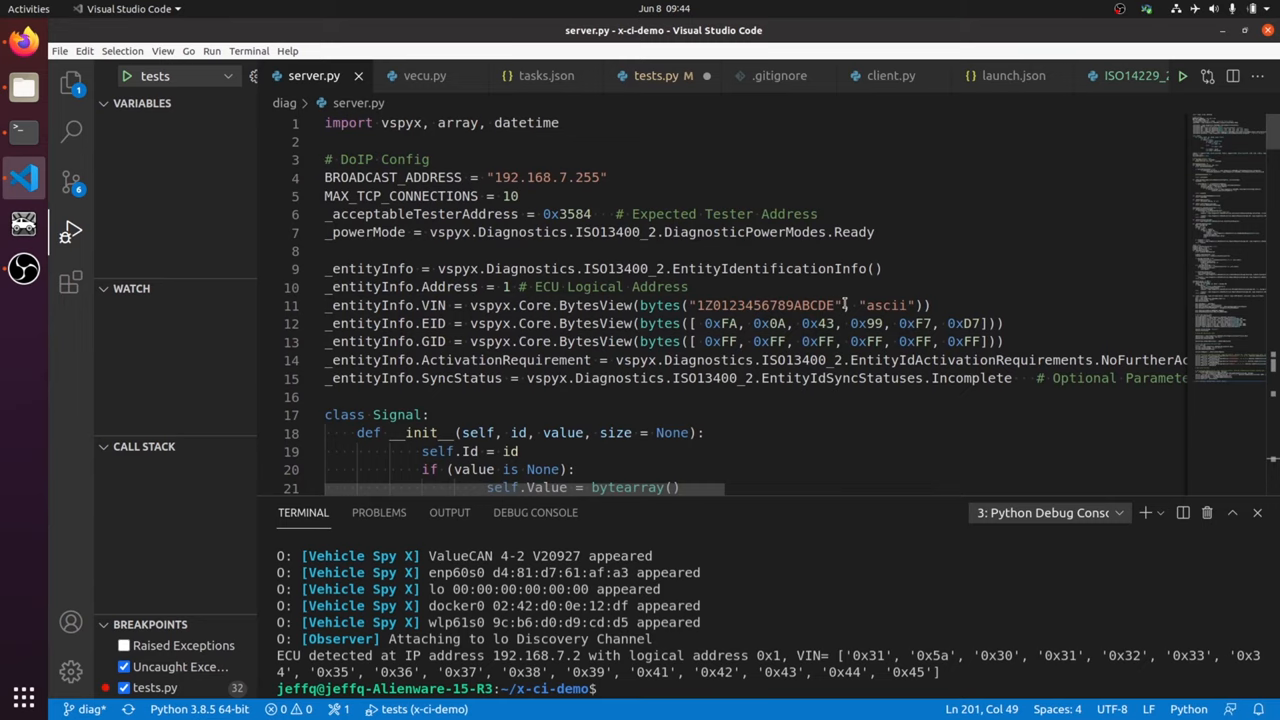
{"action": "left_click", "coordinate": [664, 76]}
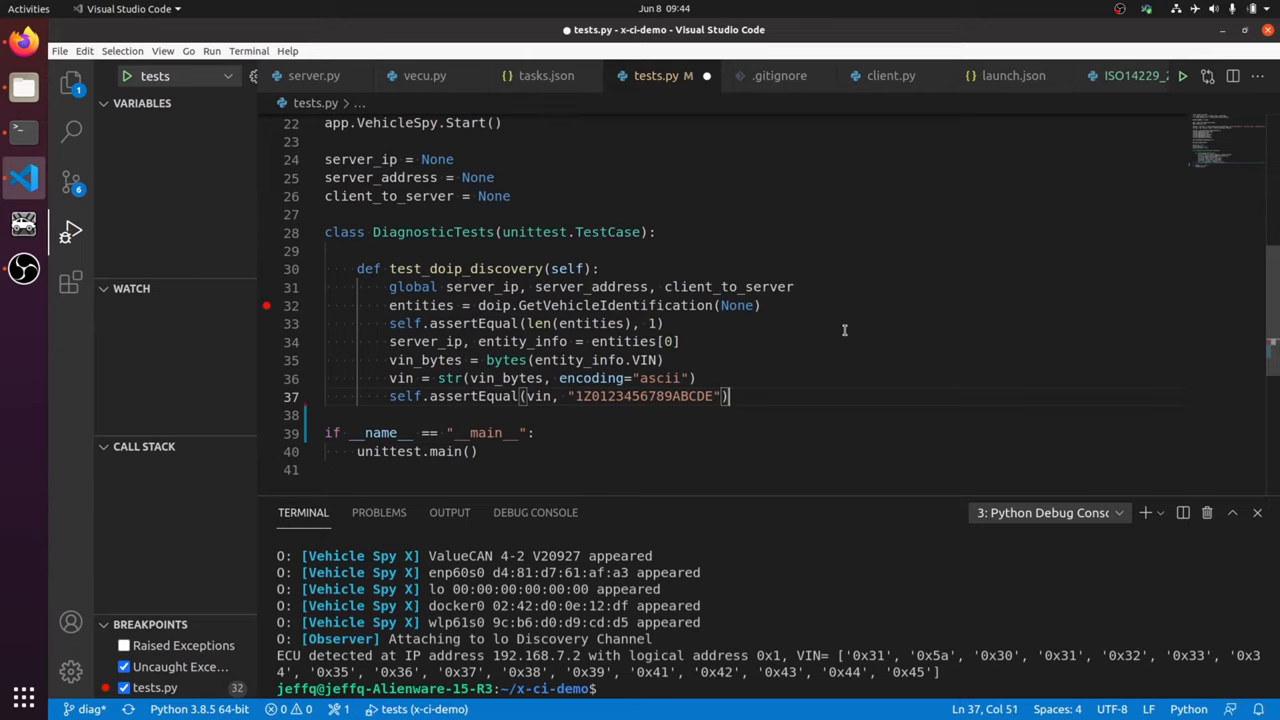
{"action": "left_click", "coordinate": [520, 304]}
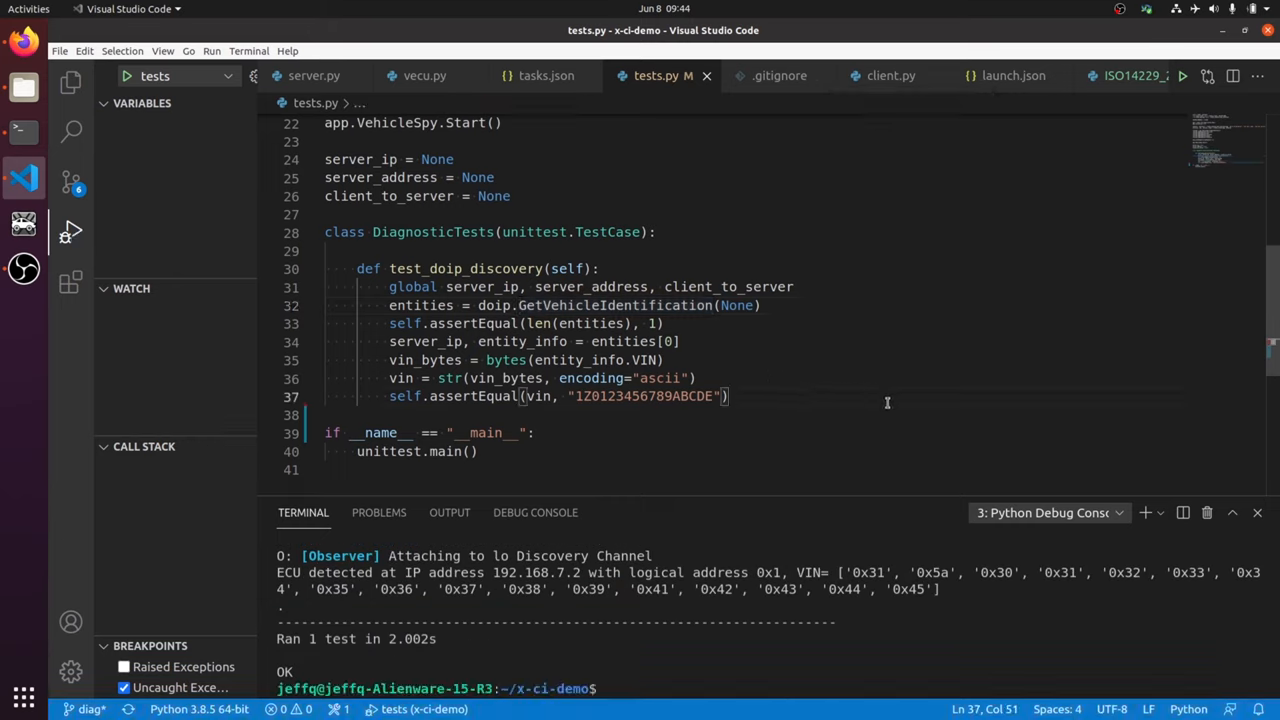
Set client_to_server to (MessageType.Diagnostics, TESTER_ADDRESS, entity_info.Address, 0, None)
{"action": "type", "text": "client_to_server = (vspy"}
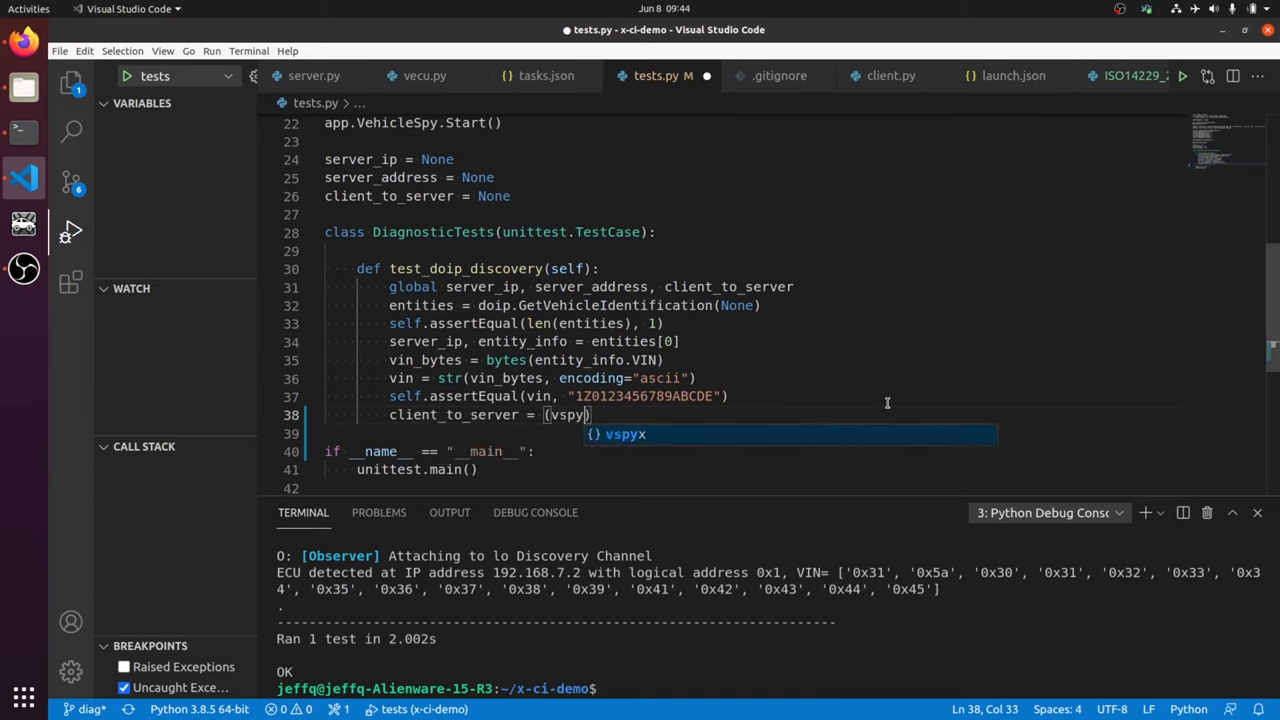
{"action": "type", "text": "."}
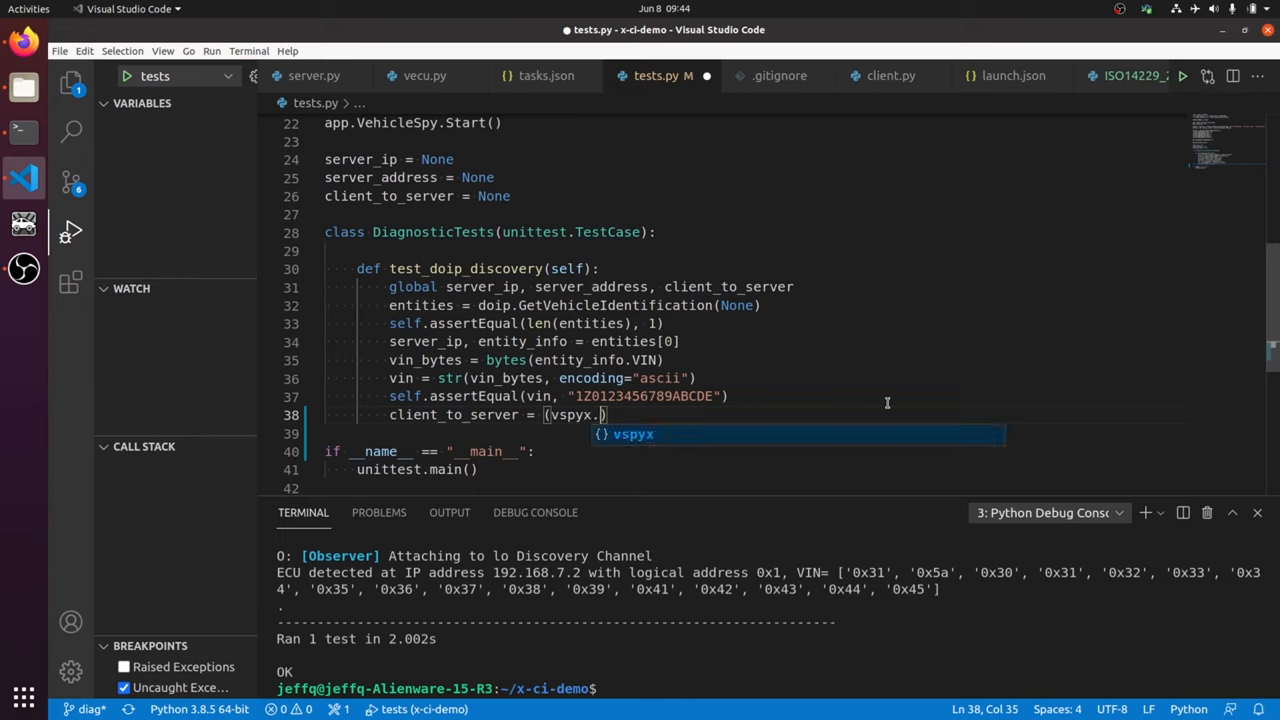
{"action": "type", "text": "Communication."}
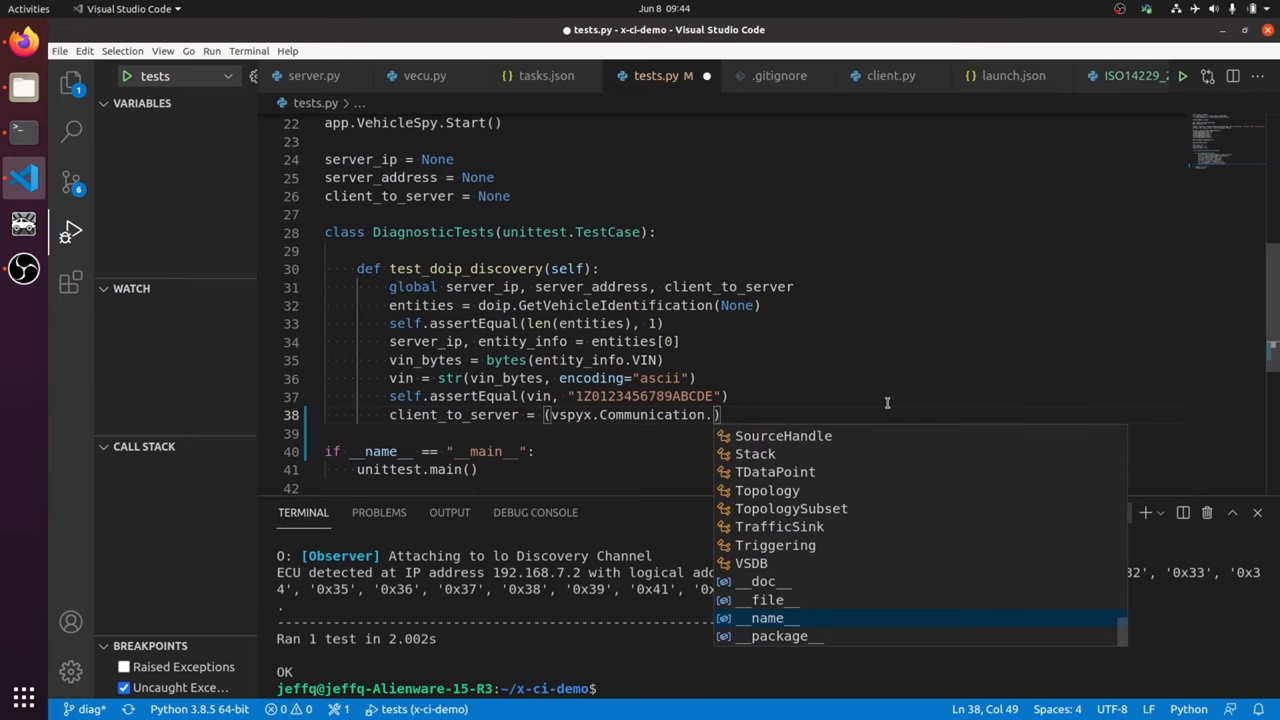
{"action": "type", "text": "ISO"}
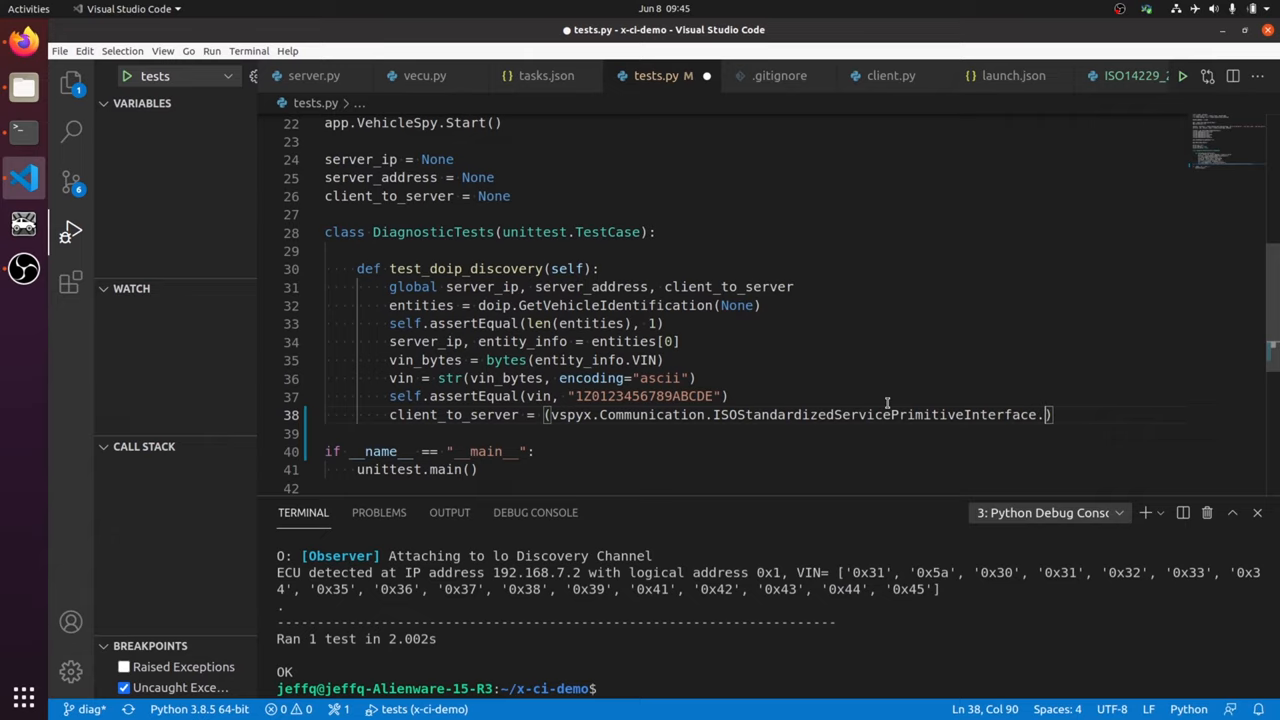
{"action": "type", "text": "MessageType"}
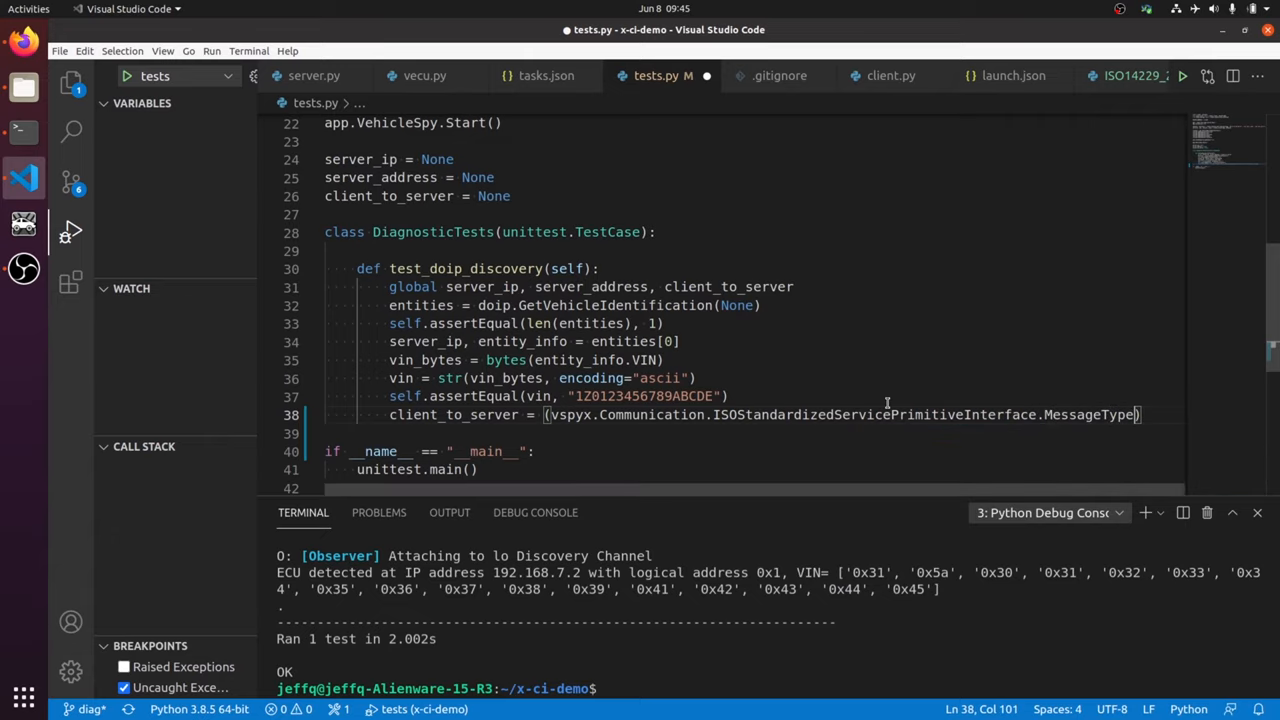
{"action": "type", "text": ".Diagnostics, TESTER_ADDRESS, entity_info"}
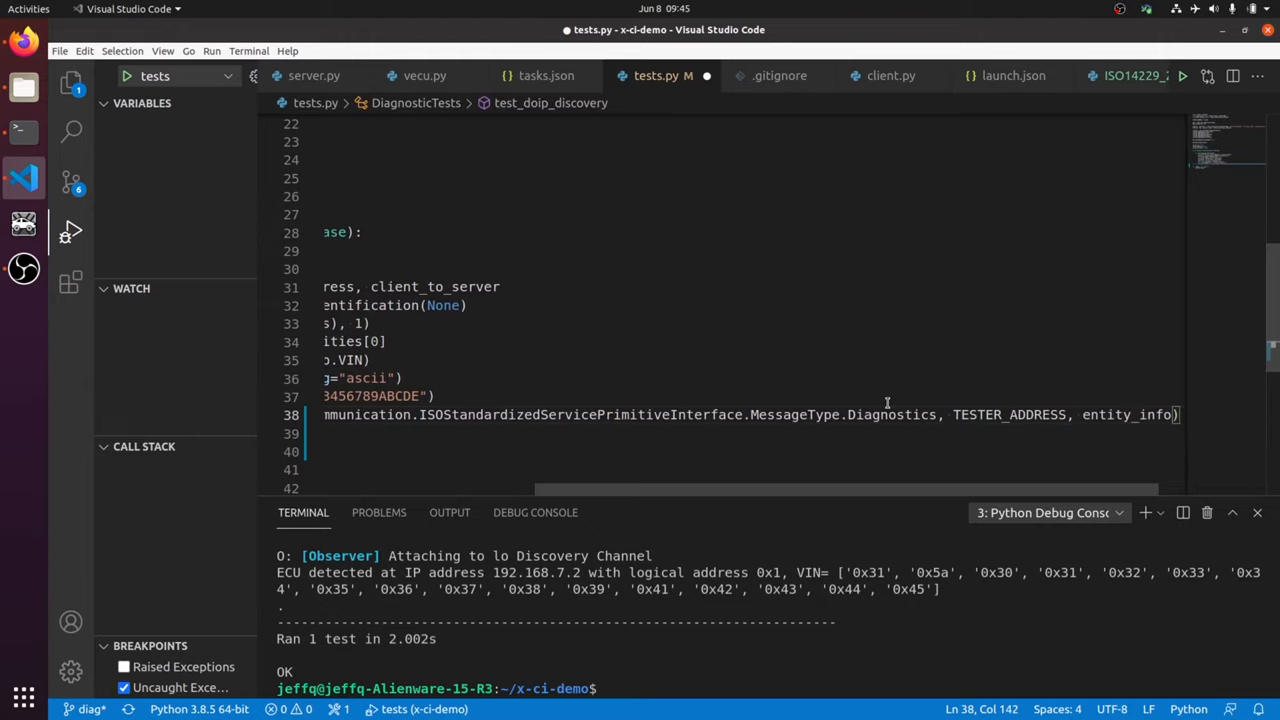
{"action": "type", "text": ".Address,"}
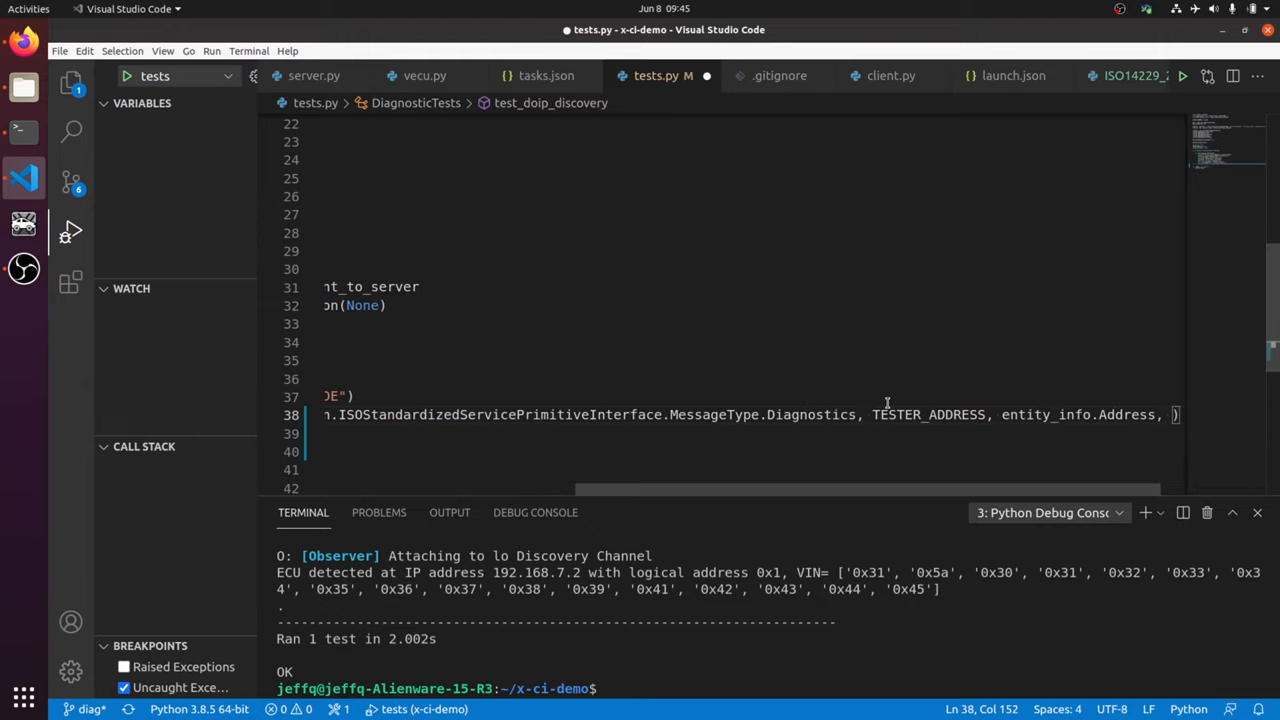
{"action": "type", "text": "0, None"}
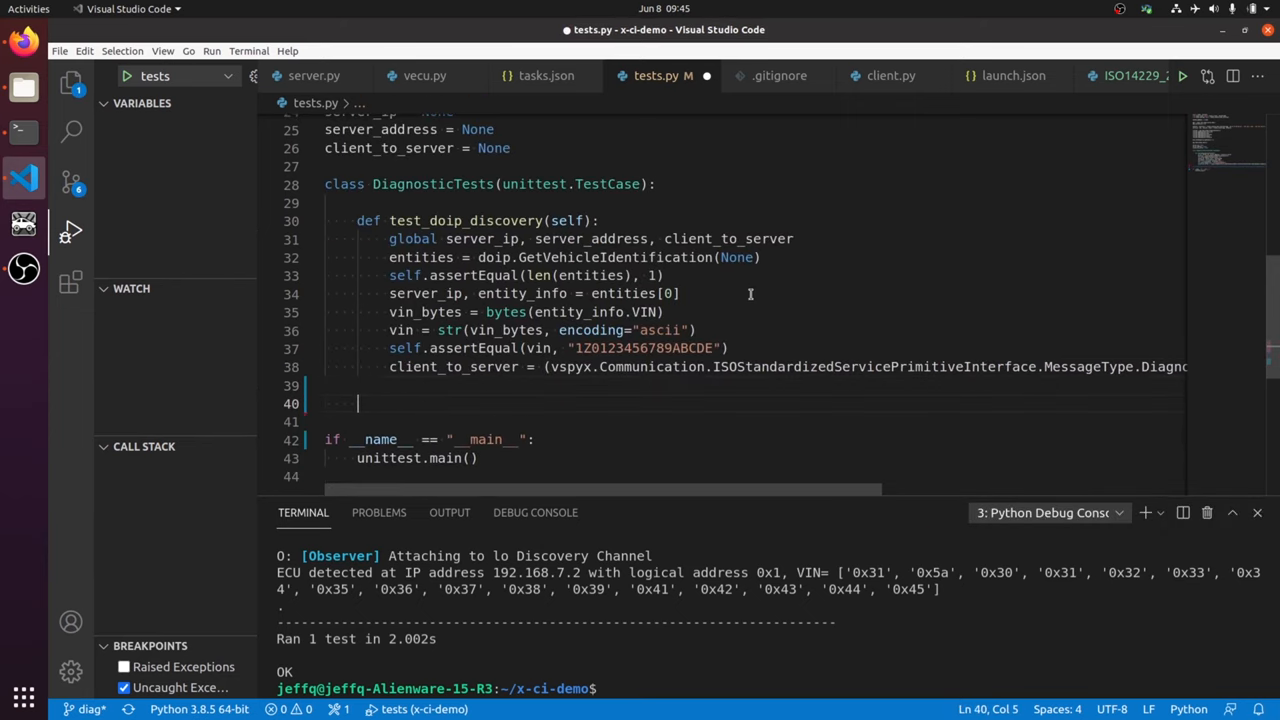
Define test_entity_status fetching doip.GetEntityStatusInfo(server_ip) into entity_status
{"action": "type", "text": "def"}
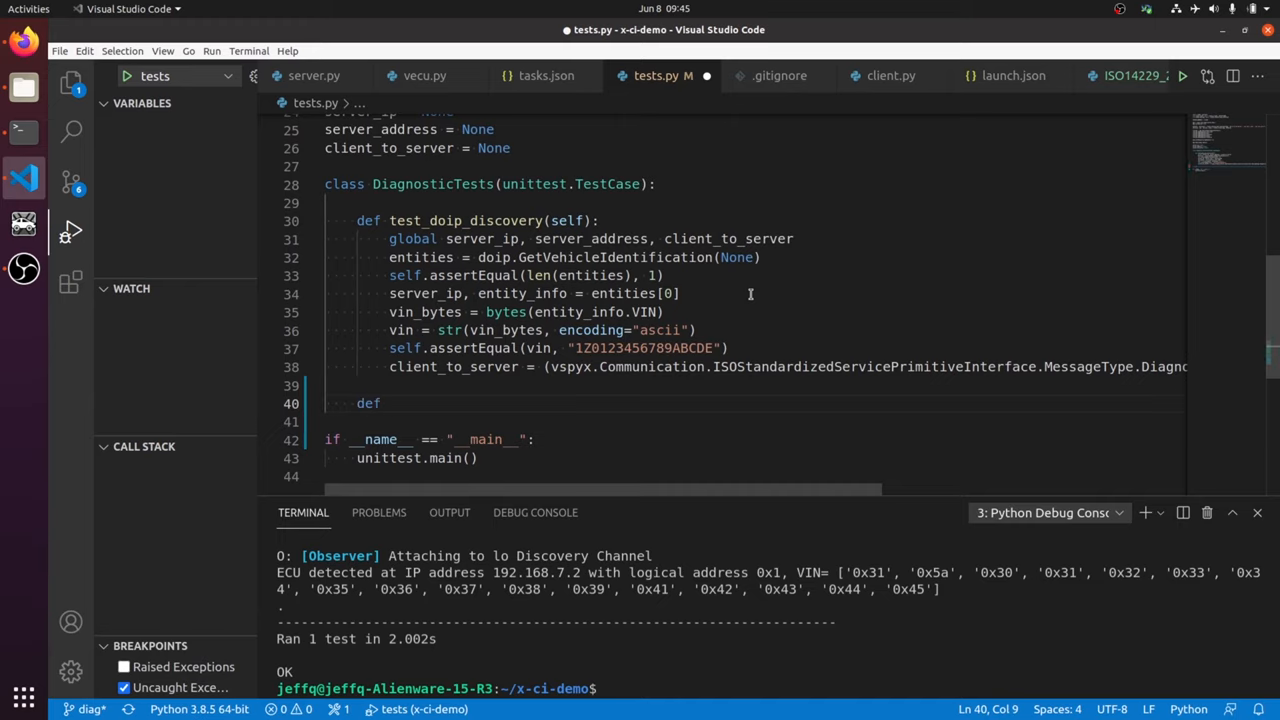
{"action": "type", "text": "test_"}
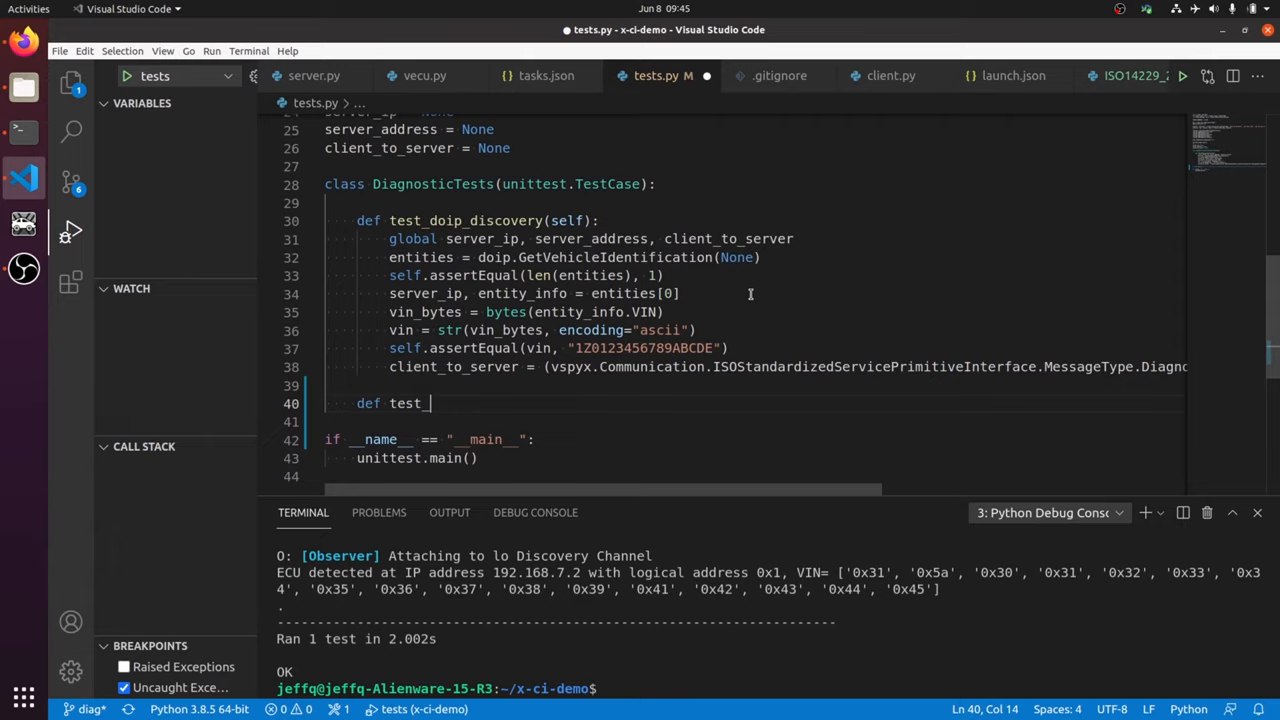
{"action": "type", "text": "entity_status(self):"}
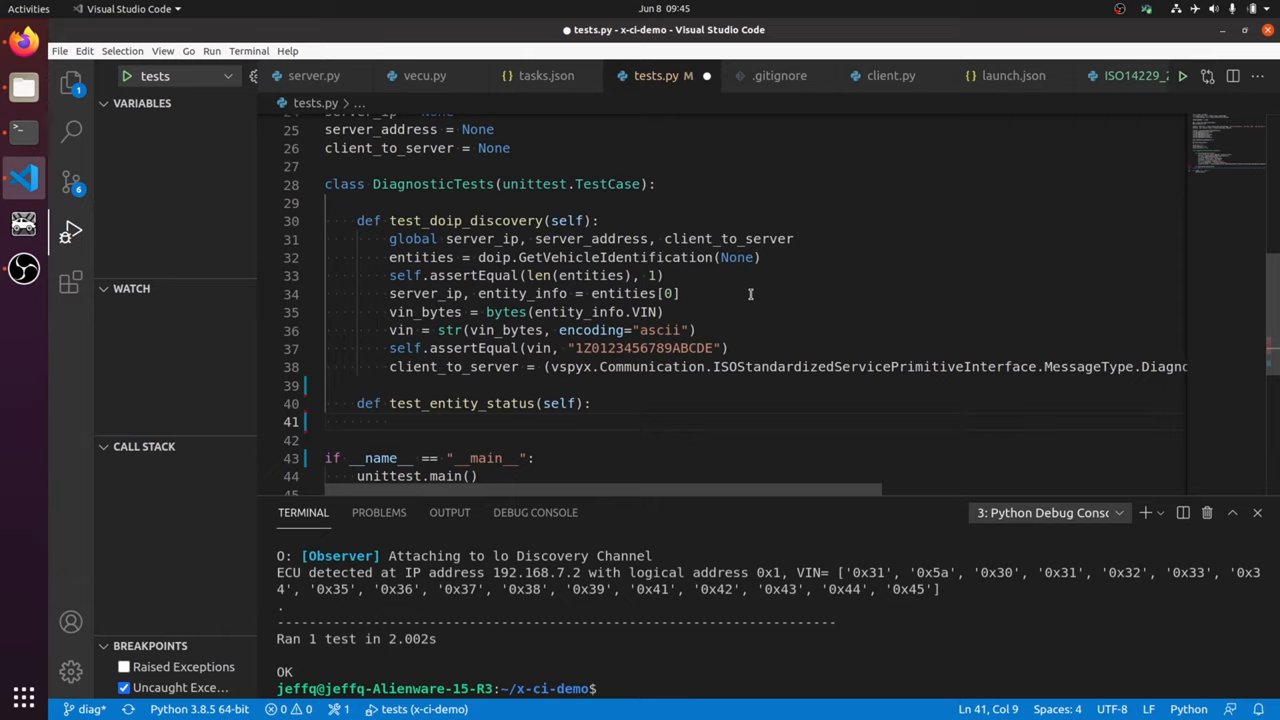
{"action": "type", "text": "entity_status = doip."}
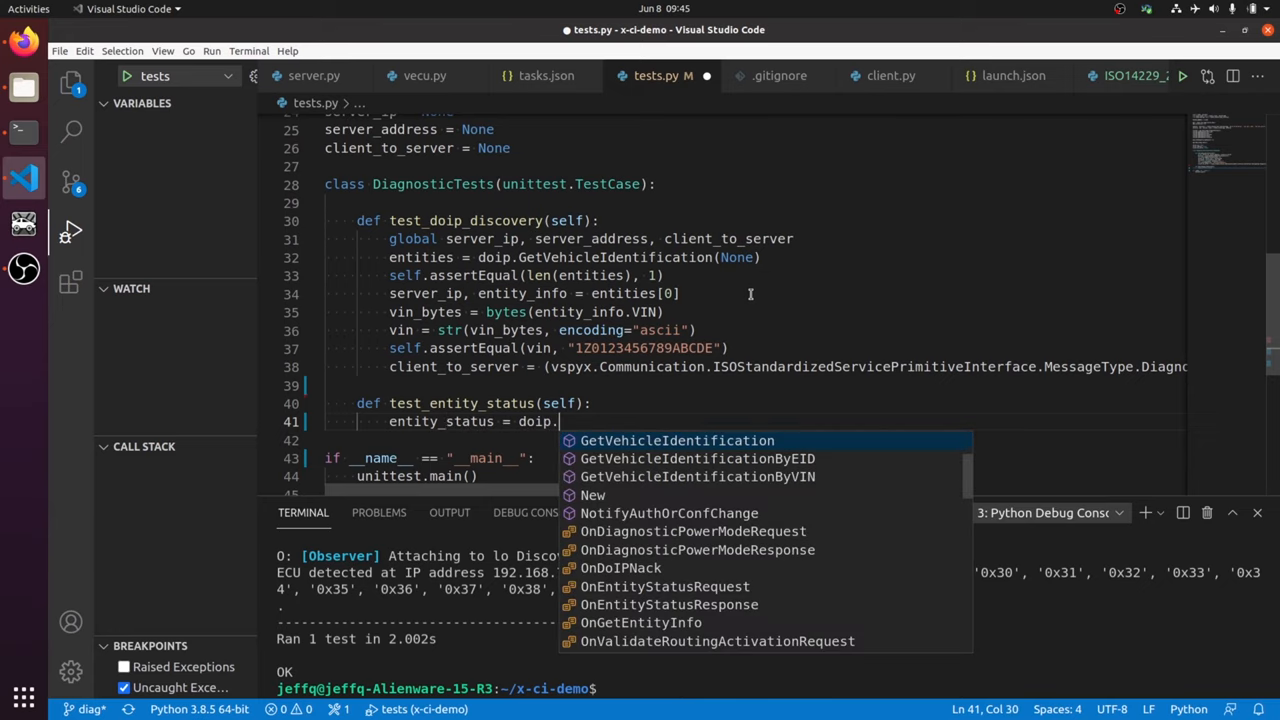
{"action": "type", "text": "GetEntityStatusInfo("}
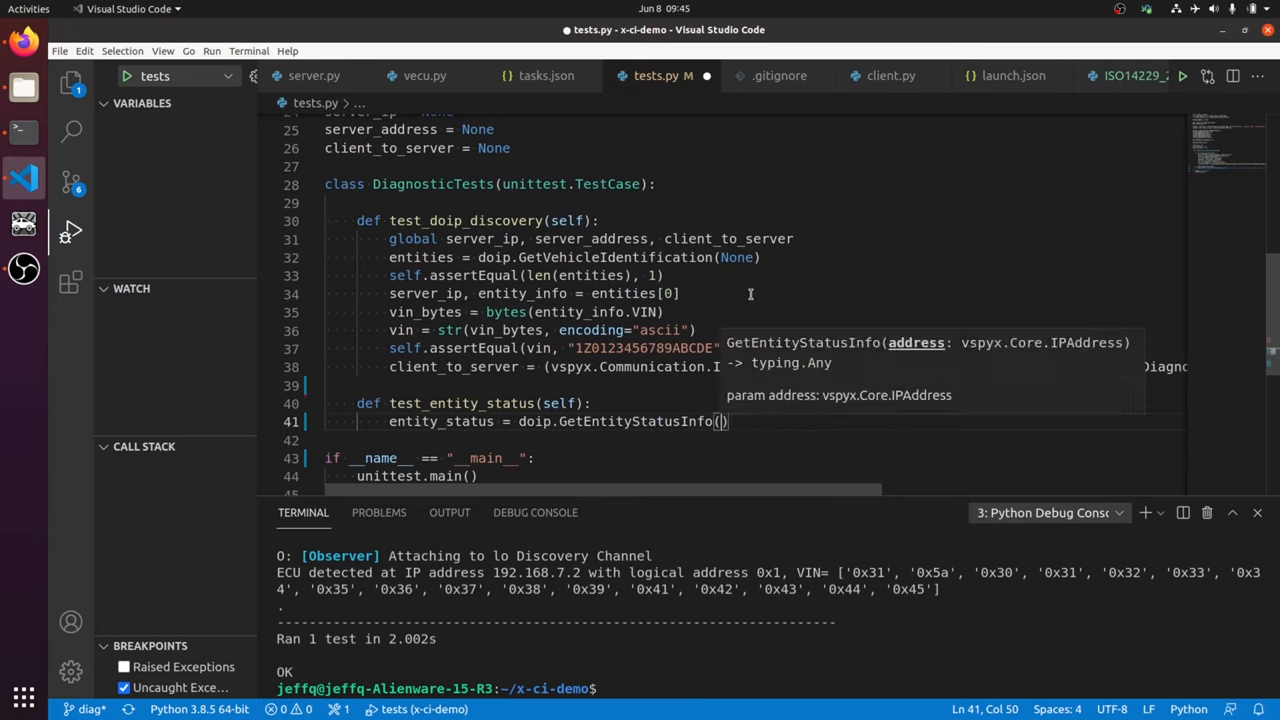
{"action": "type", "text": "server_ip"}
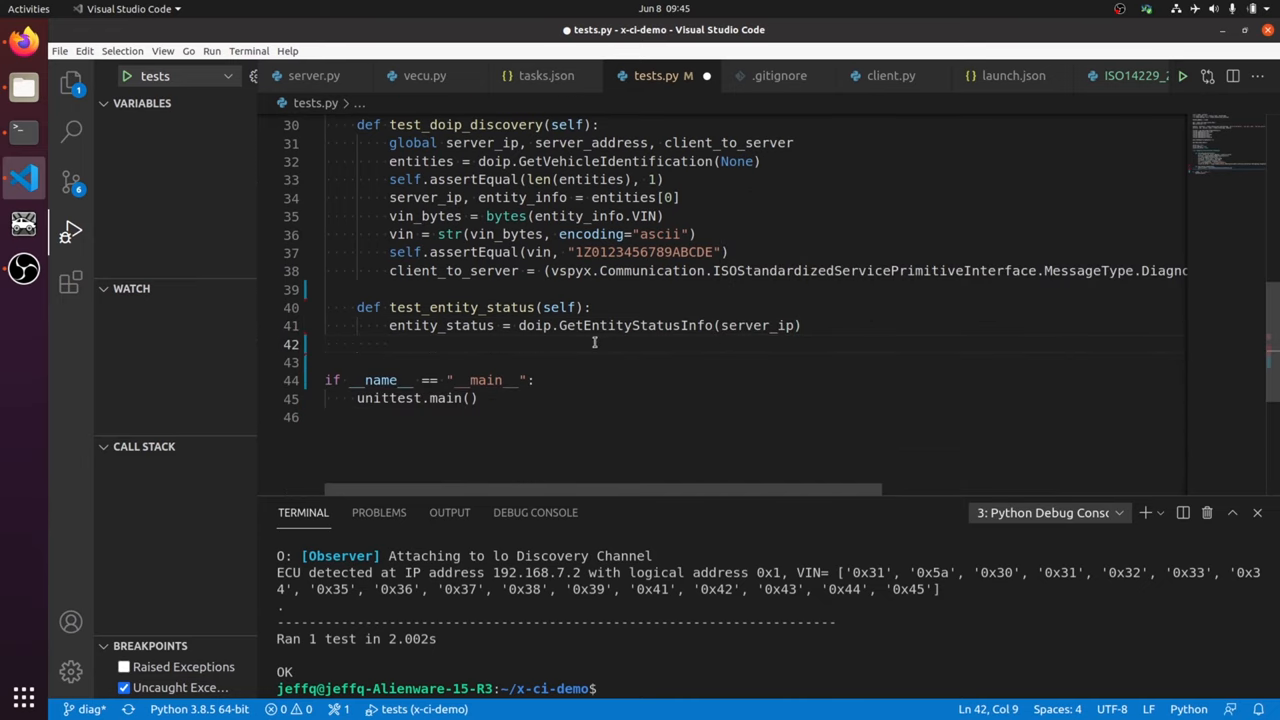
{"action": "mouse_move", "coordinate": [702, 342]}
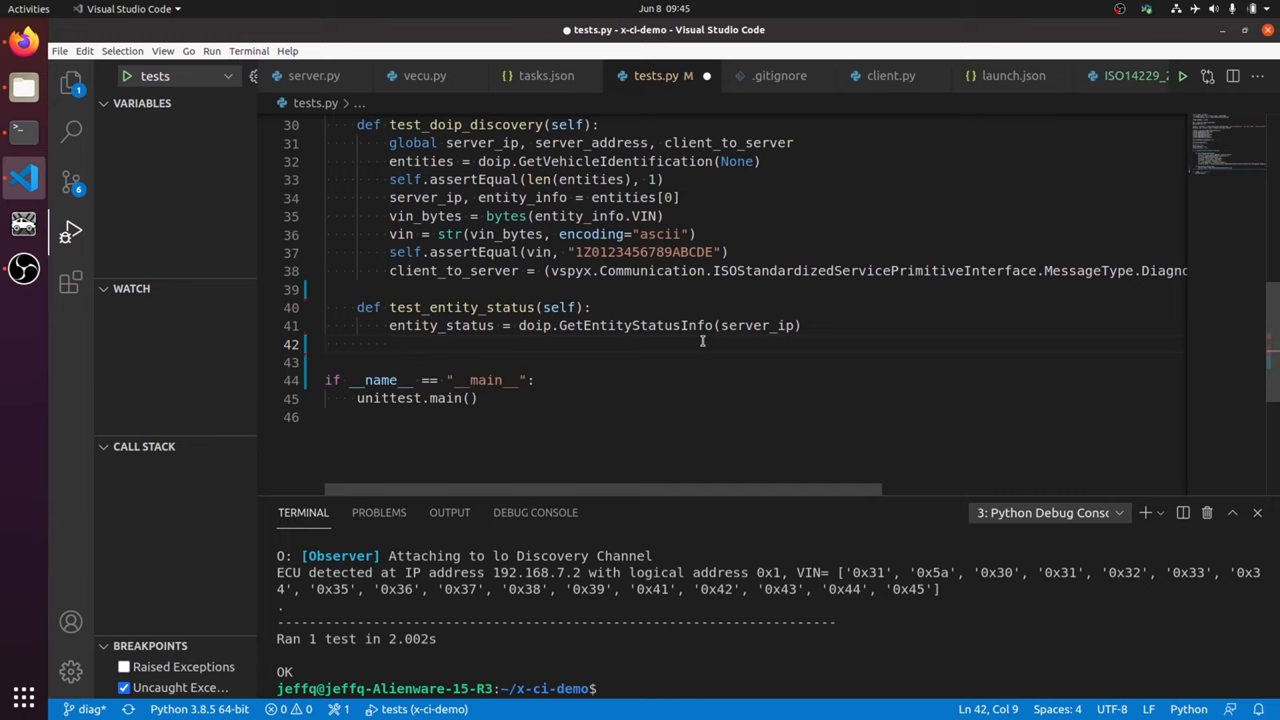
Assert entity_status.TcpSocketsCount is less than entity_status.TcpSocketsMax
{"action": "type", "text": "self.asser"}
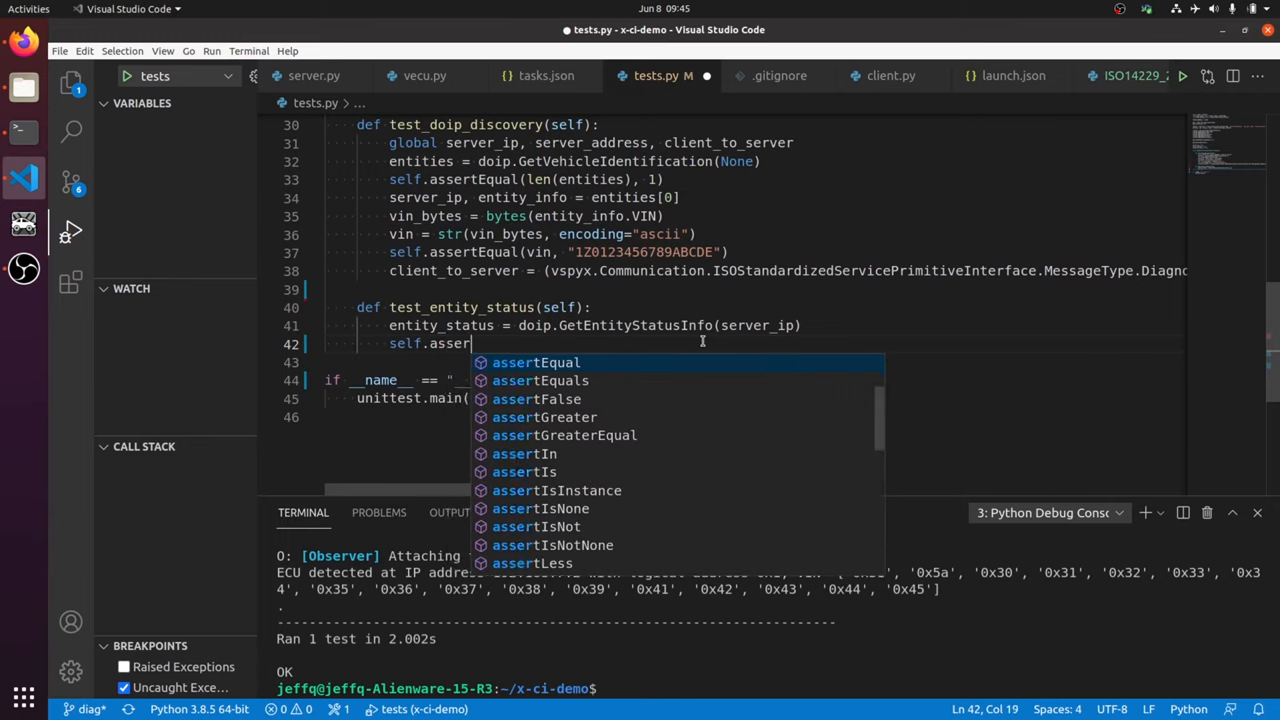
{"action": "type", "text": "tLess(power)"}
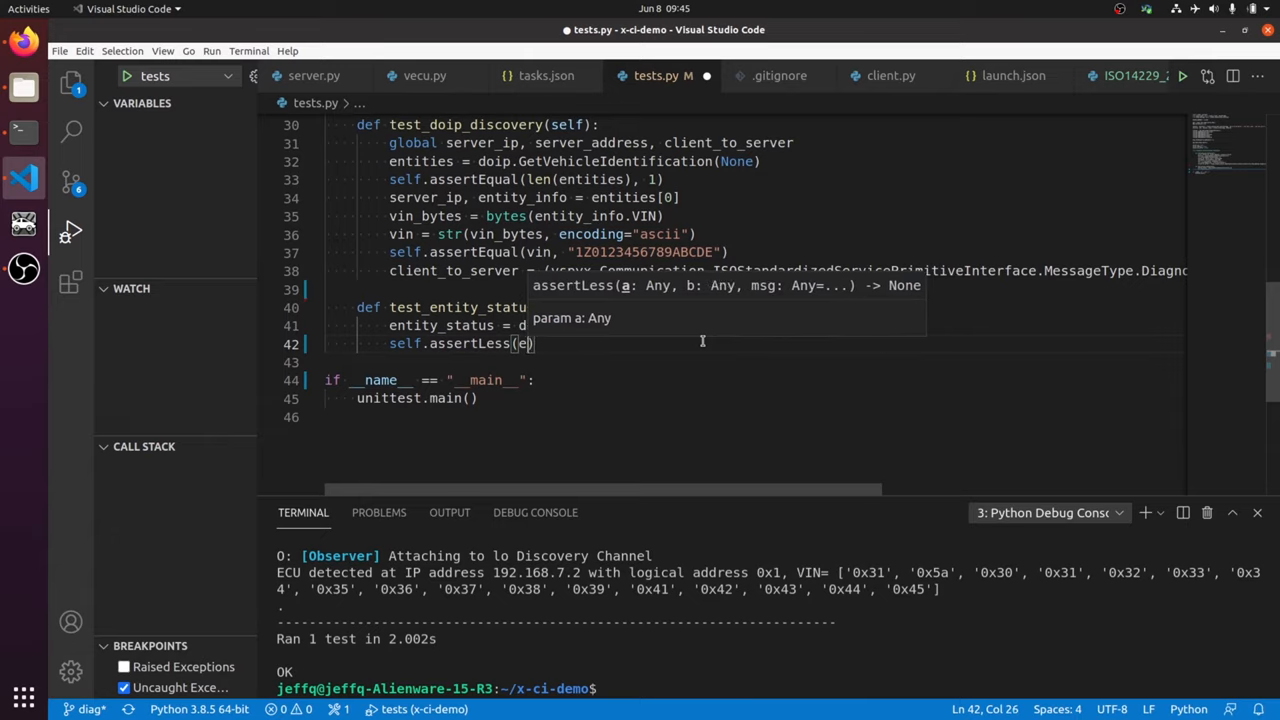
{"action": "type", "text": "entity_status.T"}
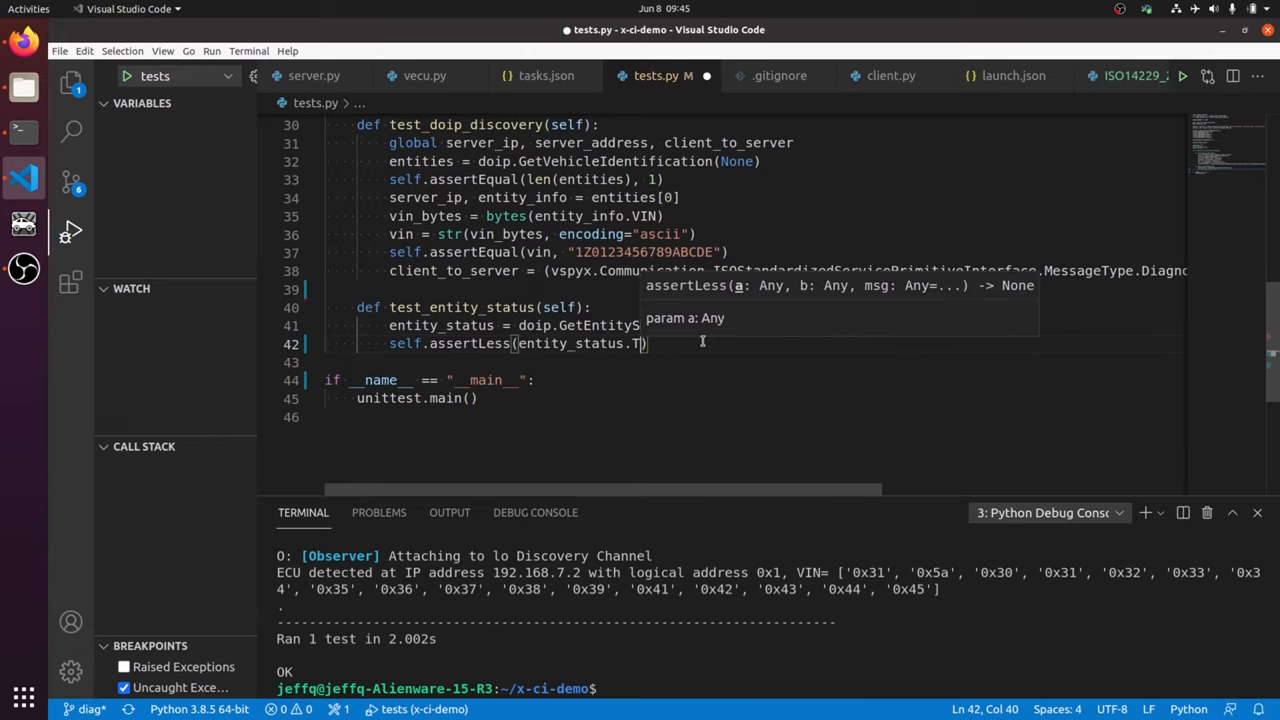
{"action": "type", "text": "cpSocketCount, entity_status.Tc"}
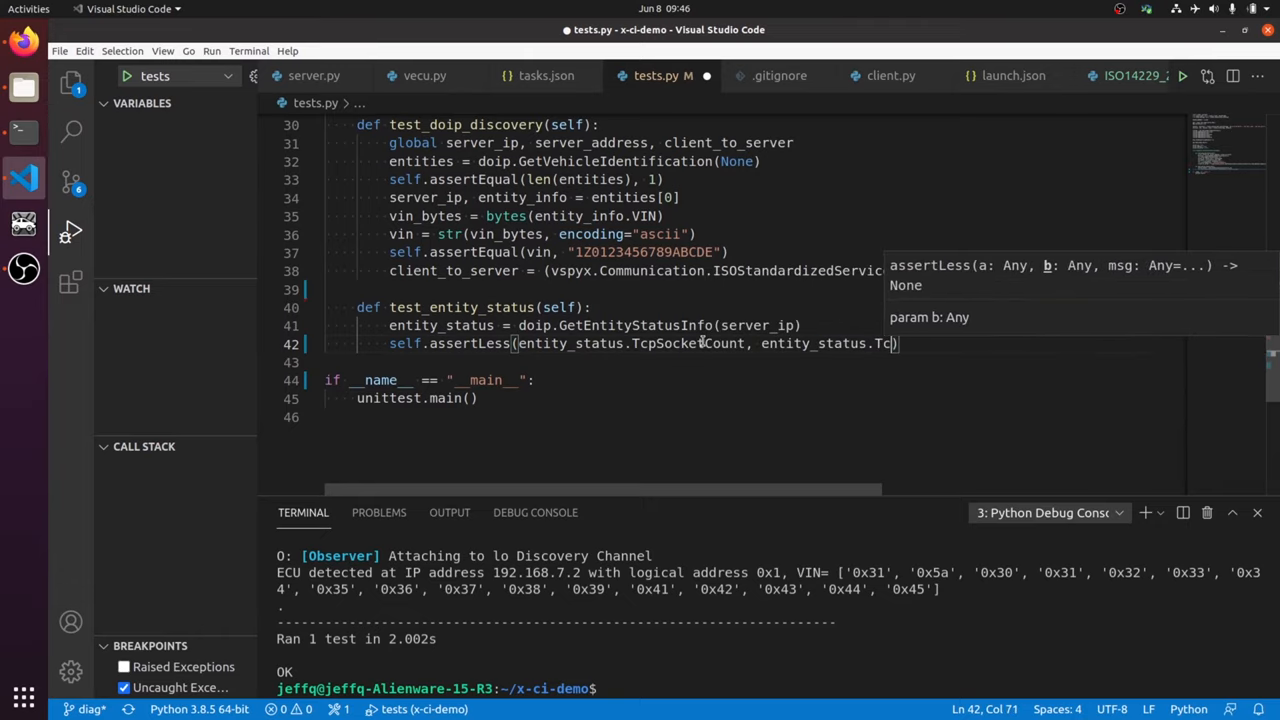
{"action": "type", "text": "SocketsMax"}
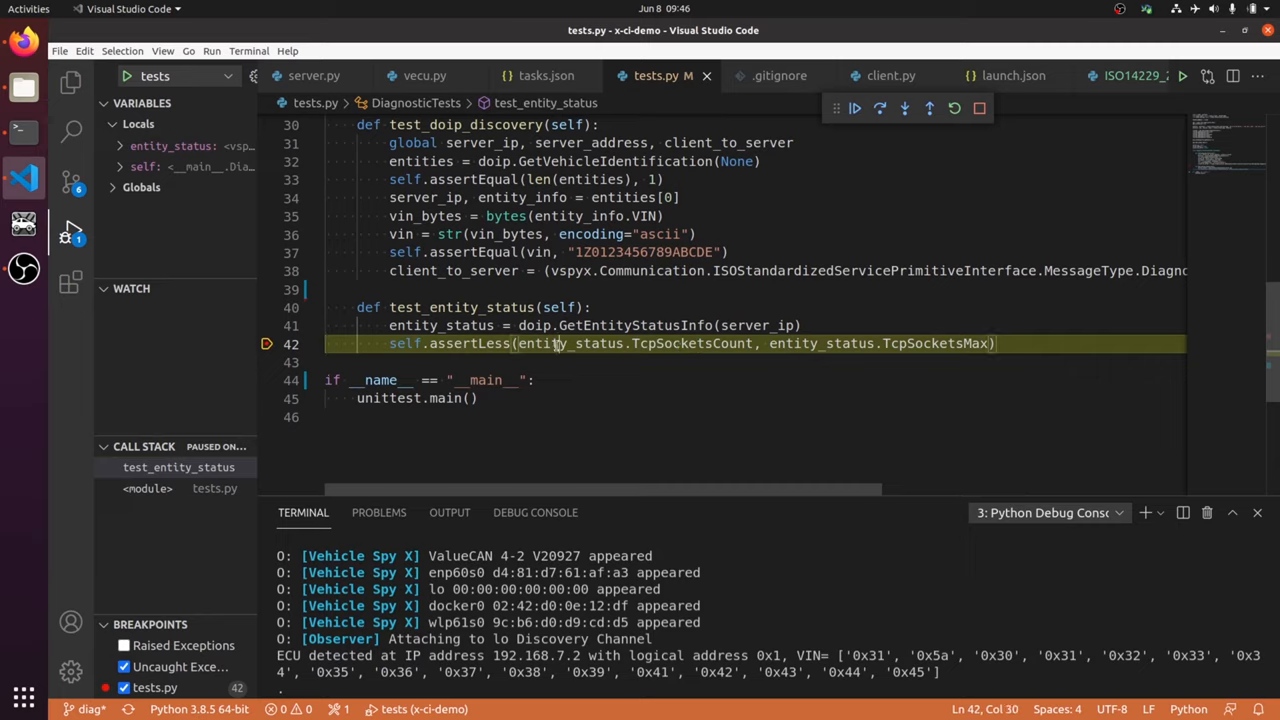
Continue past the breakpoint on line 42 so the run finishes with Ran 2 tests OK
{"action": "left_click", "coordinate": [856, 108]}
{"action": "type", "text": "r"}
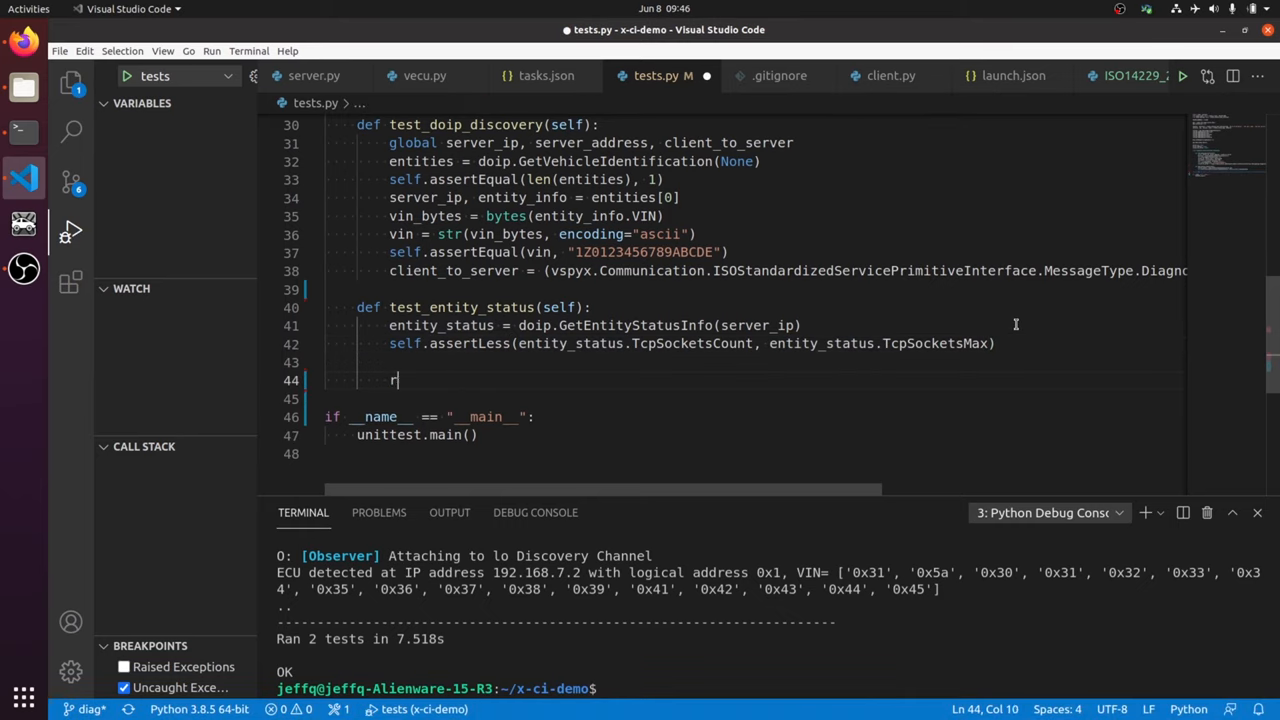
Add result = services.SessionControl(1, client_to_server) and assertTrue(CheckForNRC(result))
{"action": "type", "text": "esult = s"}
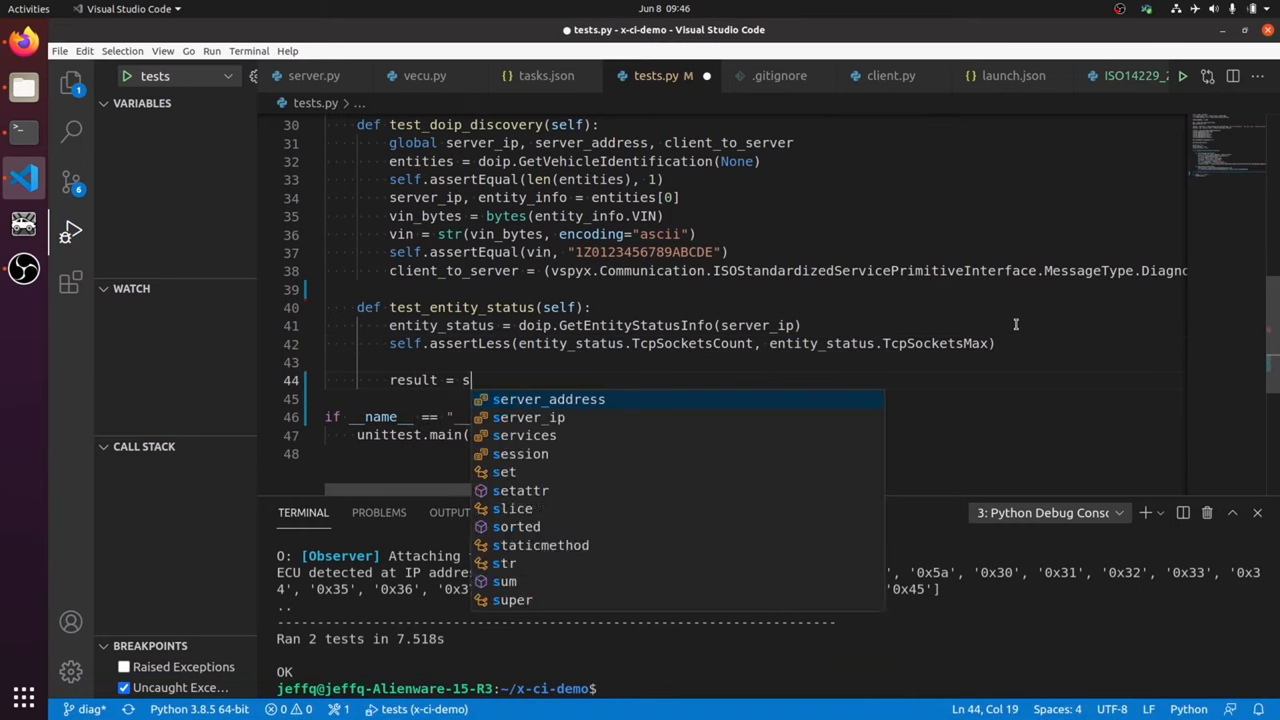
{"action": "type", "text": "ervices.SessionControl"}
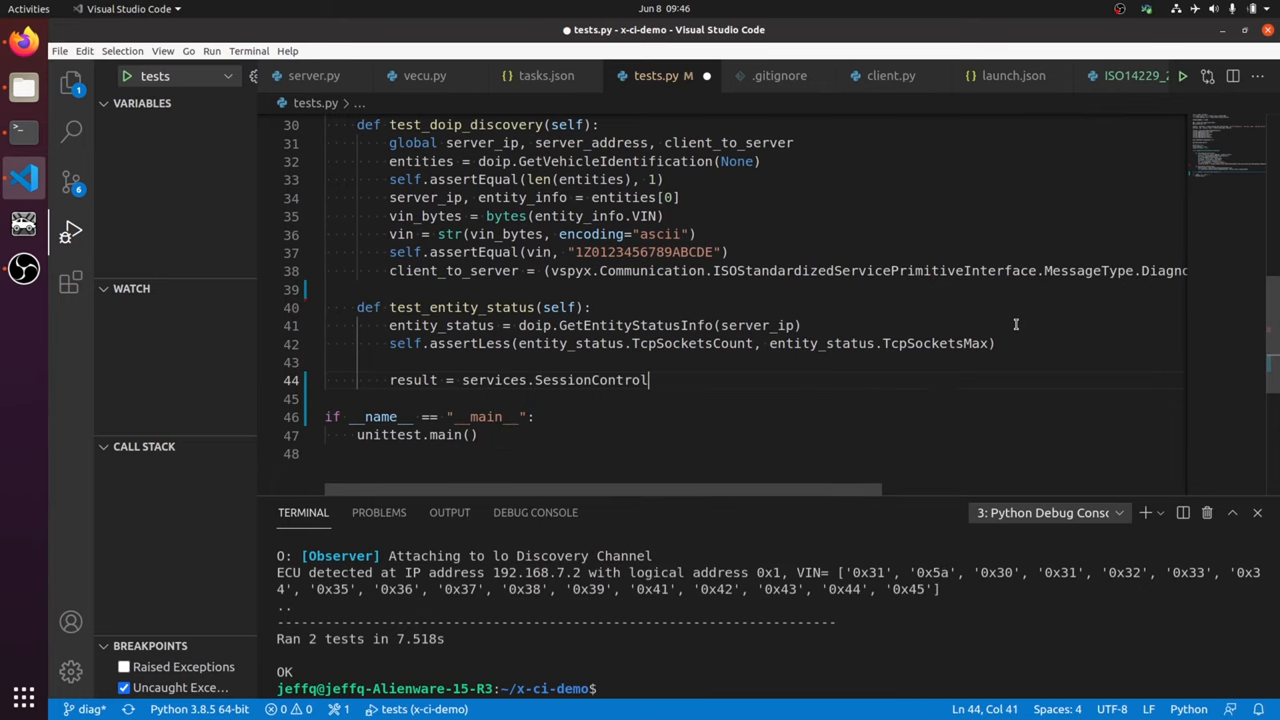
{"action": "type", "text": "(1, client_to_server"}
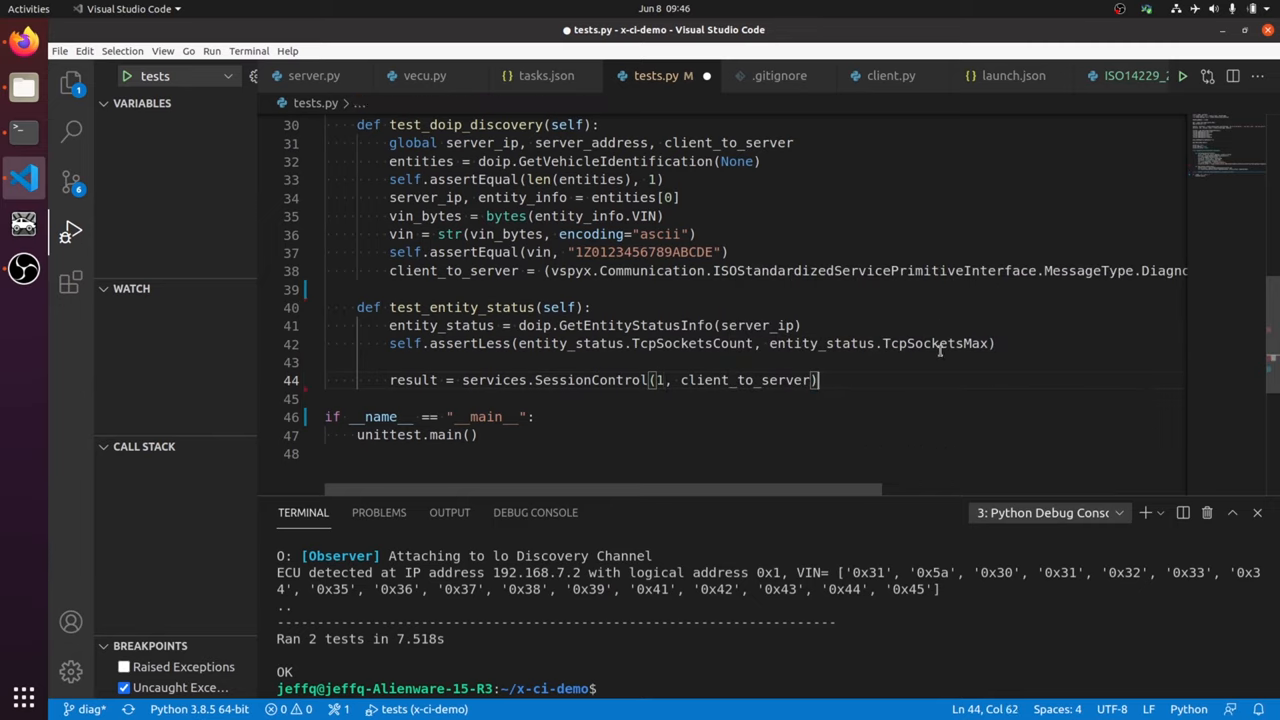
{"action": "type", "text": "self.assertTrue(CheckForNRC(result"}
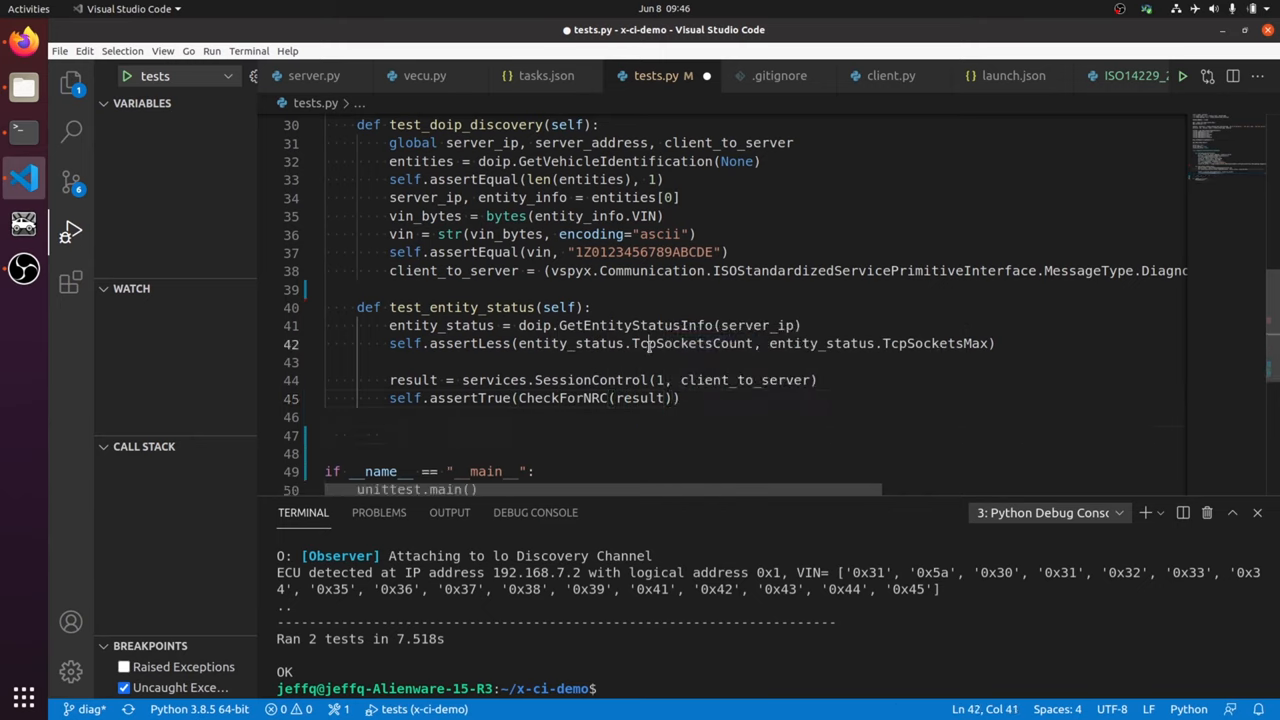
Re-fetch new_entity_status via doip.GetEntityStatusInfo and assertGreater on TcpSocketsCount against the original
{"action": "left_click", "coordinate": [388, 434]}
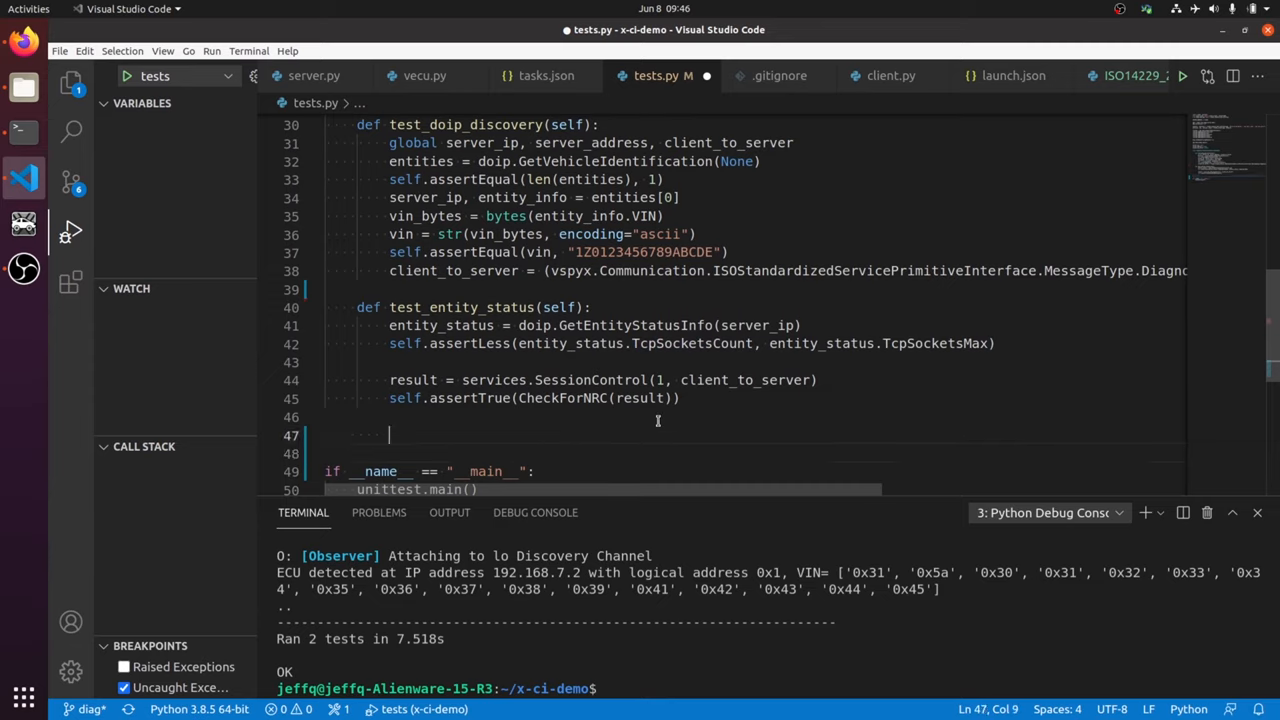
{"action": "type", "text": "new_entity"}
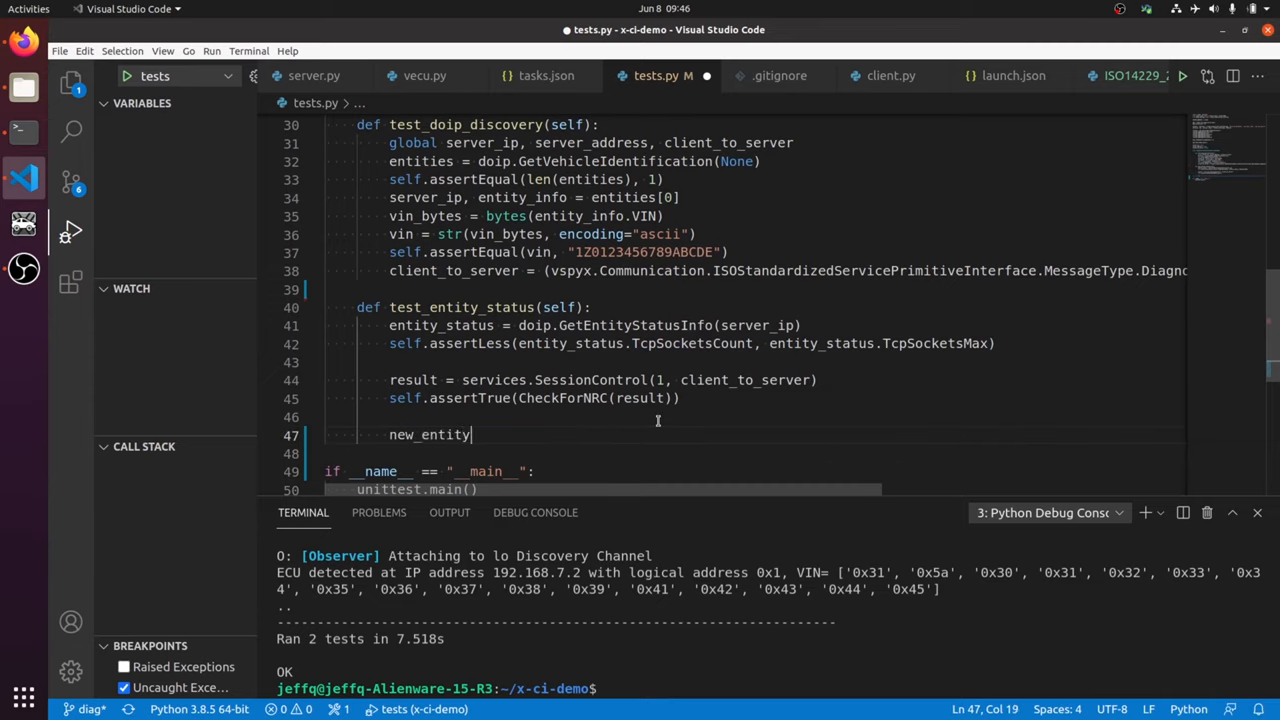
{"action": "type", "text": "_status ="}
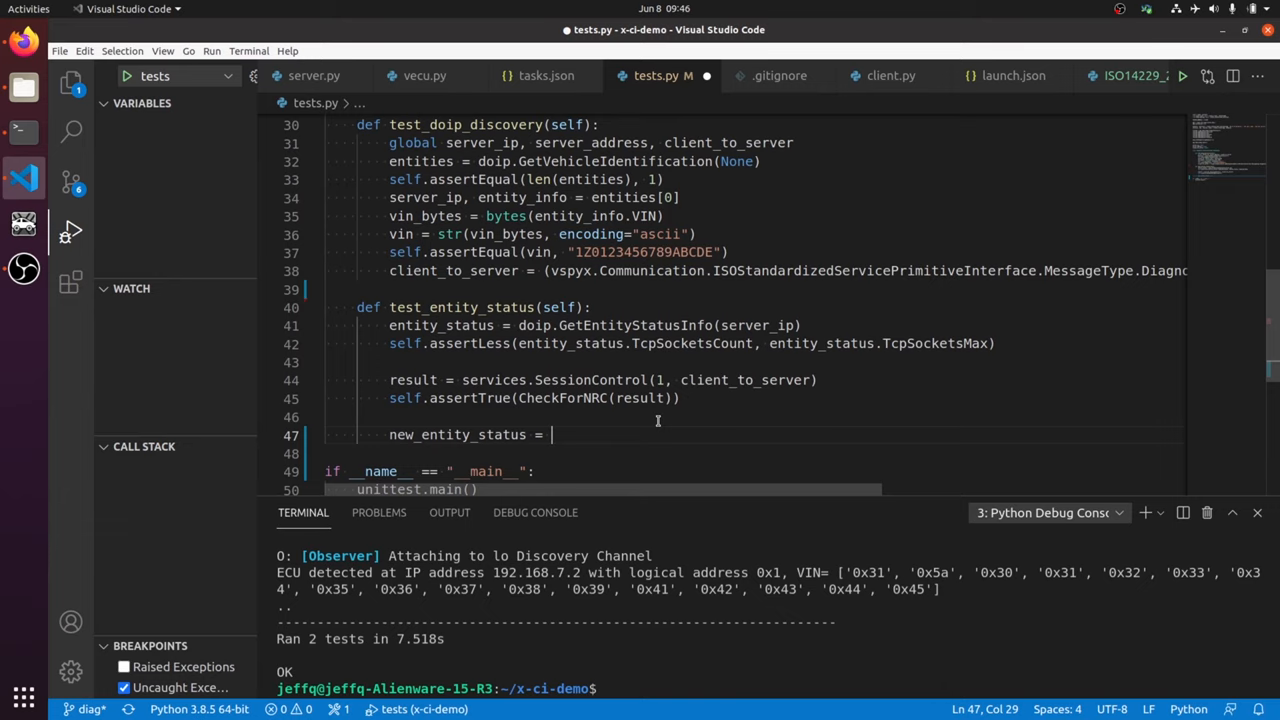
{"action": "type", "text": "doip."}
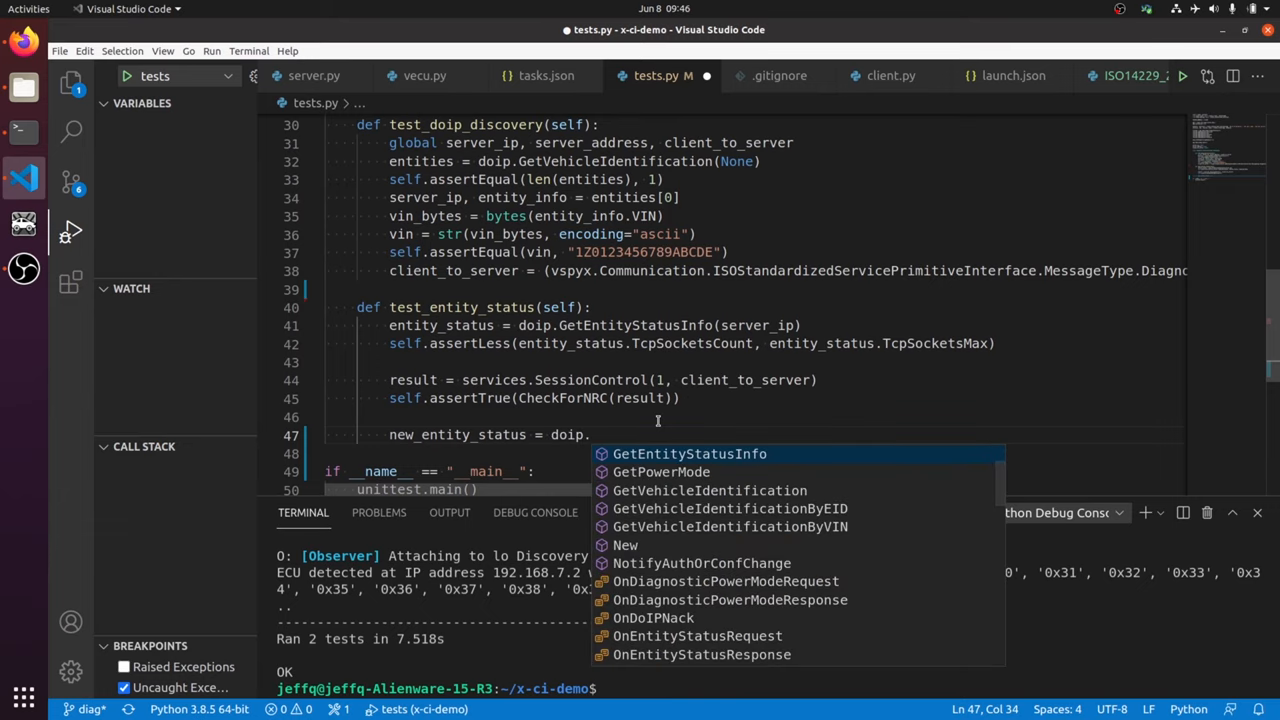
{"action": "type", "text": "GetEntityStatusInfo(server_ip"}
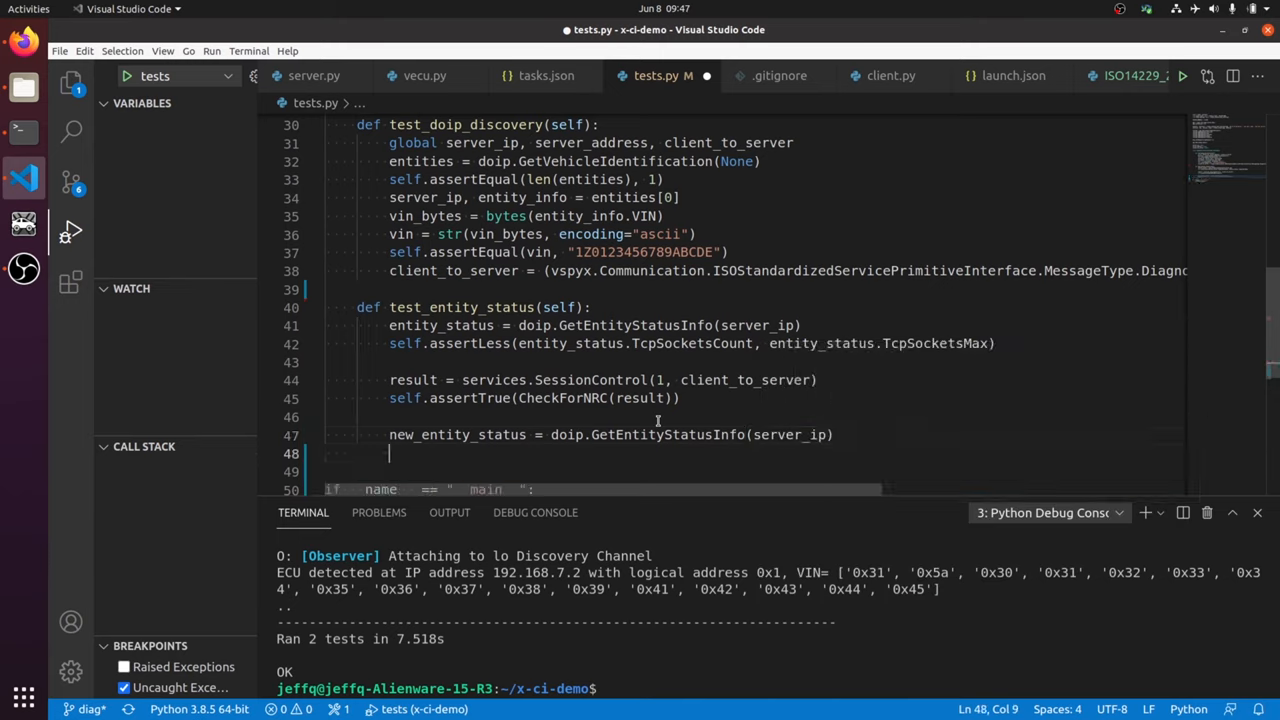
{"action": "type", "text": "self."}
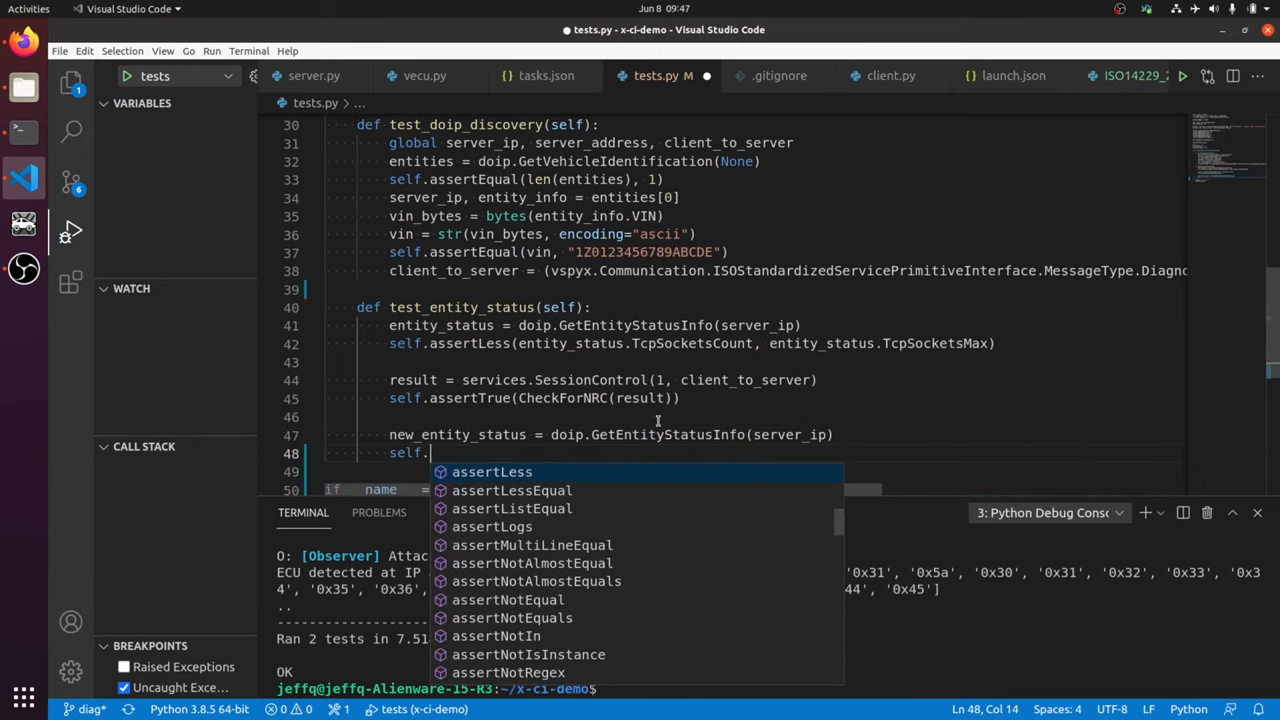
{"action": "type", "text": "G"}
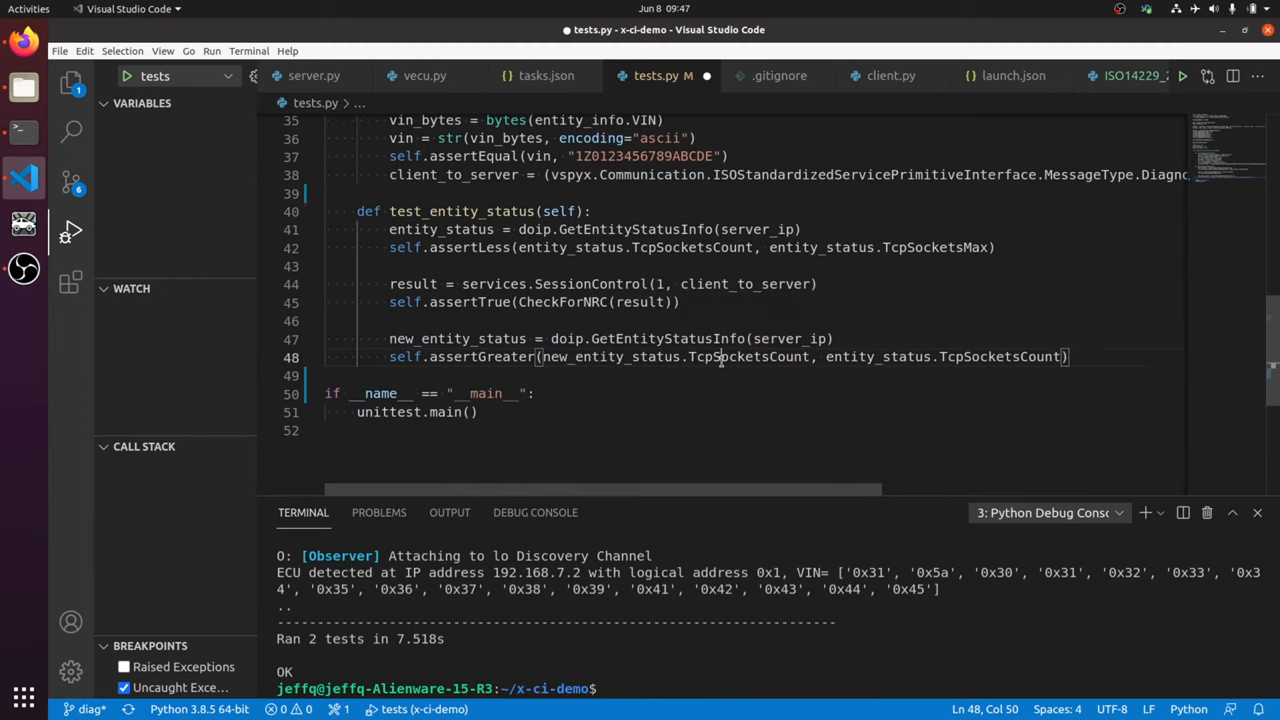
{"action": "double_click", "coordinate": [748, 356]}
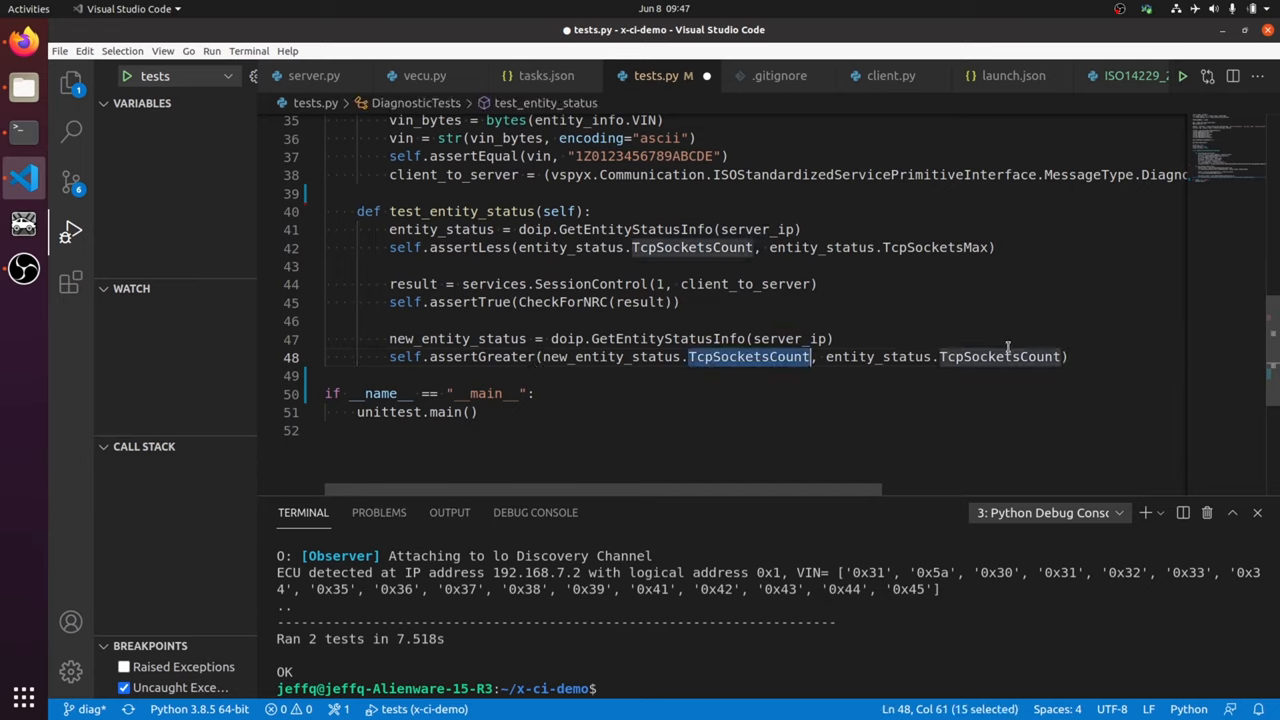
{"action": "double_click", "coordinate": [1000, 356]}
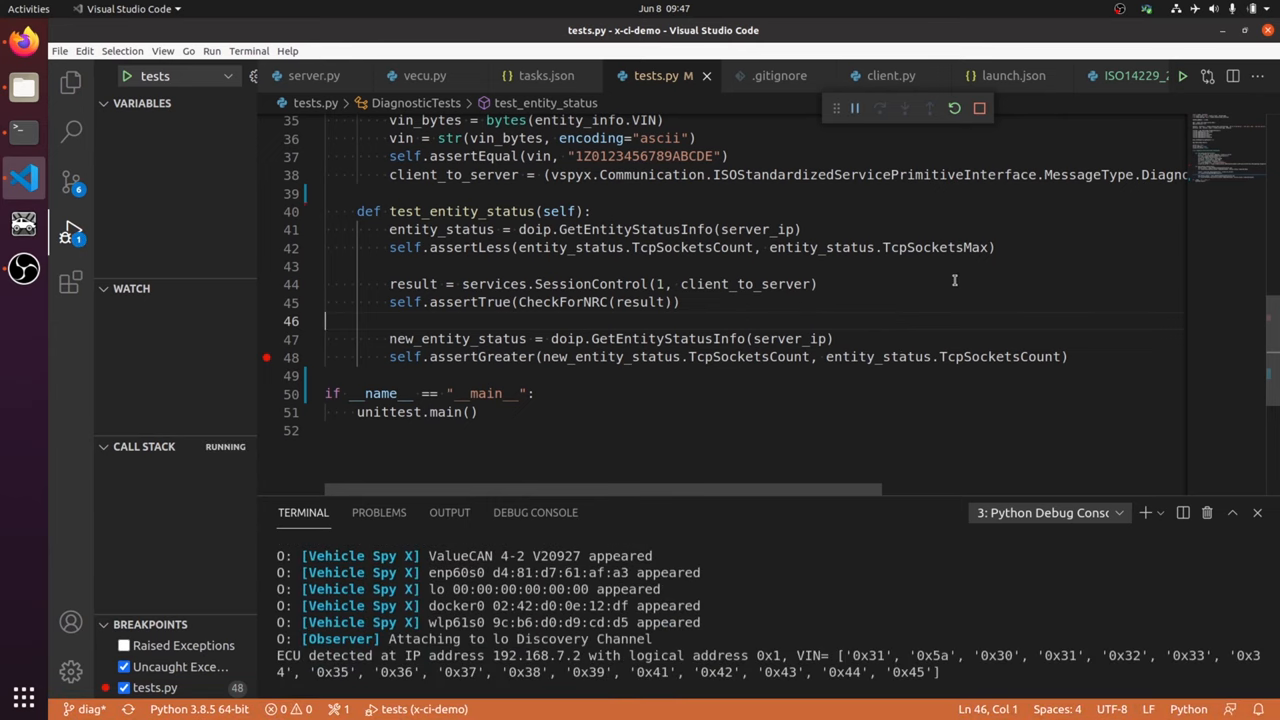
Continue past the line-48 breakpoint until Ran 2 tests OK, then stop the debugger
{"action": "left_click", "coordinate": [880, 108]}
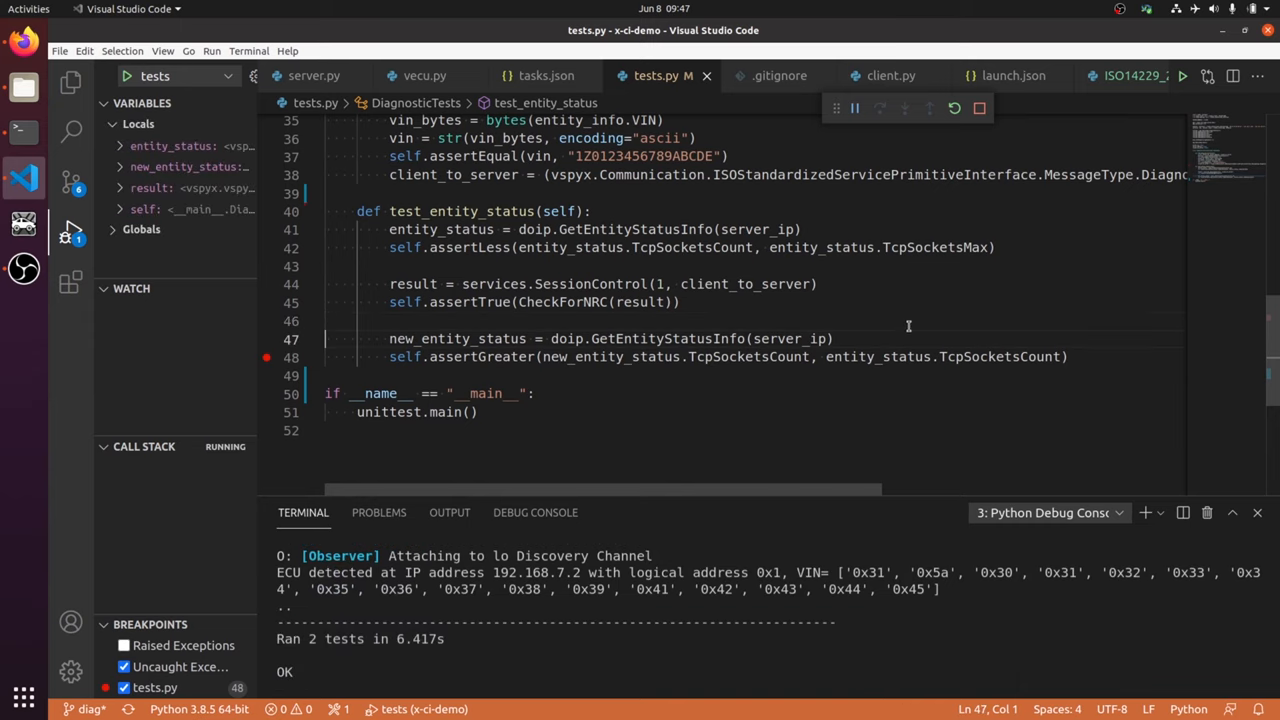
{"action": "left_click", "coordinate": [978, 108]}
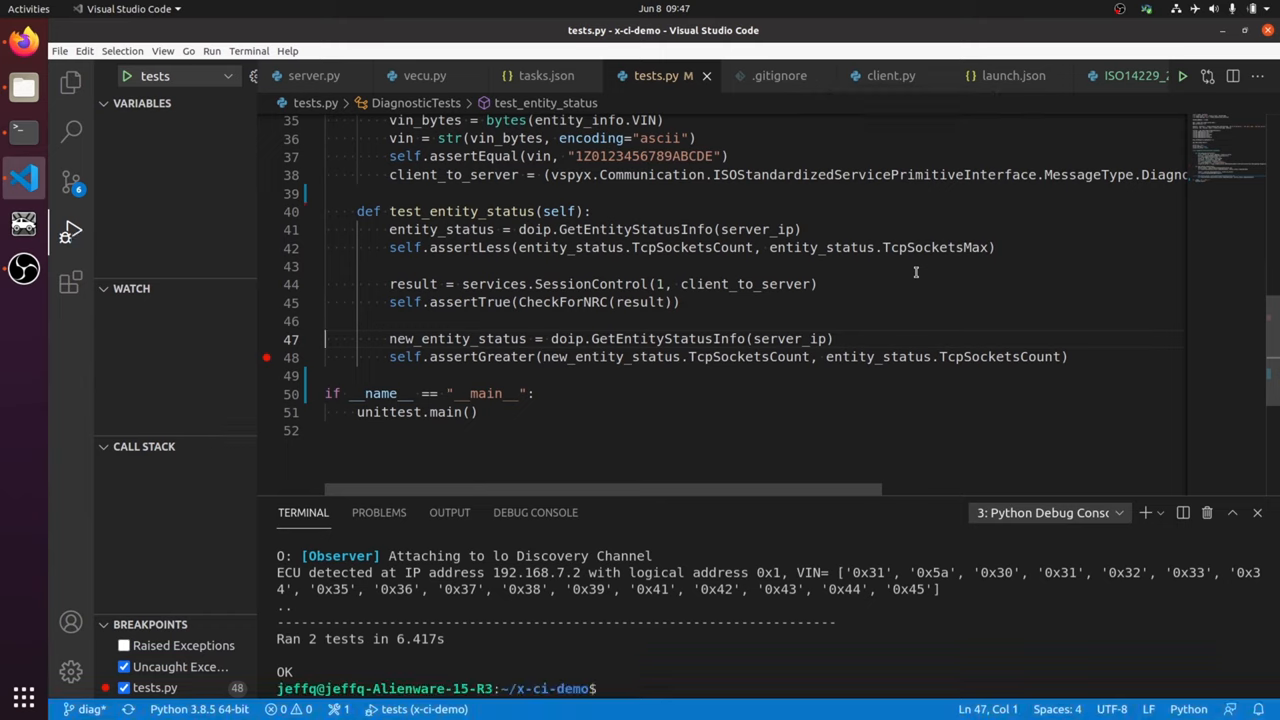
{"action": "mouse_move", "coordinate": [688, 412]}
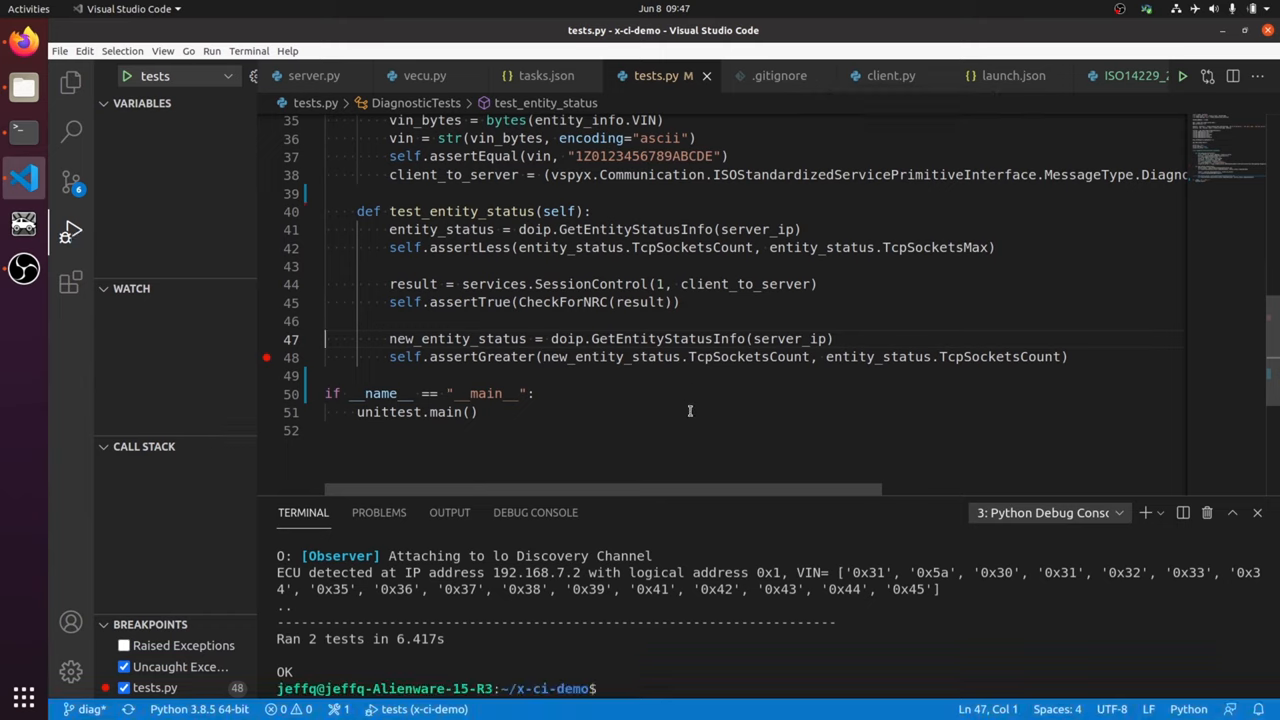
{"action": "mouse_move", "coordinate": [724, 380]}
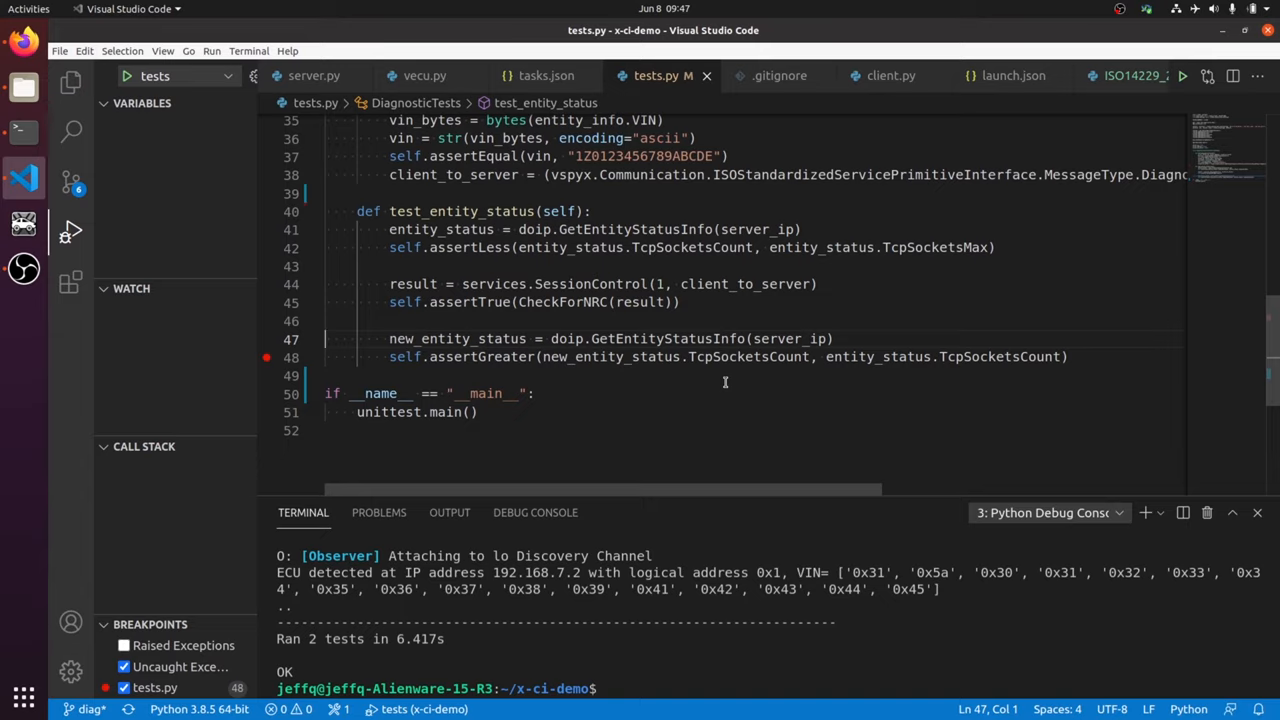